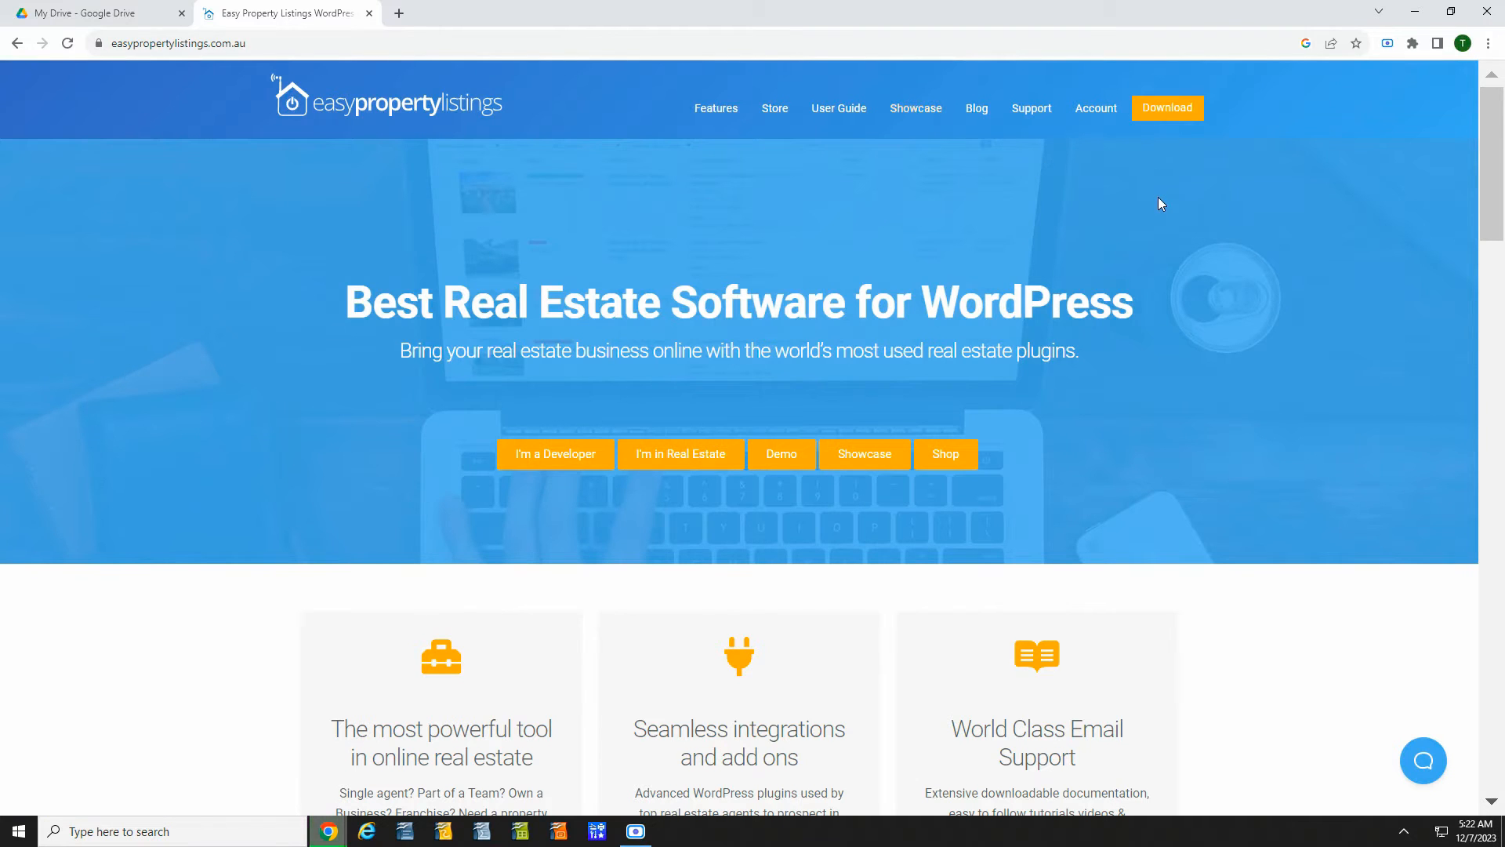
mouse_move(1173, 190)
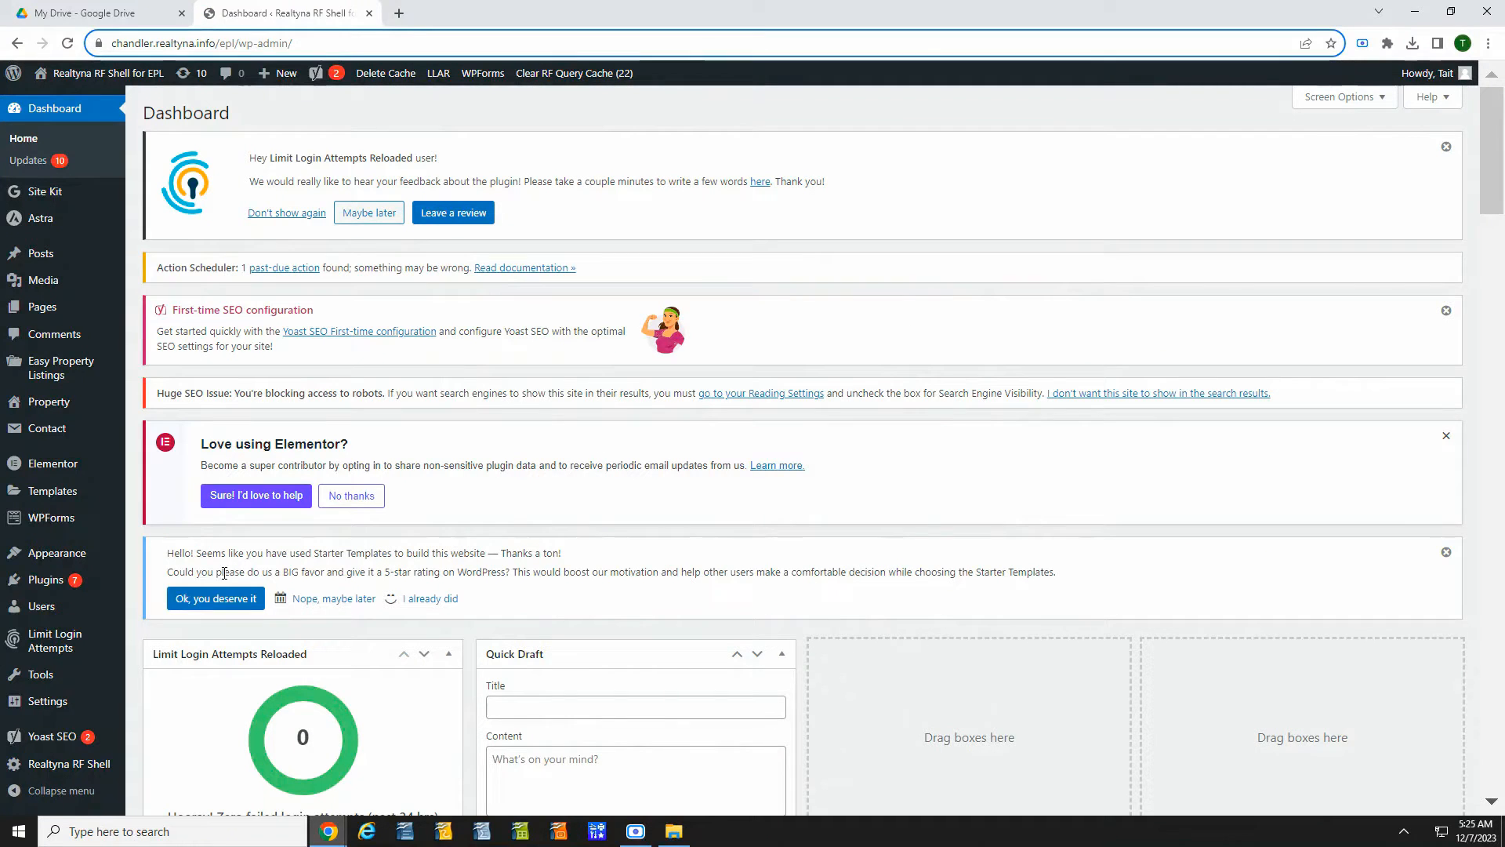
Reach Plugins > Add New Plugin's upload form and start choosing the plugin zip file.
left_click(45, 580)
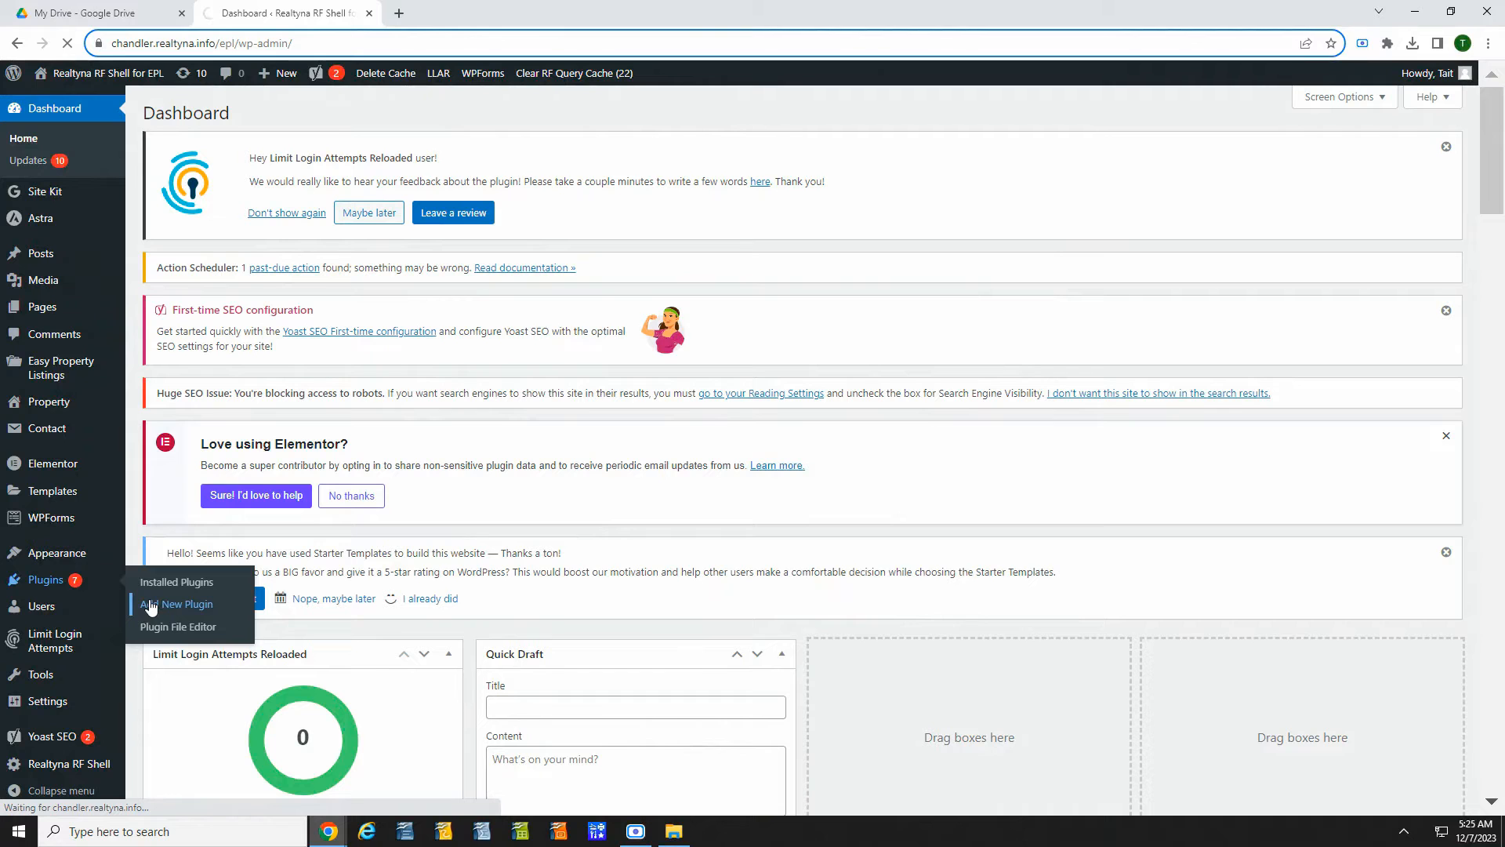
left_click(179, 603)
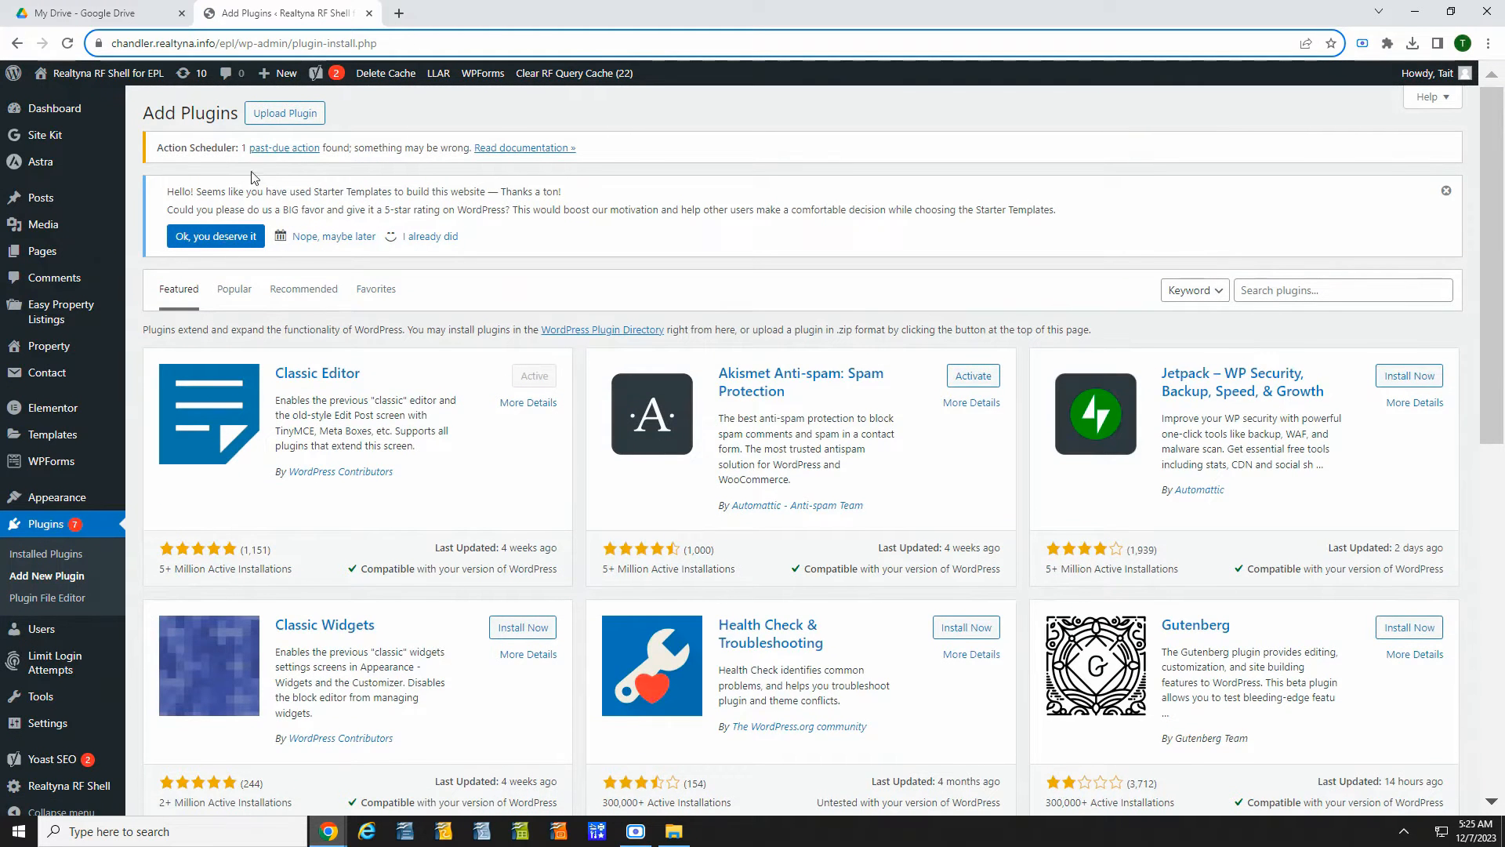
left_click(284, 113)
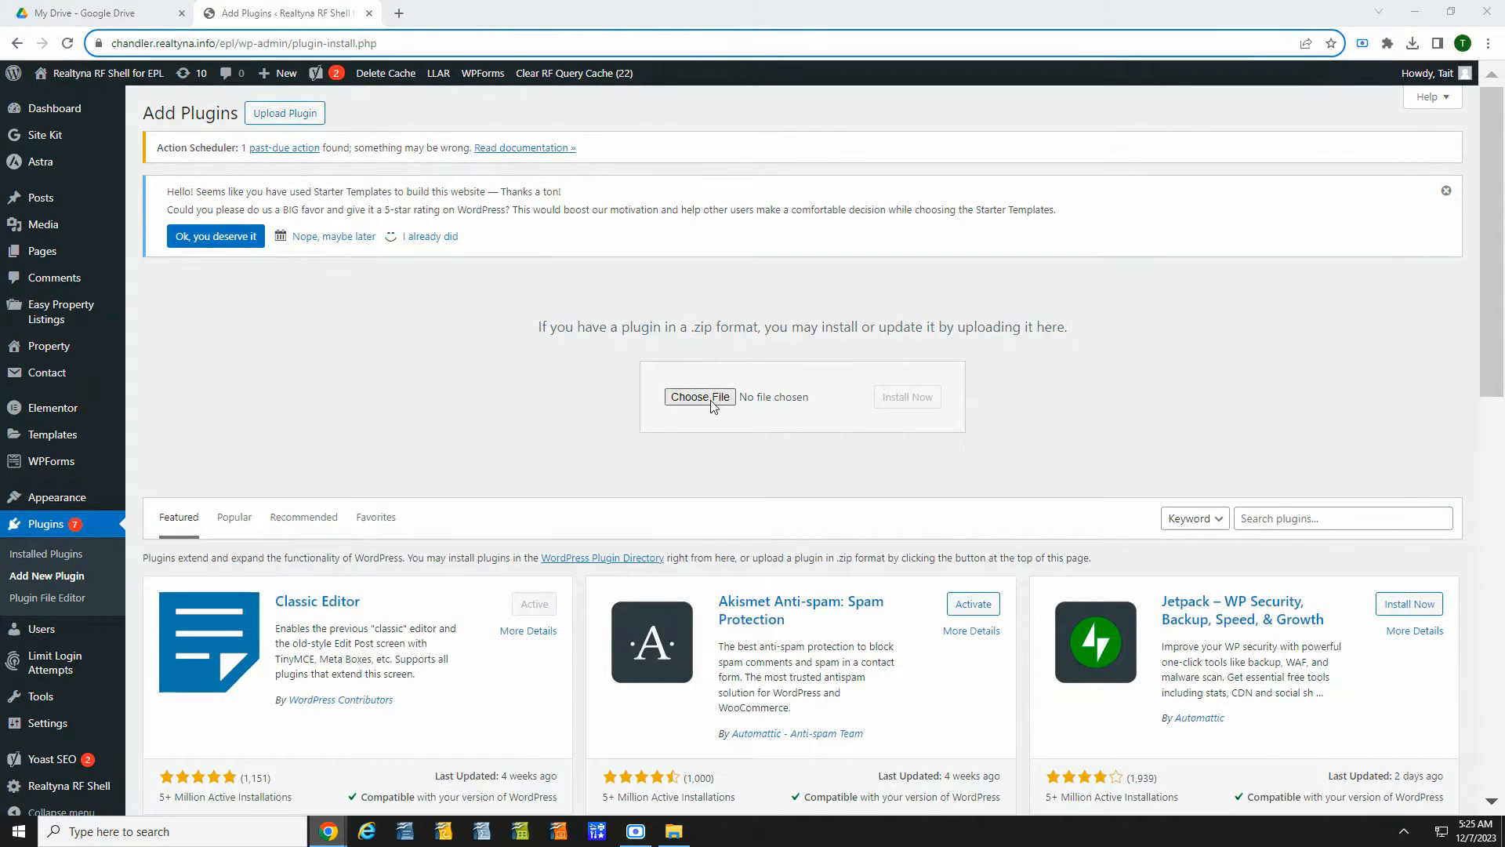
left_click(699, 397)
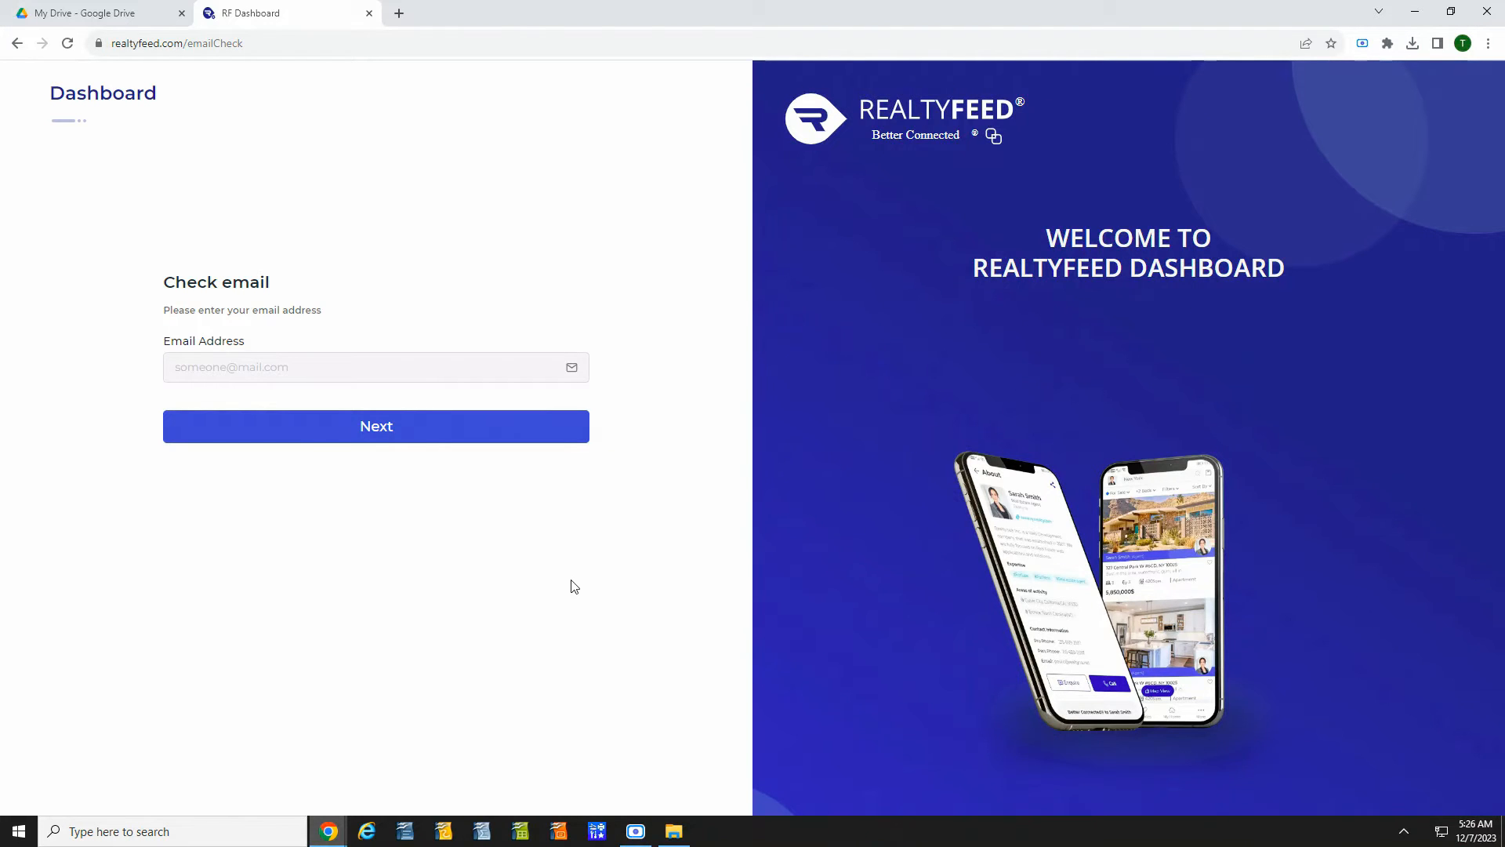
Sign in by email and add the Bright Feed MLS package to the cart.
left_click(374, 427)
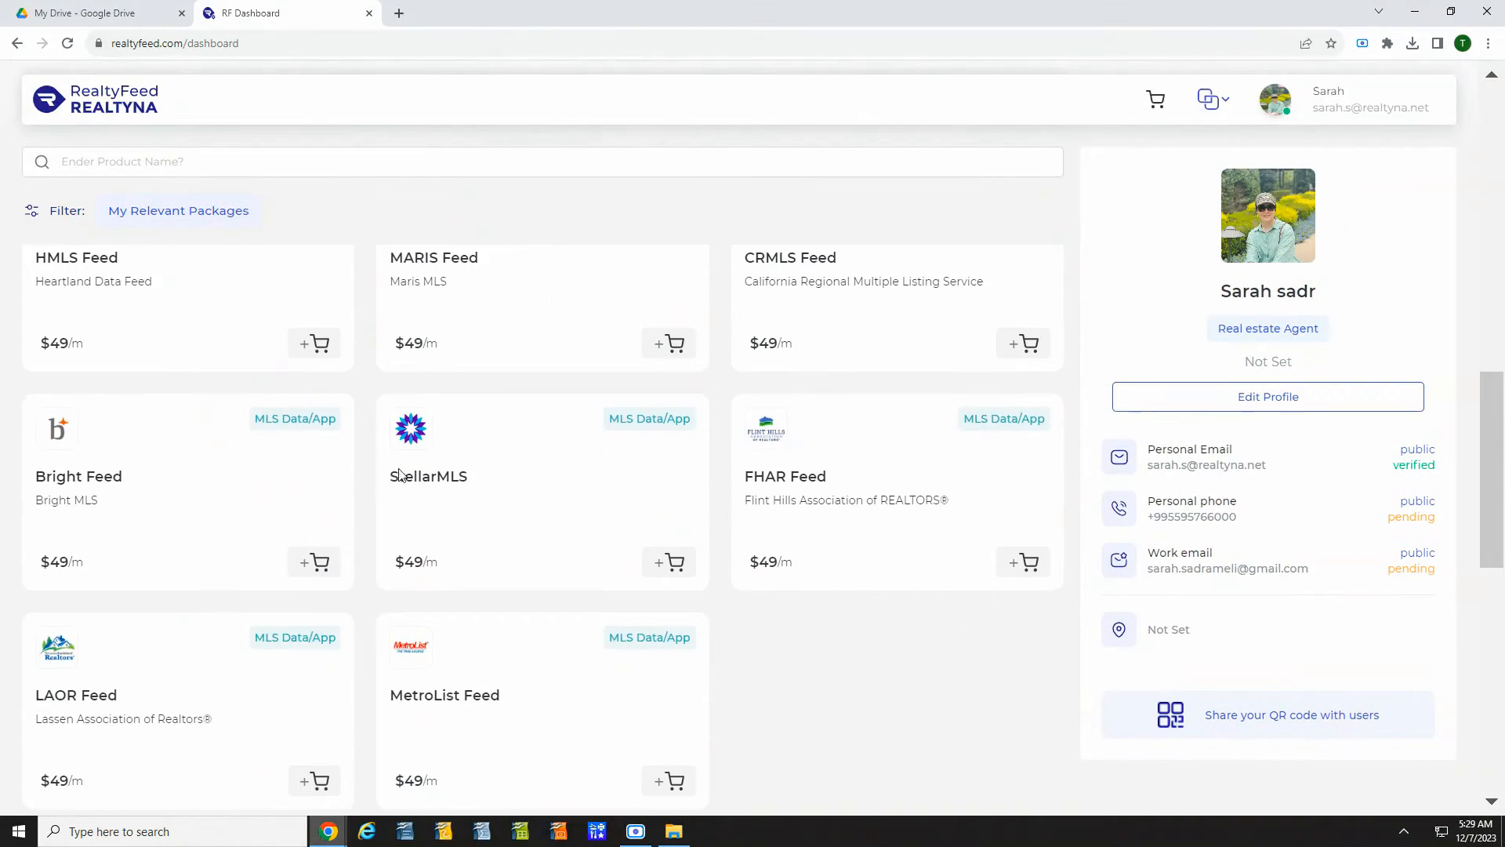
left_click(313, 561)
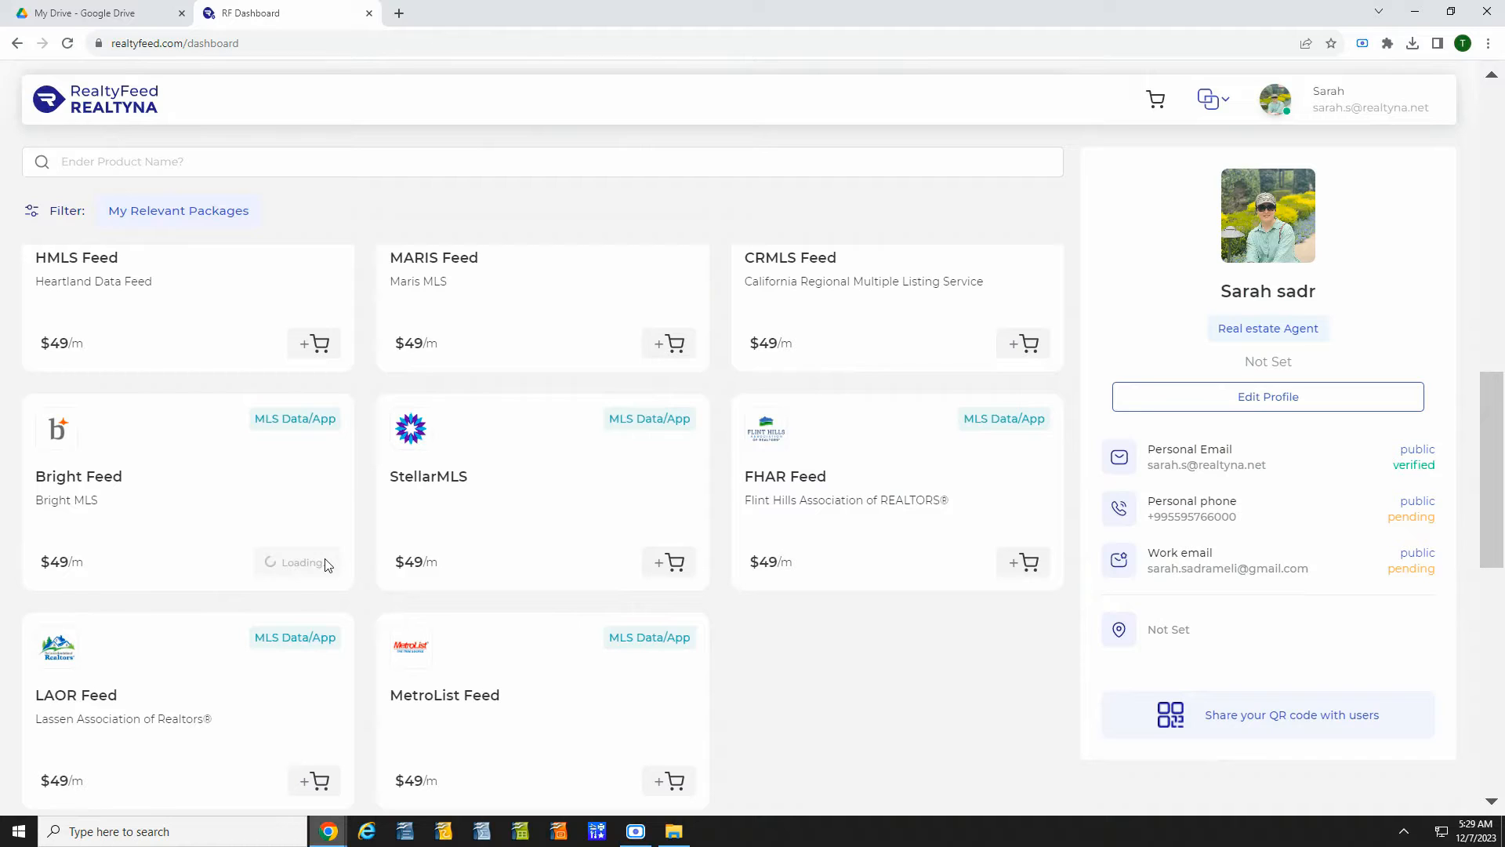
left_click(313, 561)
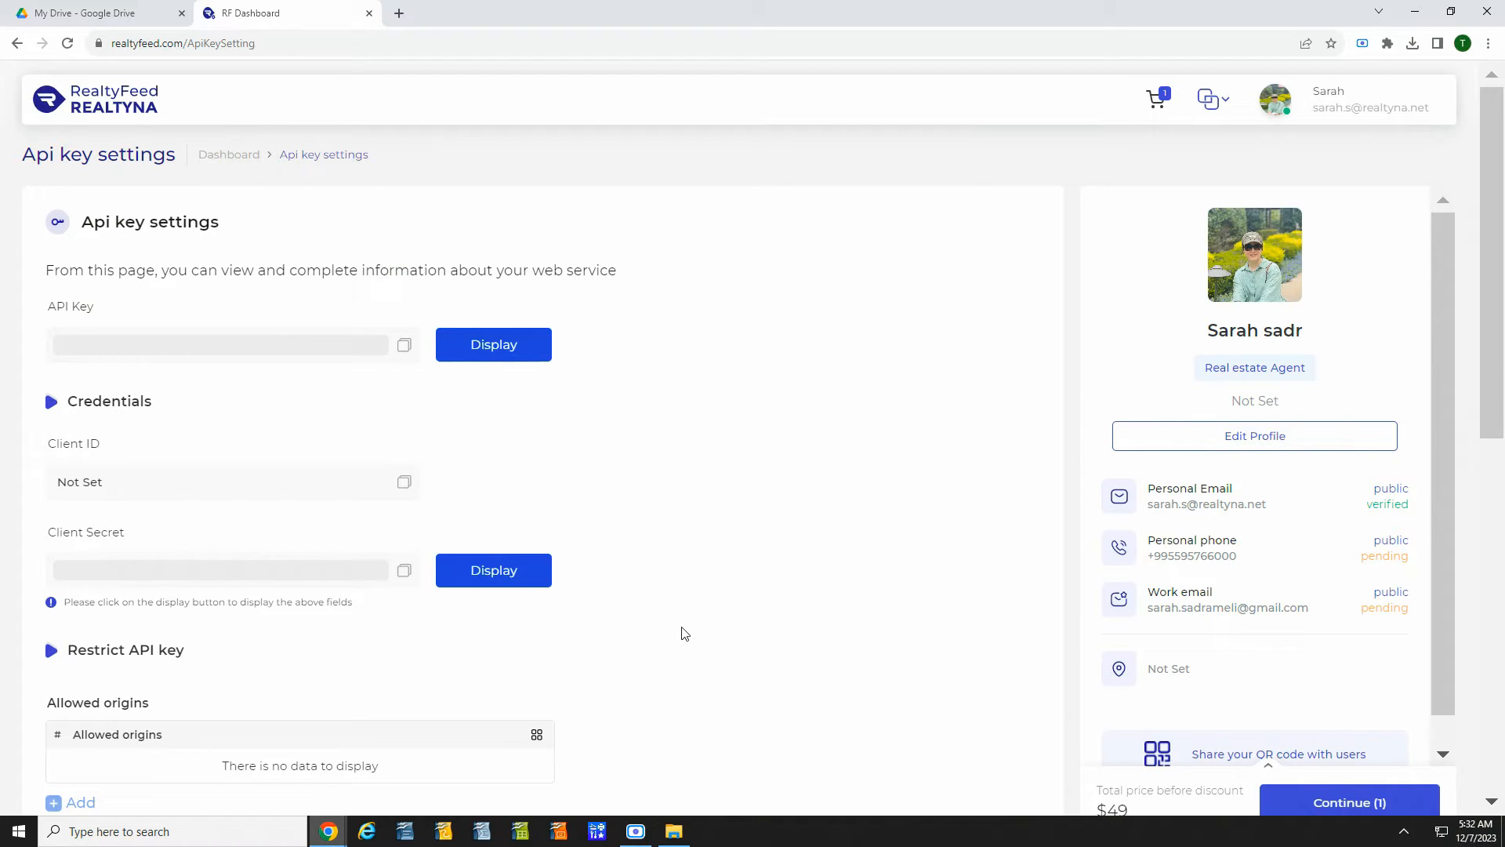
mouse_move(647, 450)
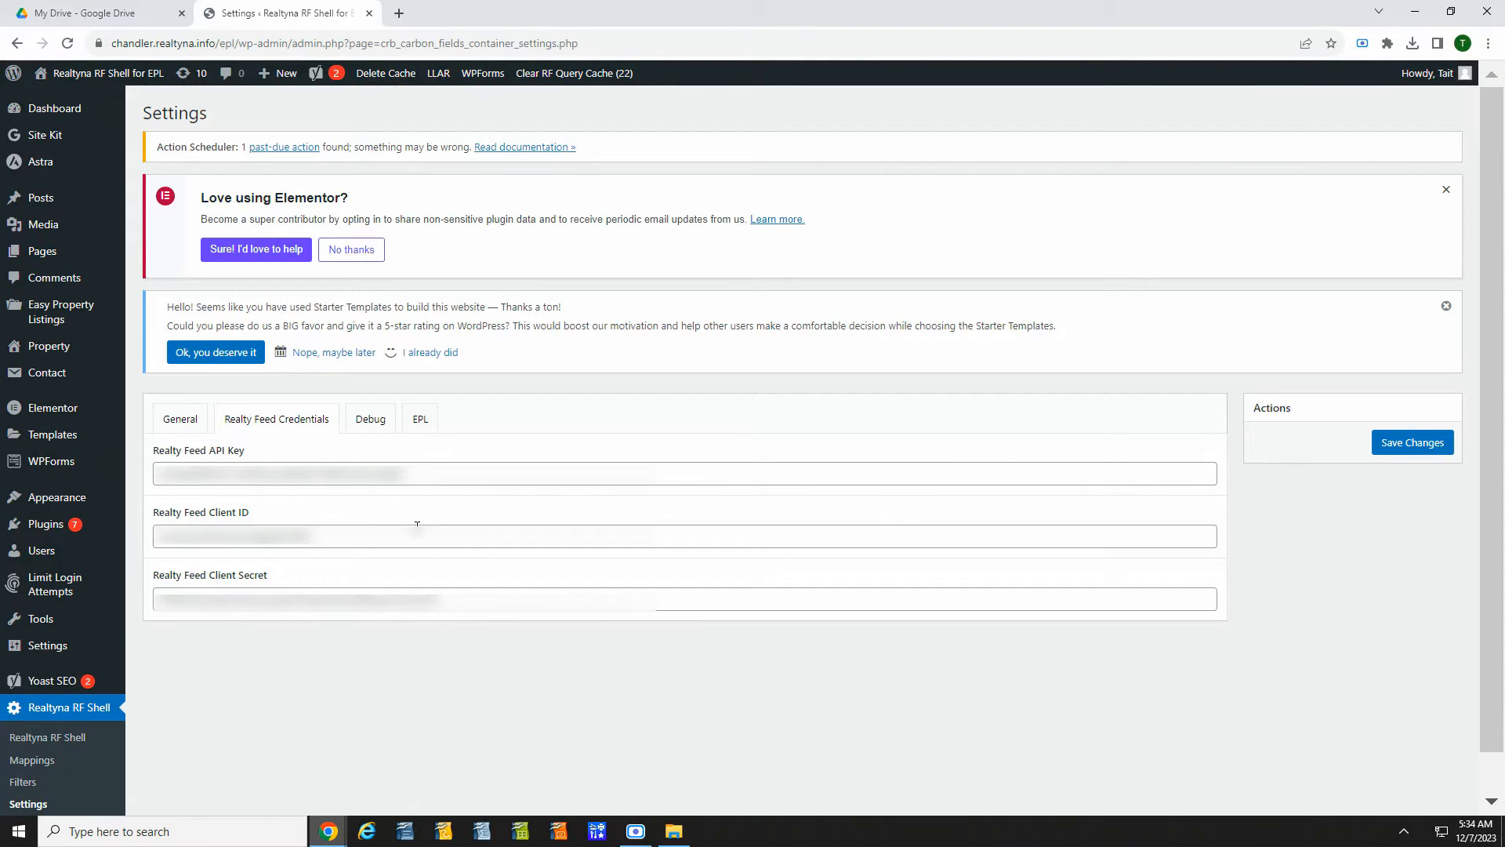
mouse_move(582, 773)
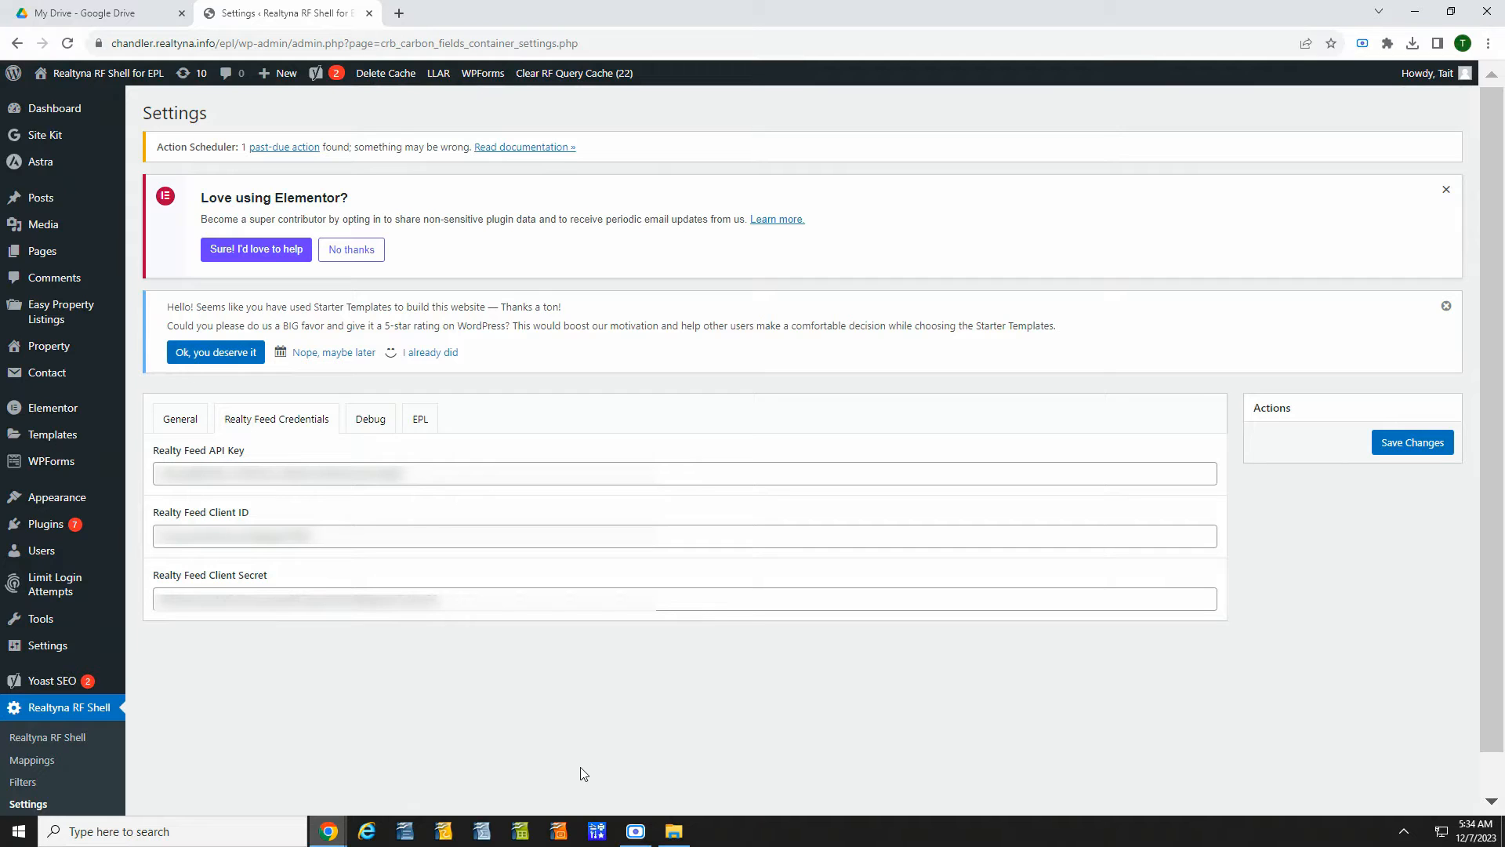
mouse_move(489, 741)
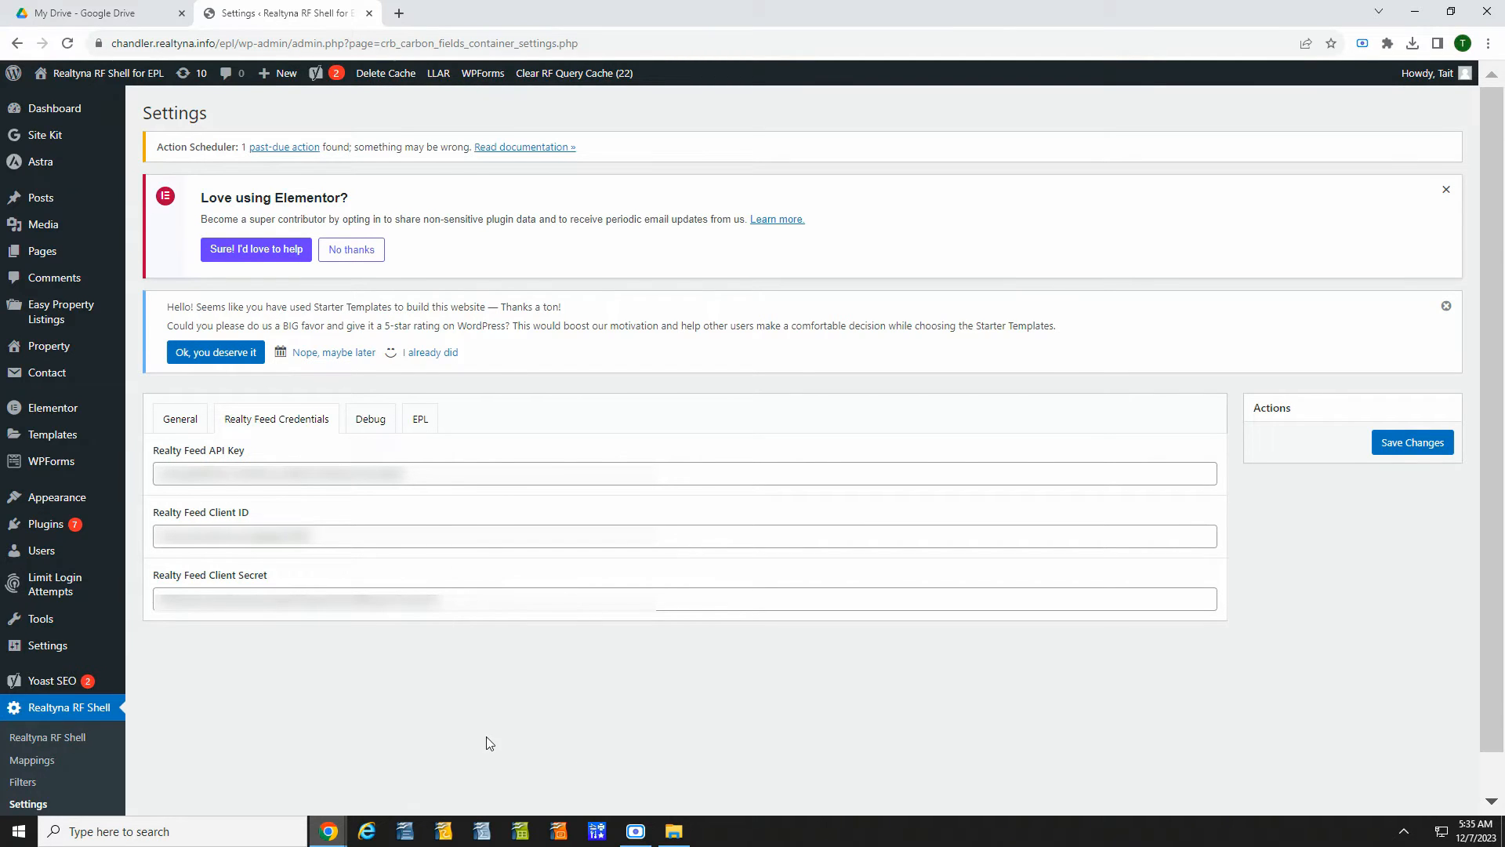
Go to Property > All Listings to see the imported properties.
left_click(49, 345)
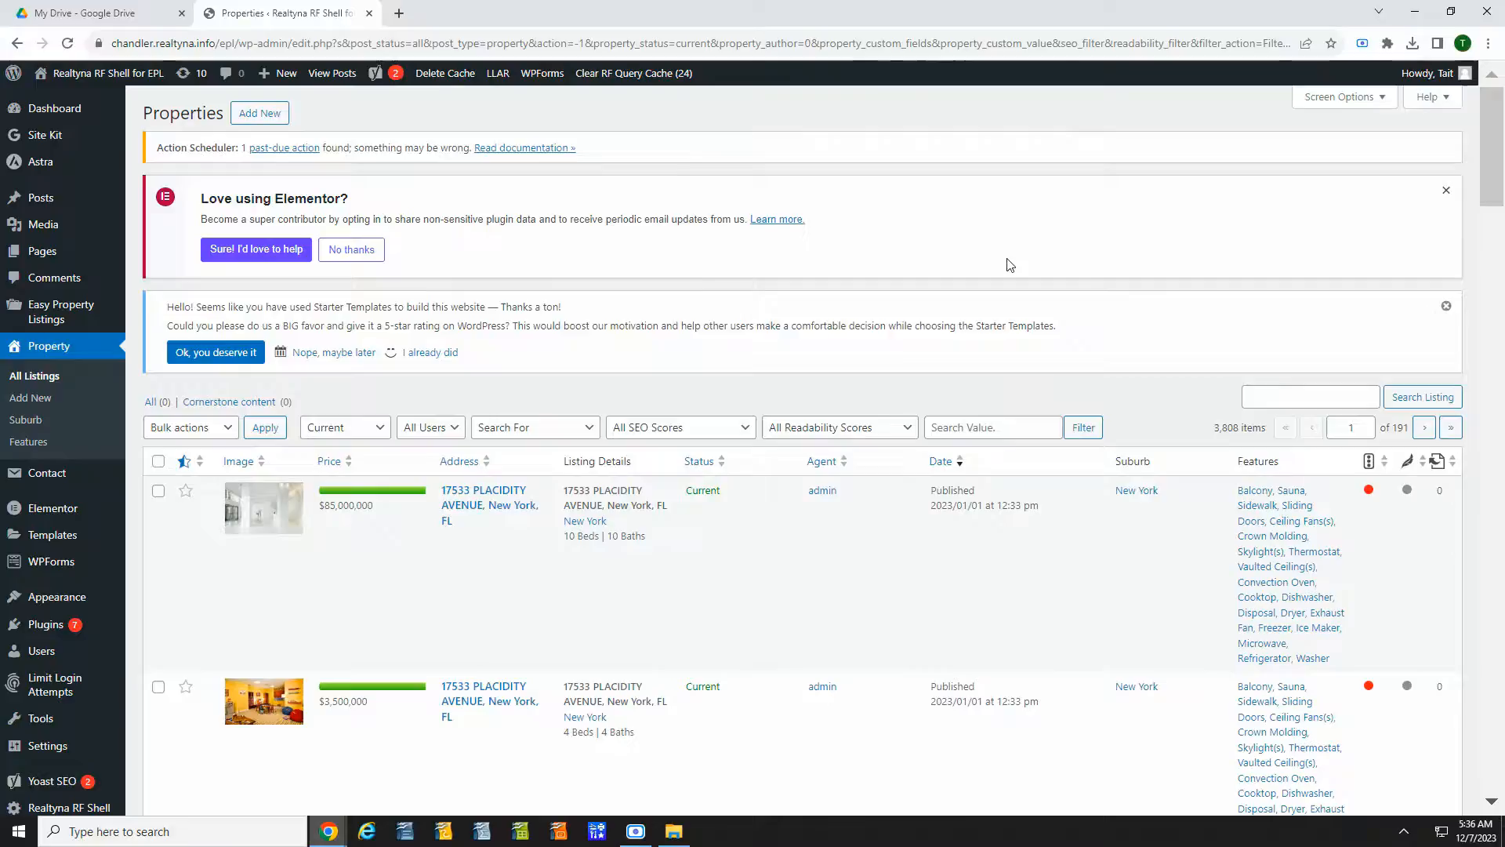
Return to the admin Dashboard from the listings table.
left_click(55, 108)
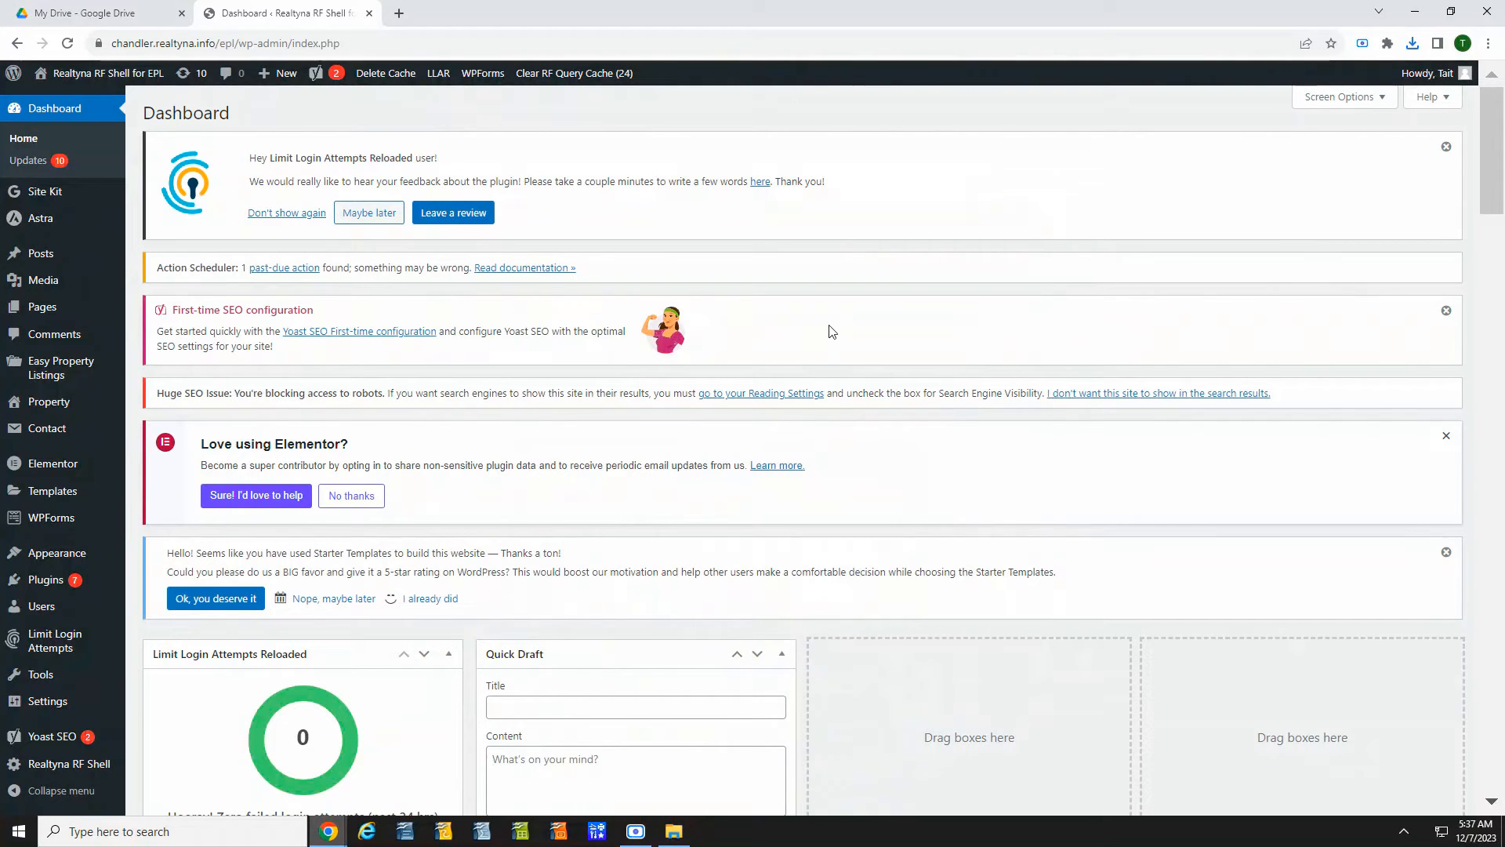
mouse_move(802, 329)
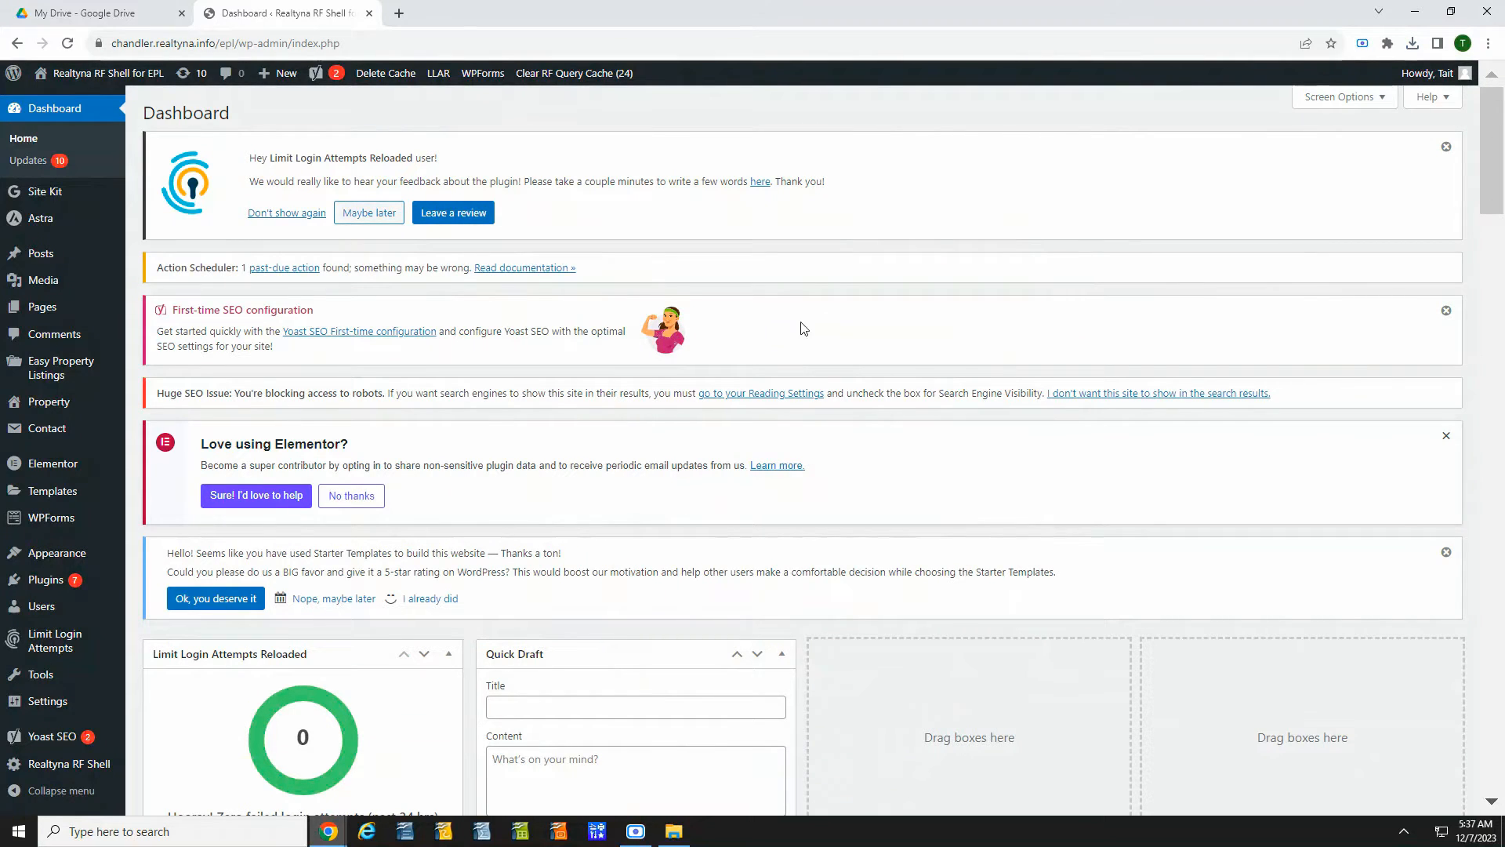
mouse_move(55, 552)
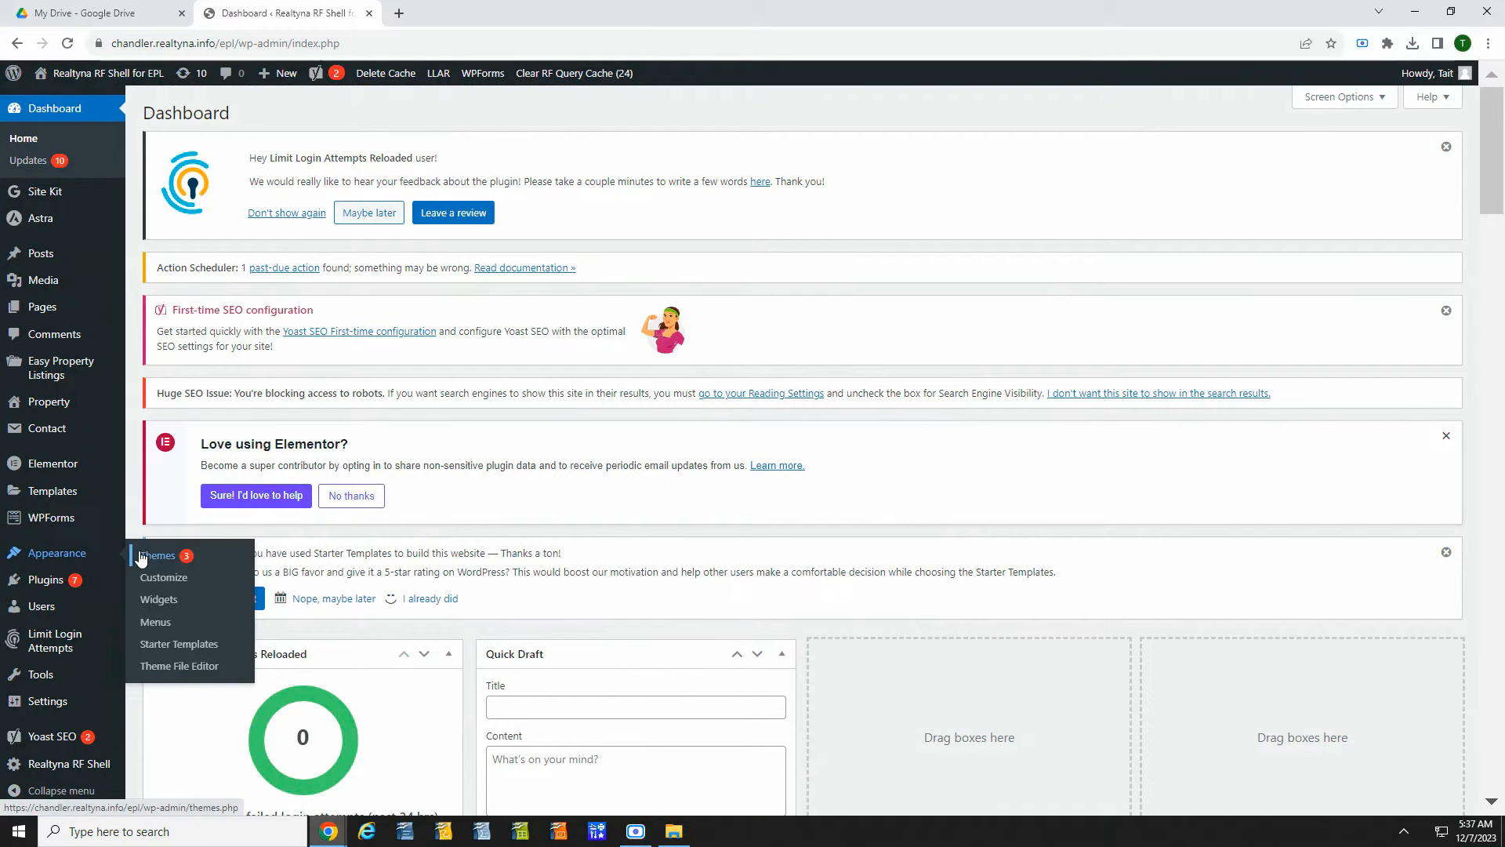
Check the installed themes under Appearance, then go to the Pages list.
left_click(162, 554)
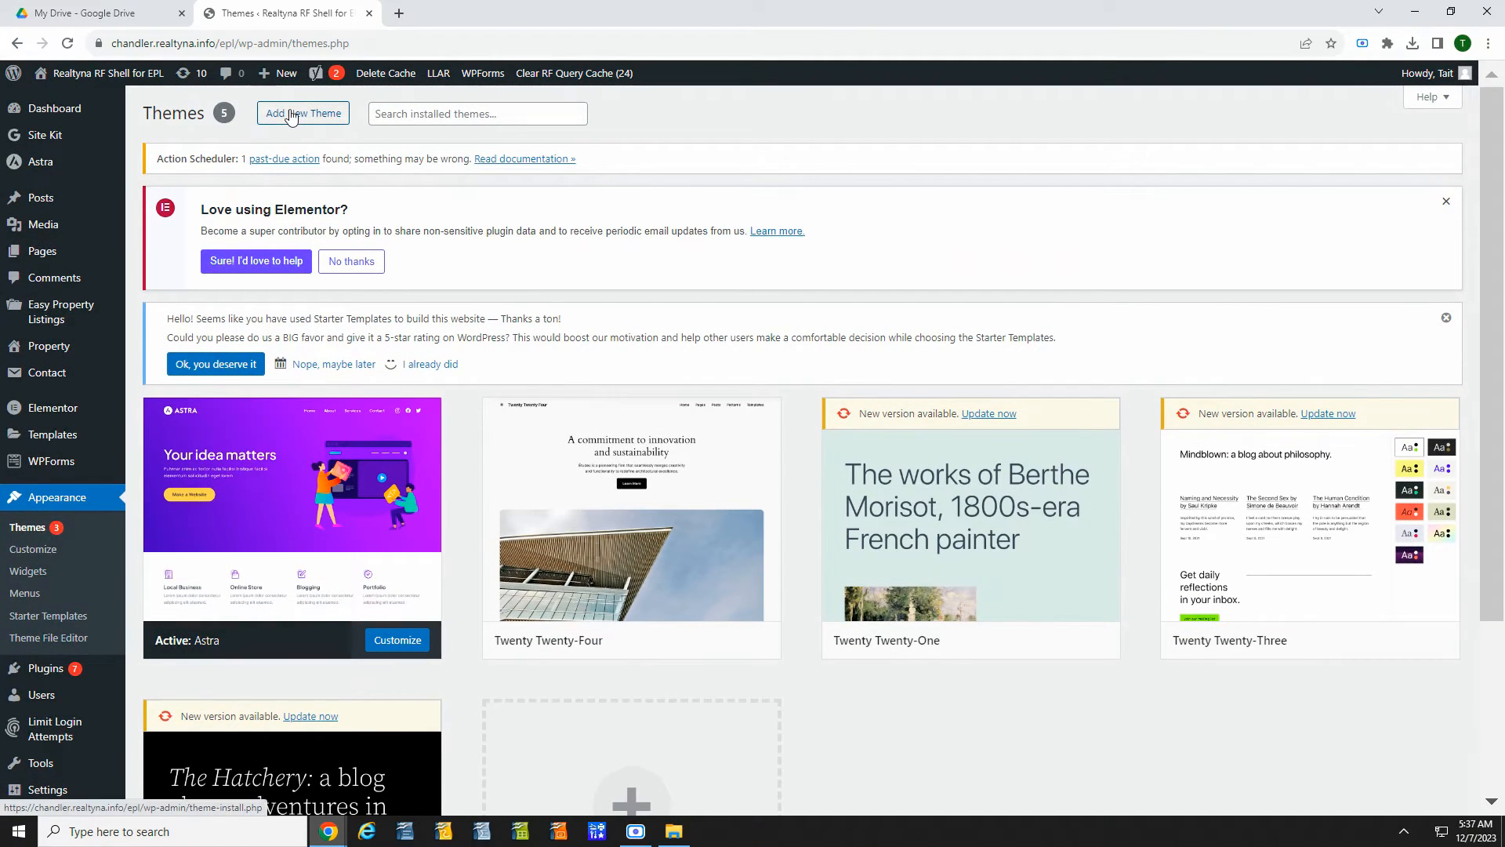
left_click(41, 251)
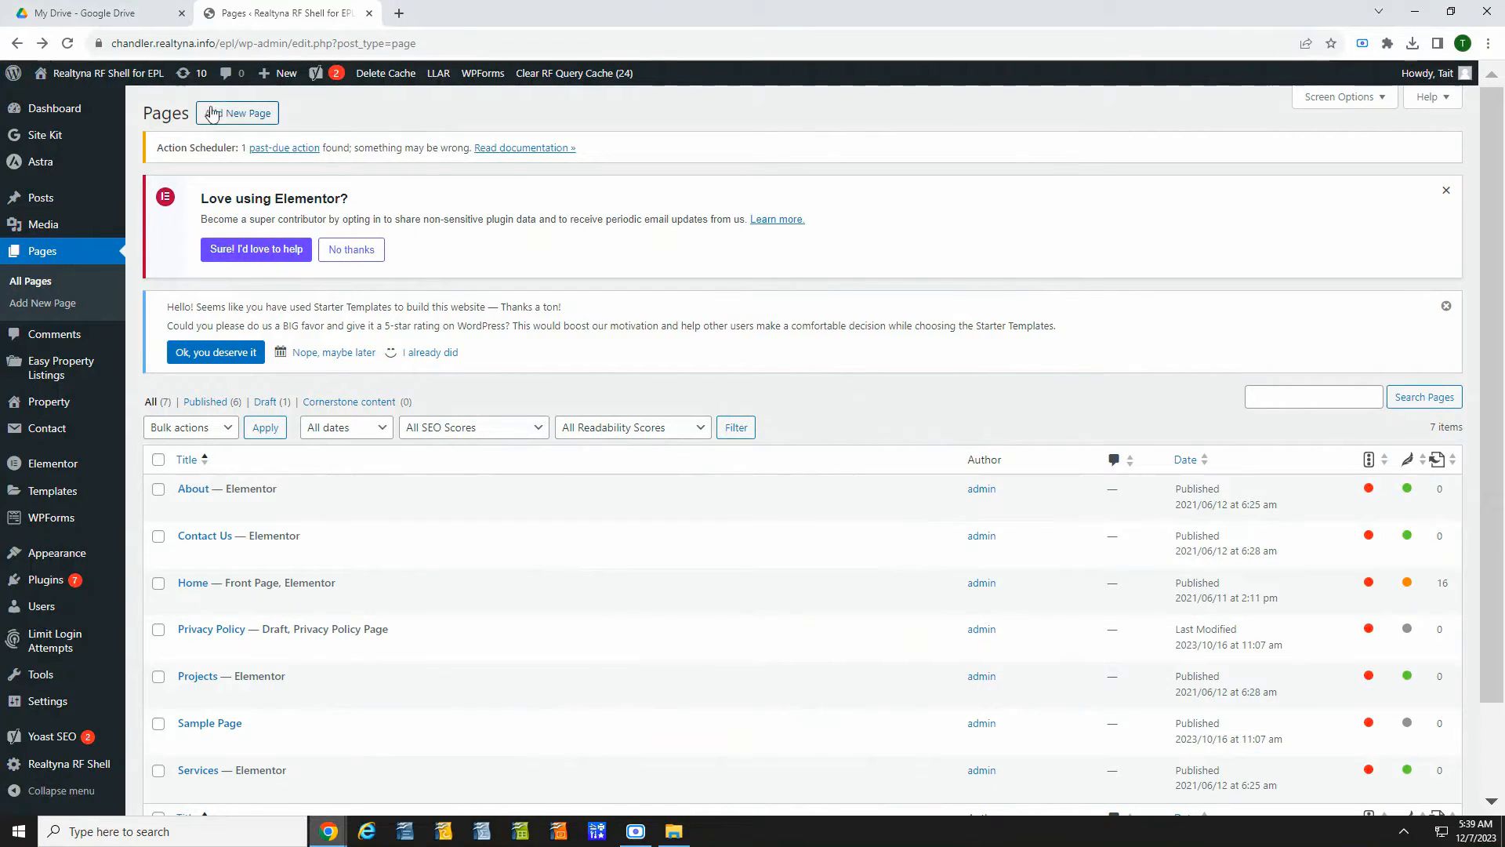
Create a new page titled 'Custom Home Page' and edit it with Elementor.
left_click(243, 113)
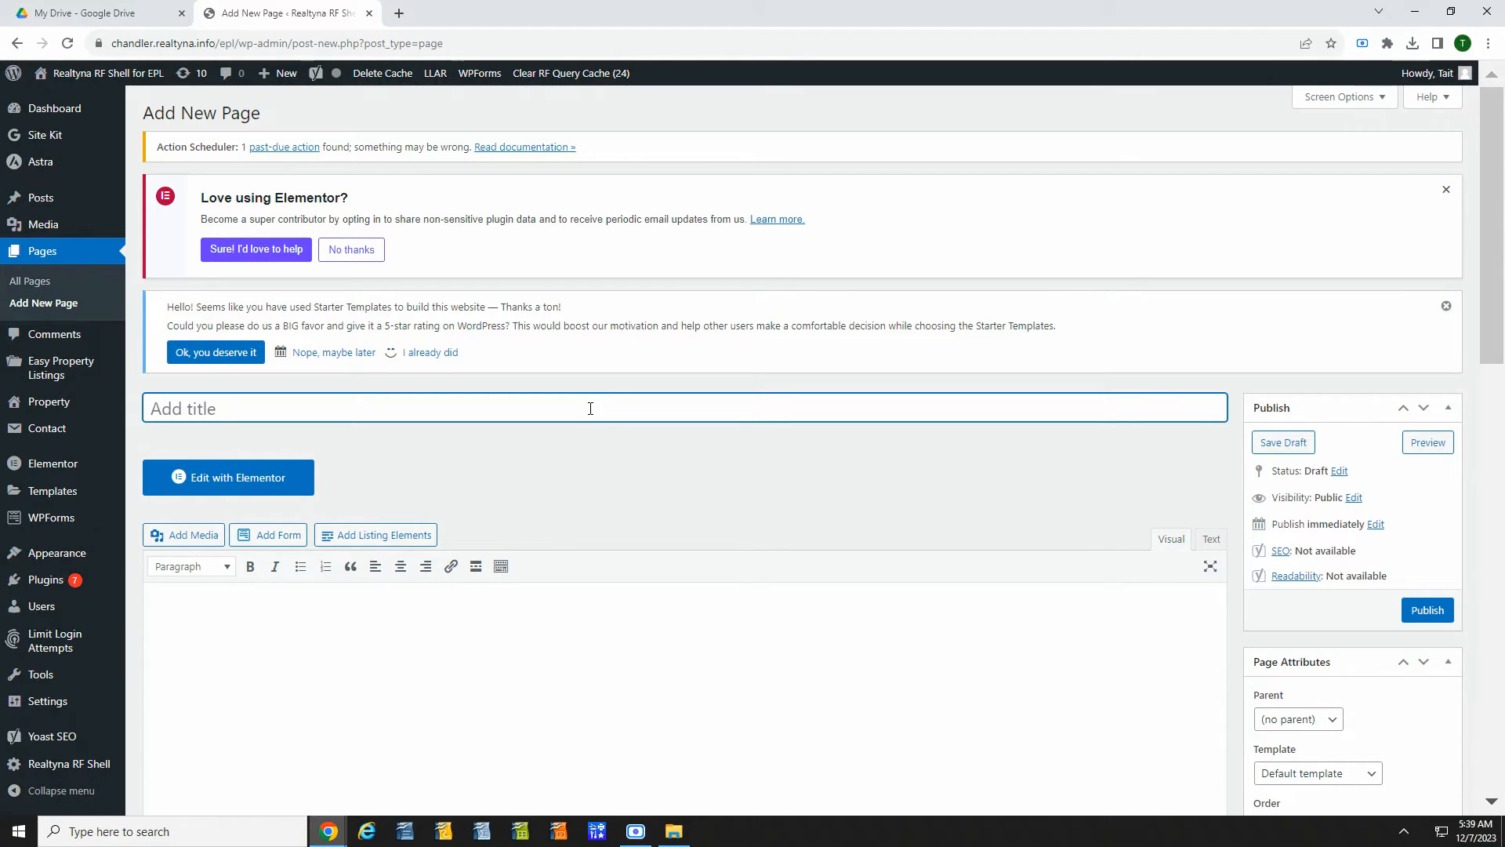
type("Custom")
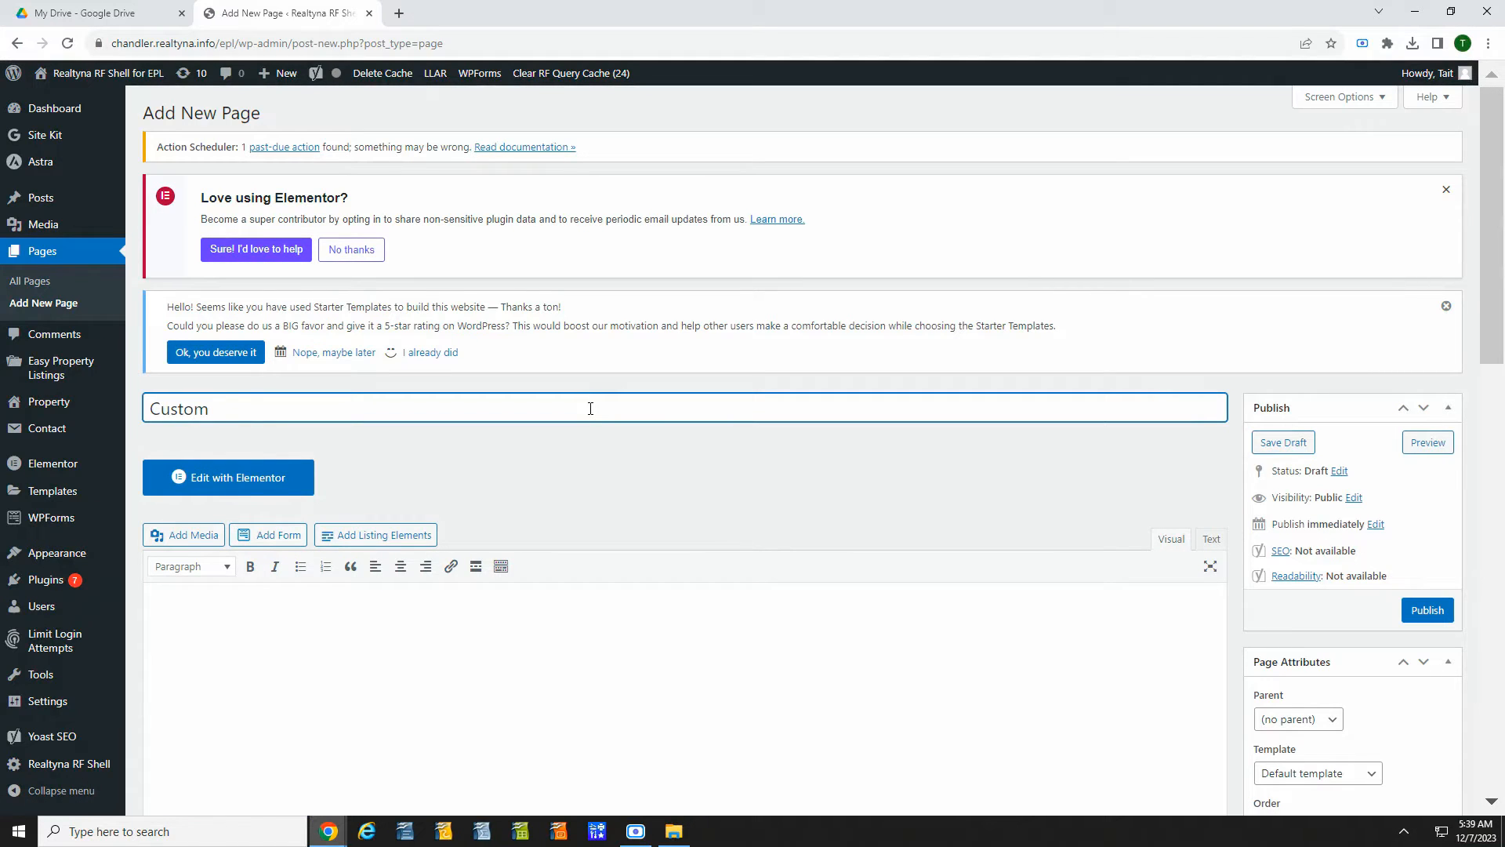
type("Home Page")
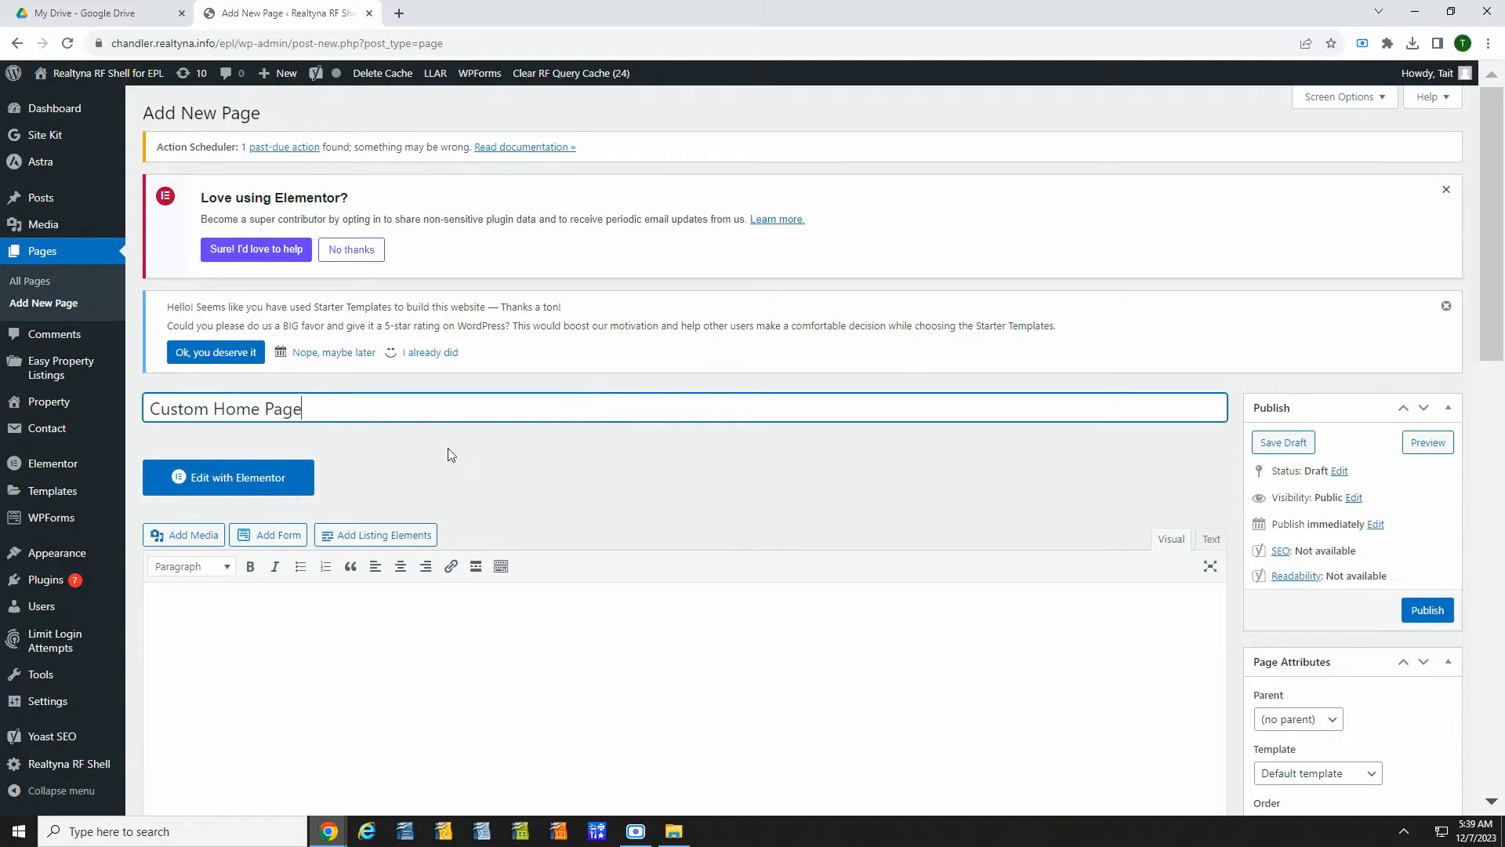
left_click(228, 476)
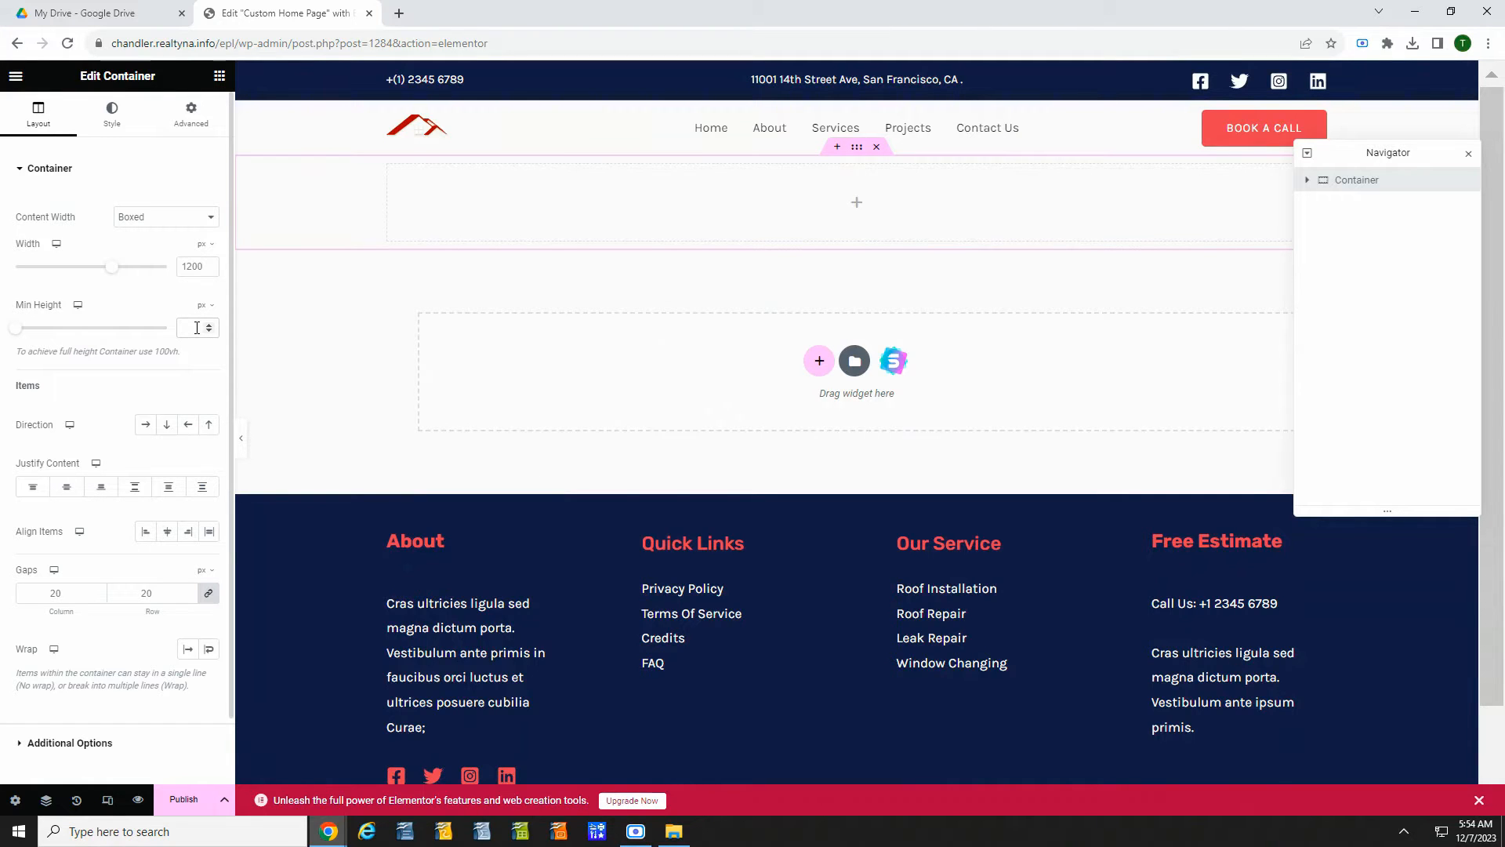
Give the container a 700 min height and a centred, non-repeating image background.
type("700")
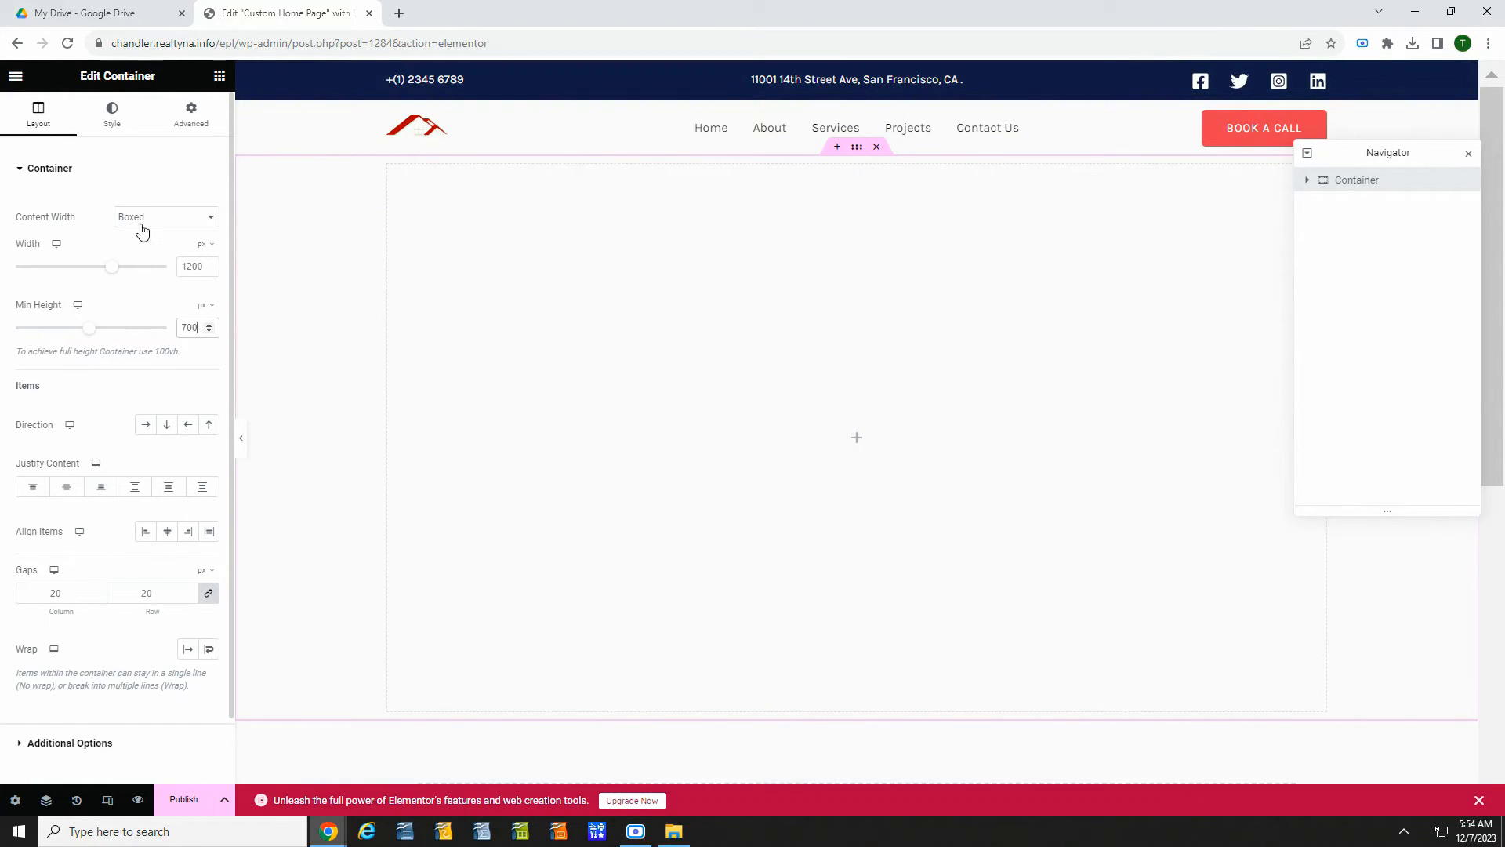
left_click(111, 112)
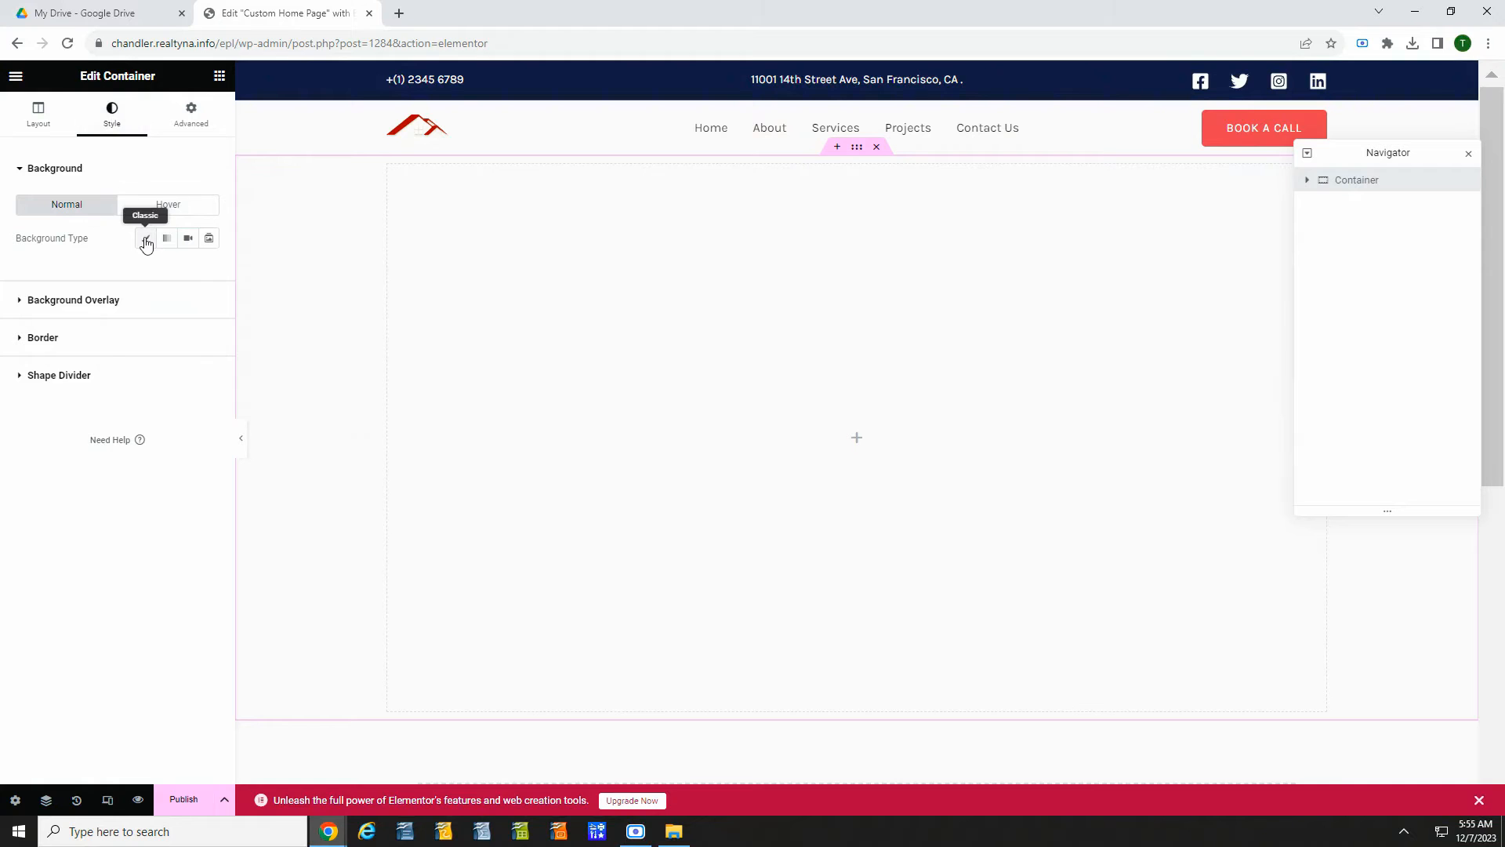
left_click(146, 238)
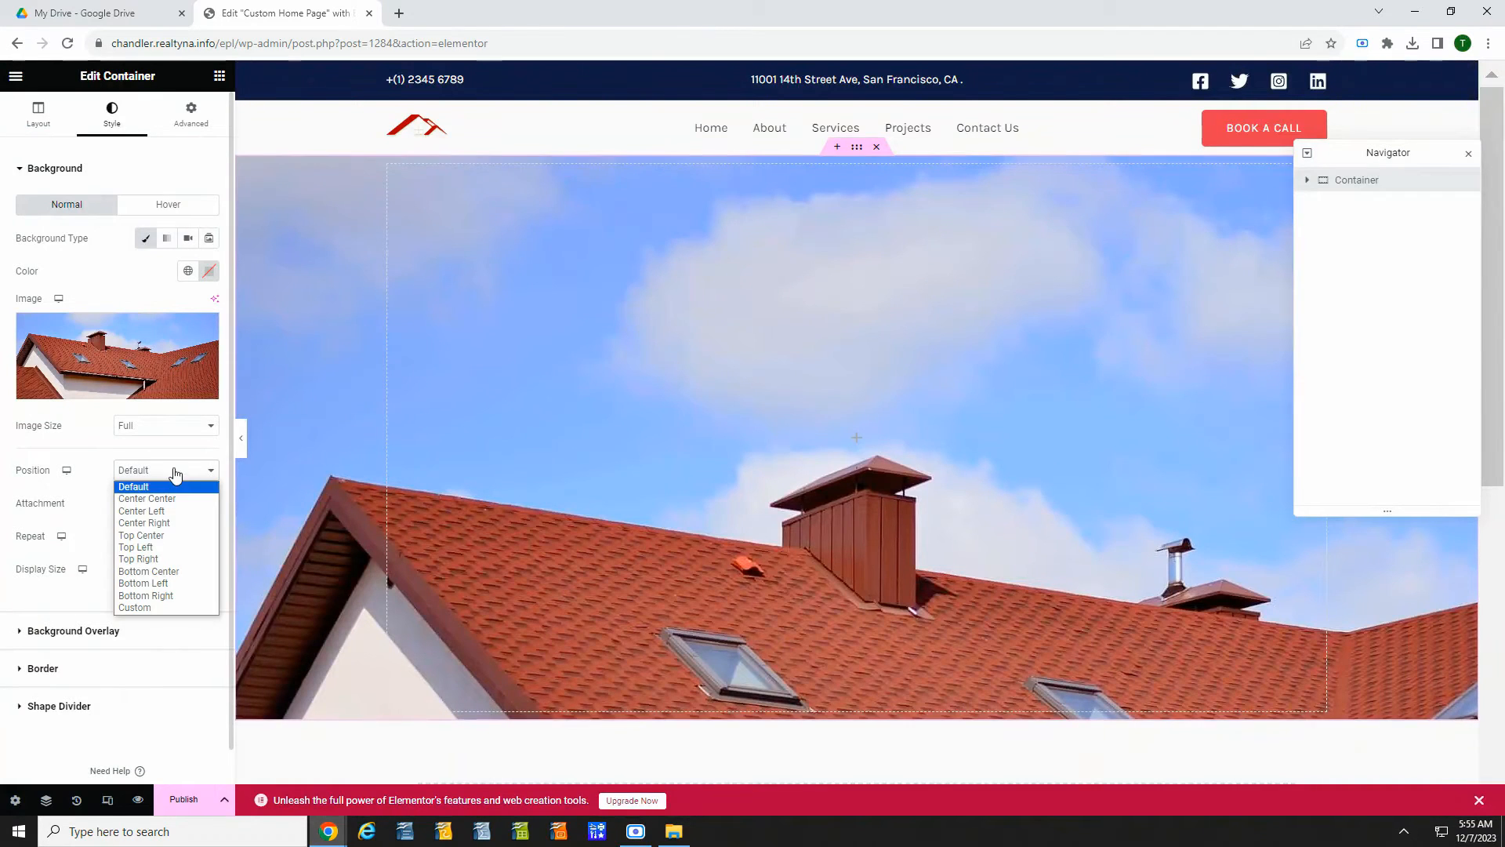
left_click(147, 497)
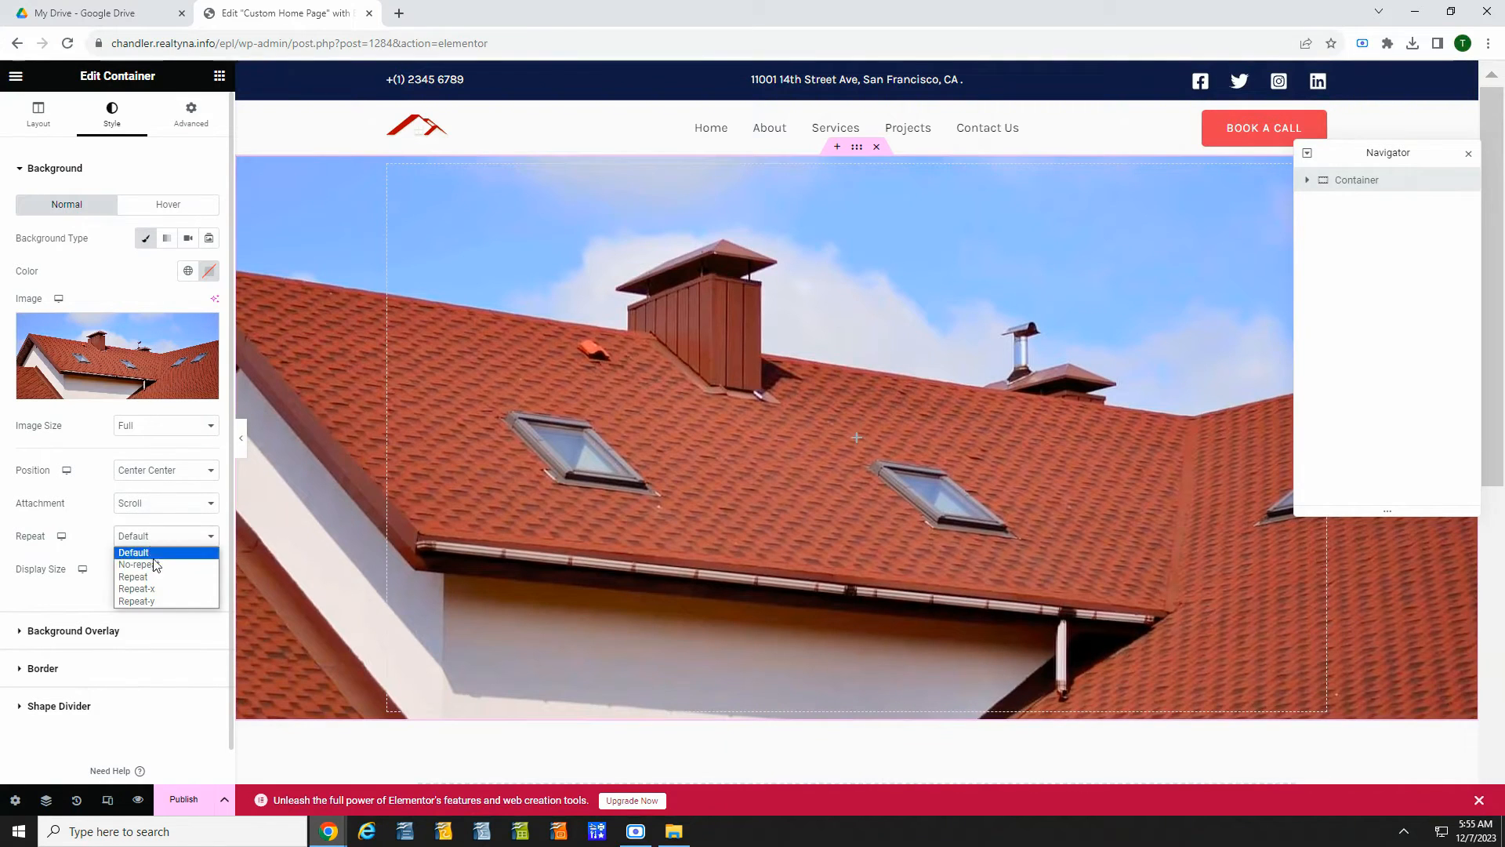
left_click(138, 564)
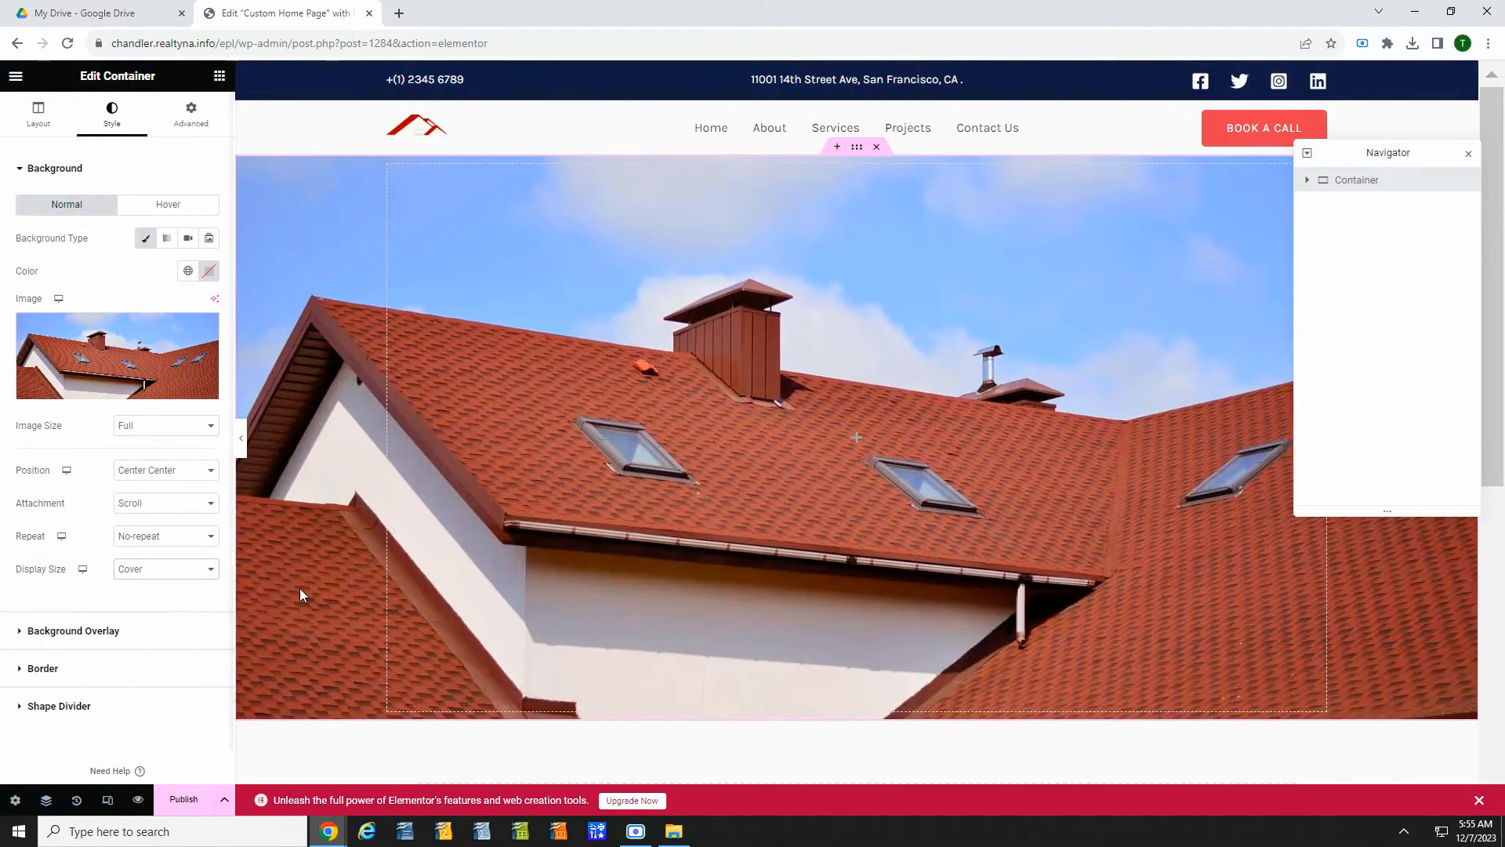
Add a new container to the page from the Navigator context menu.
right_click(1356, 178)
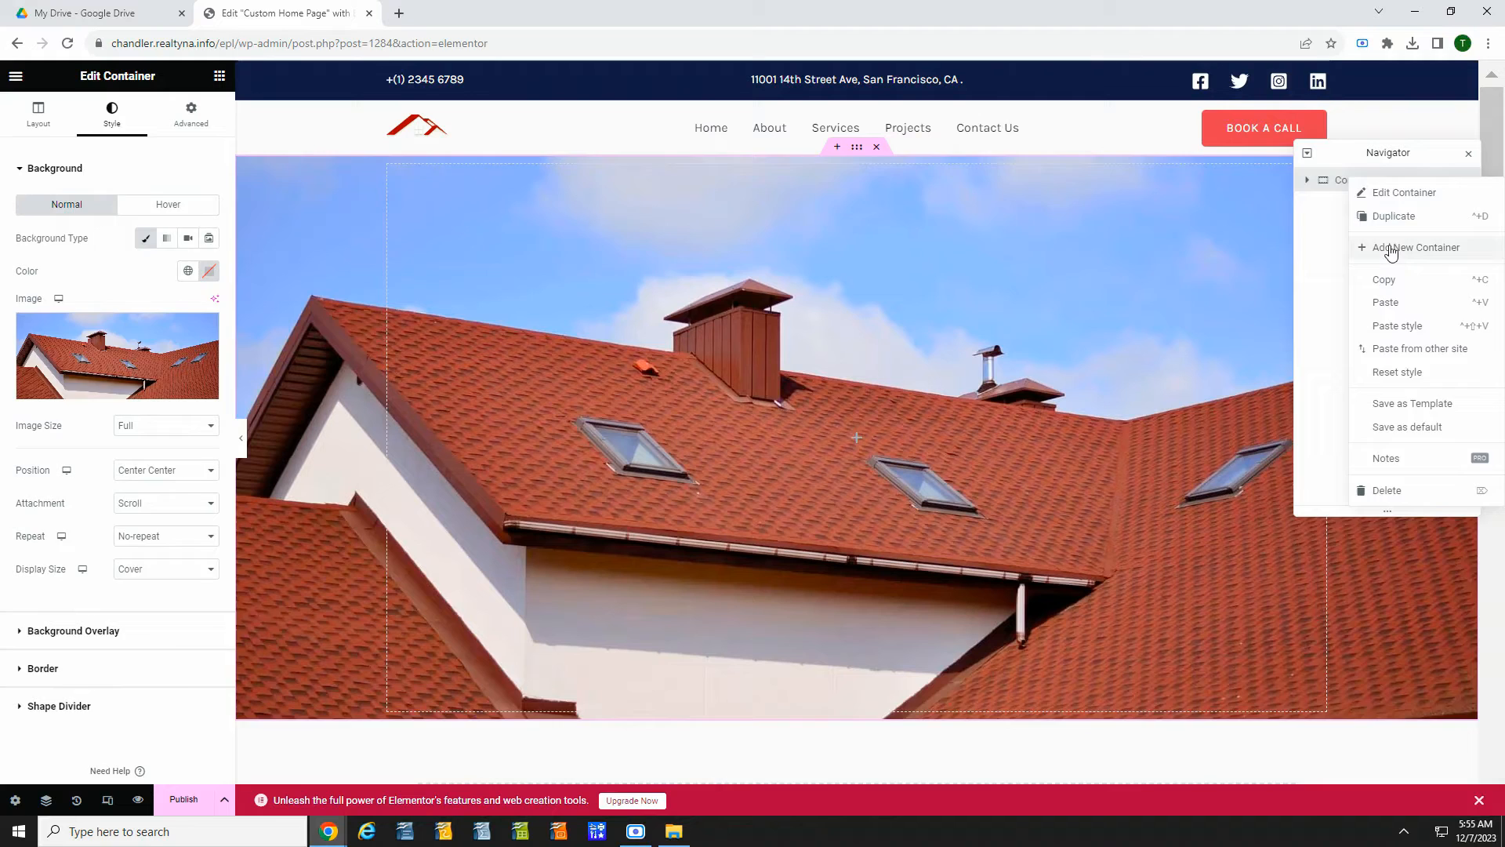
left_click(1412, 246)
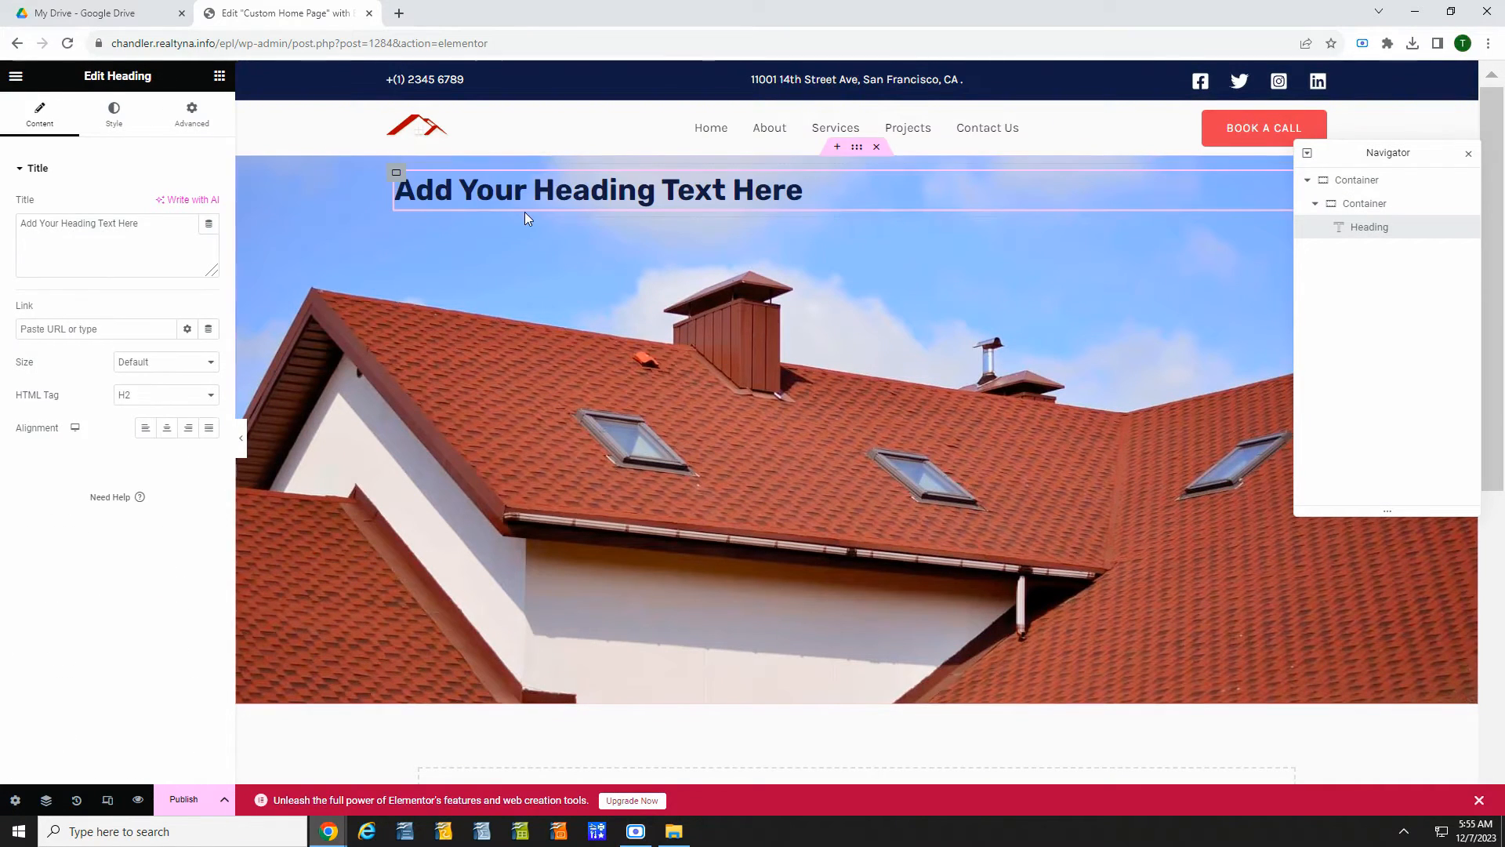
Colour the hero heading white using the global theme colours.
right_click(77, 223)
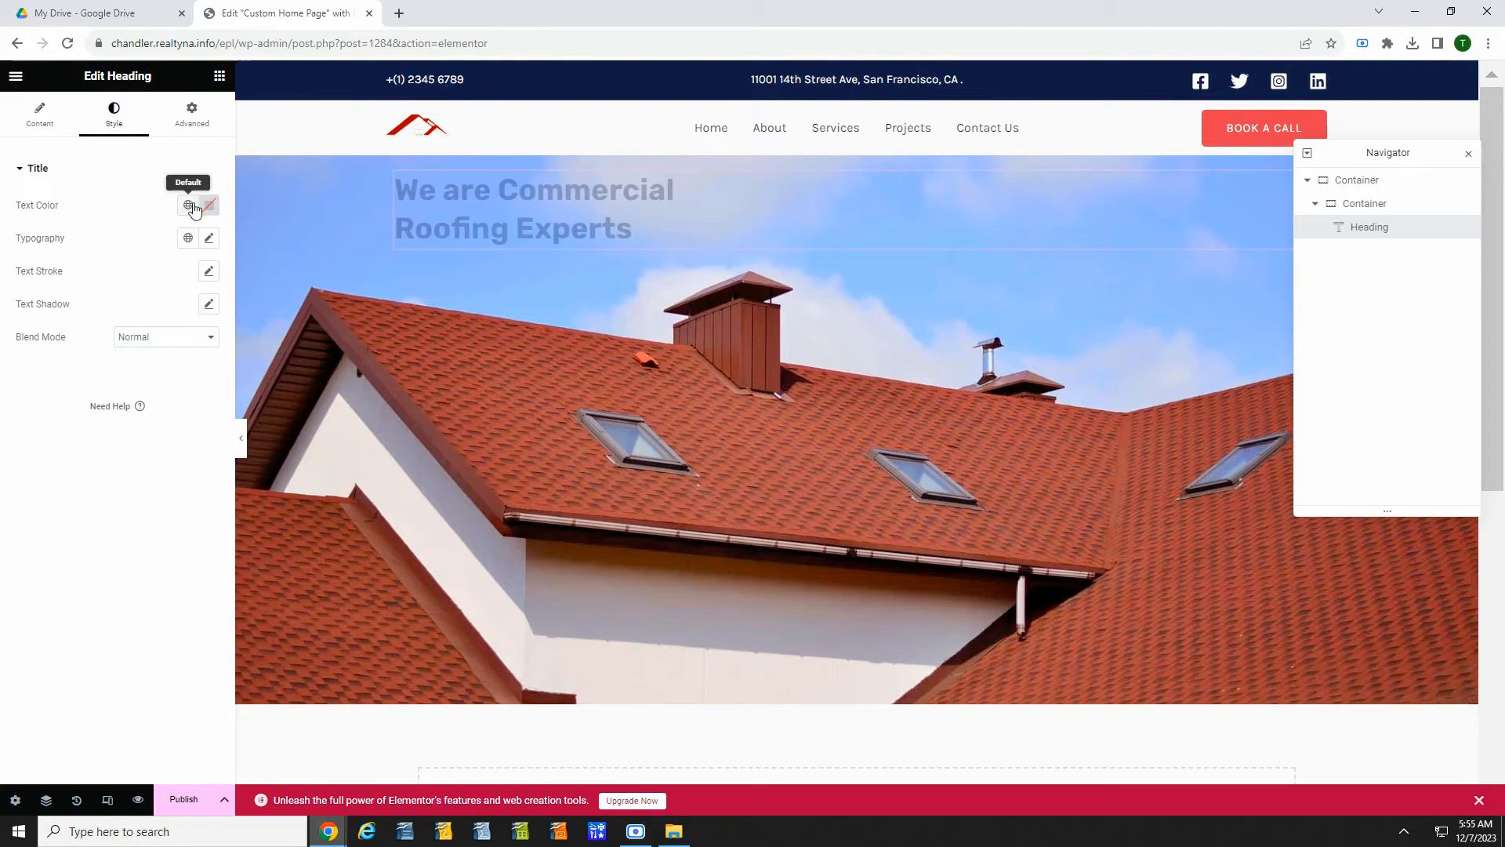
left_click(188, 206)
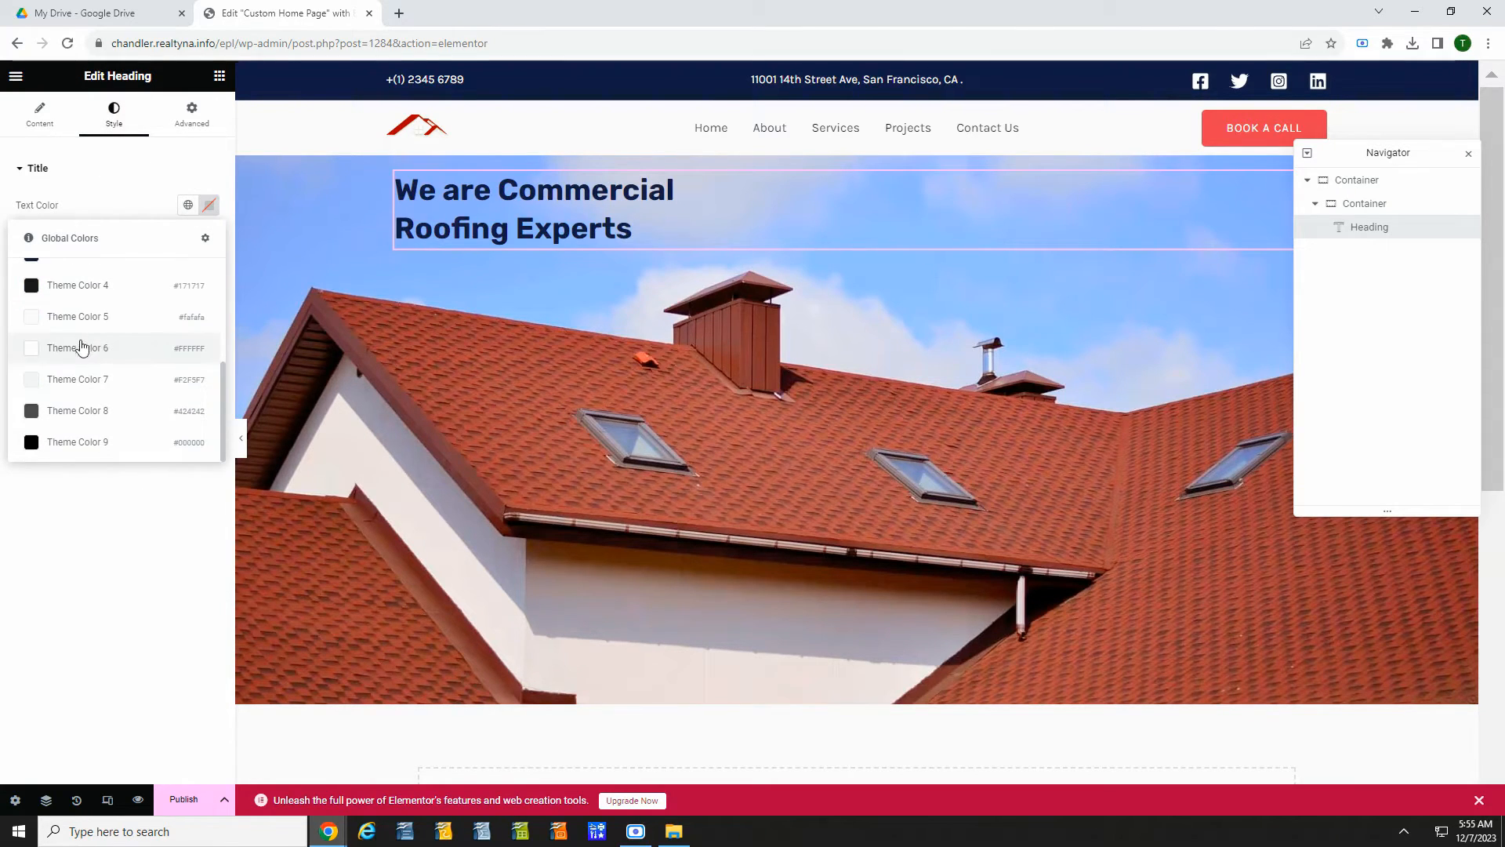
left_click(78, 348)
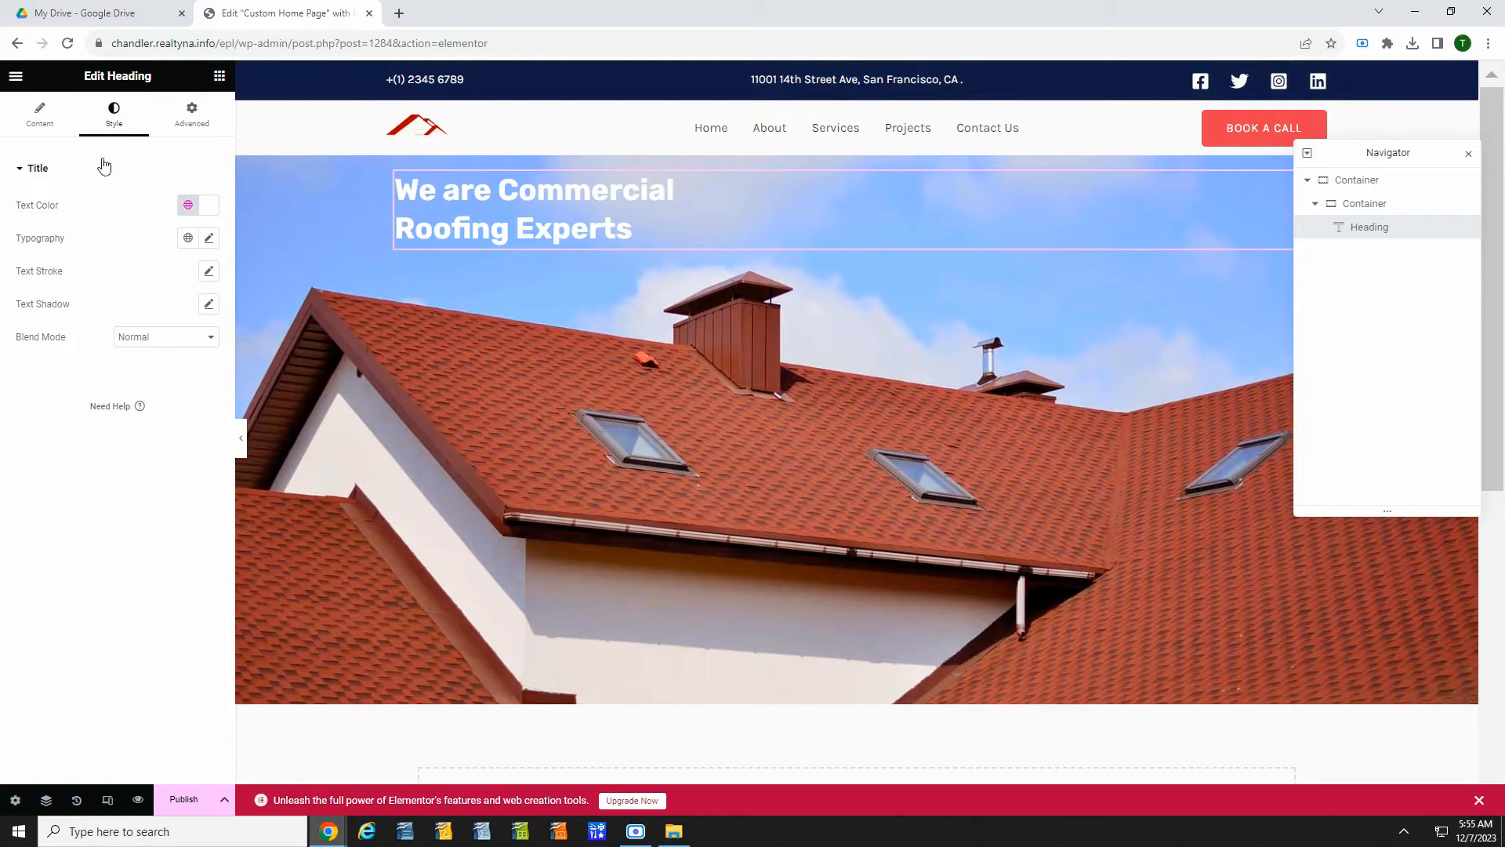
left_click(39, 113)
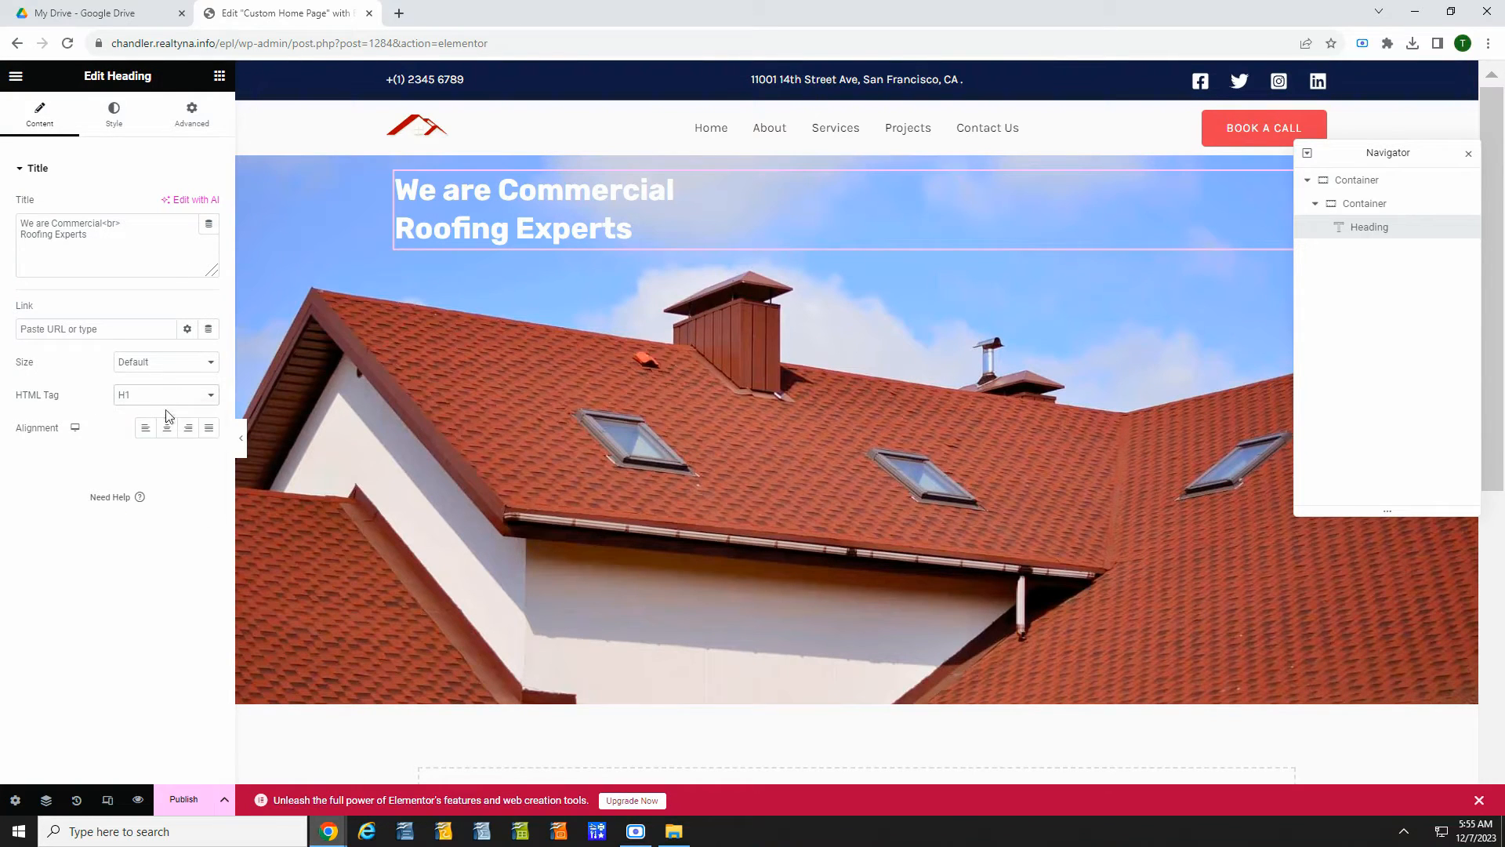
Unlink the heading's padding and set a top padding of 250.
left_click(192, 113)
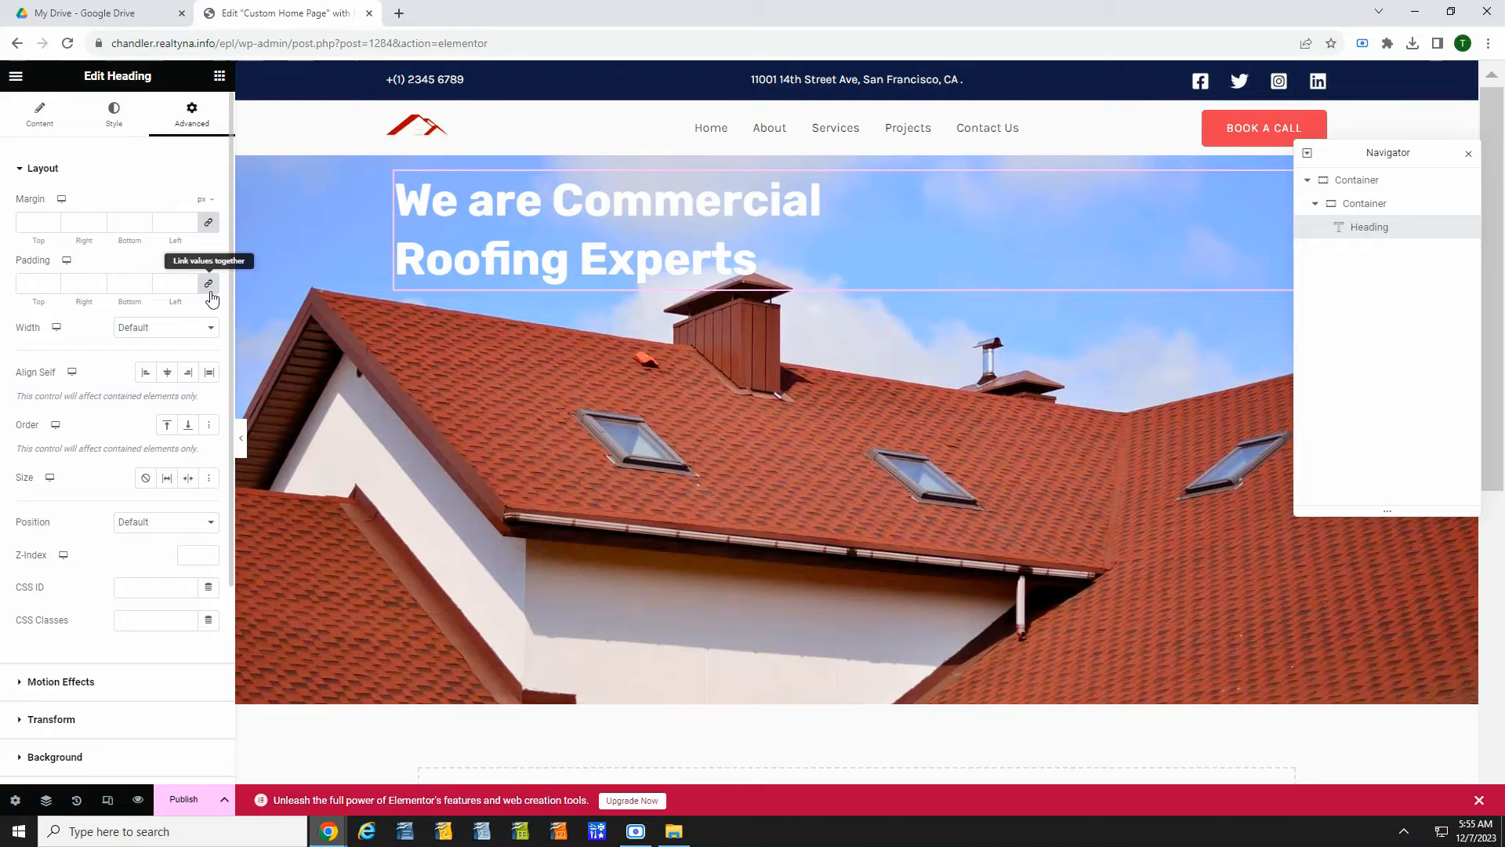
left_click(37, 282)
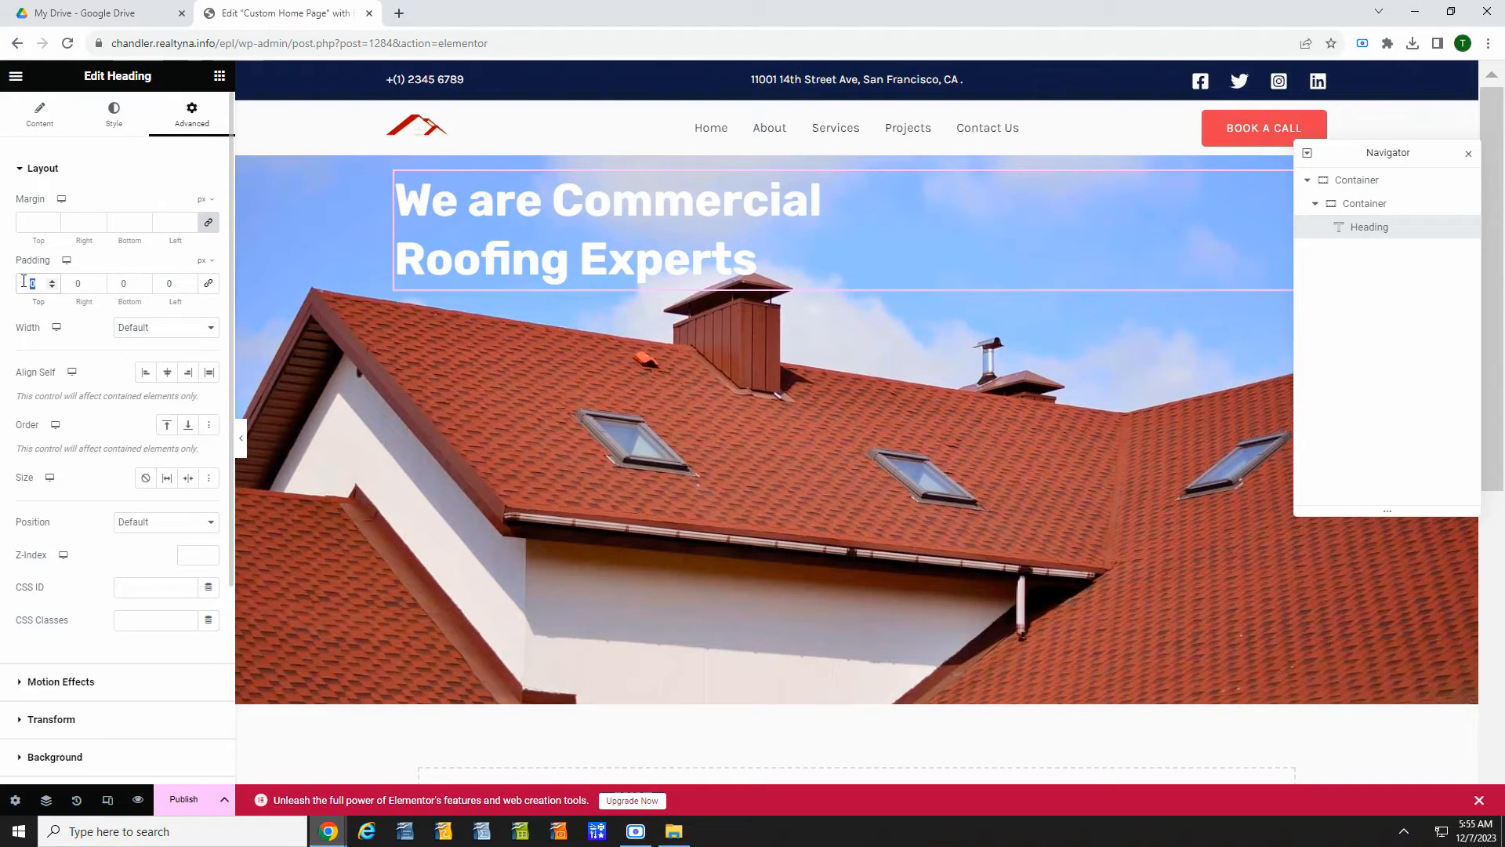
type("250")
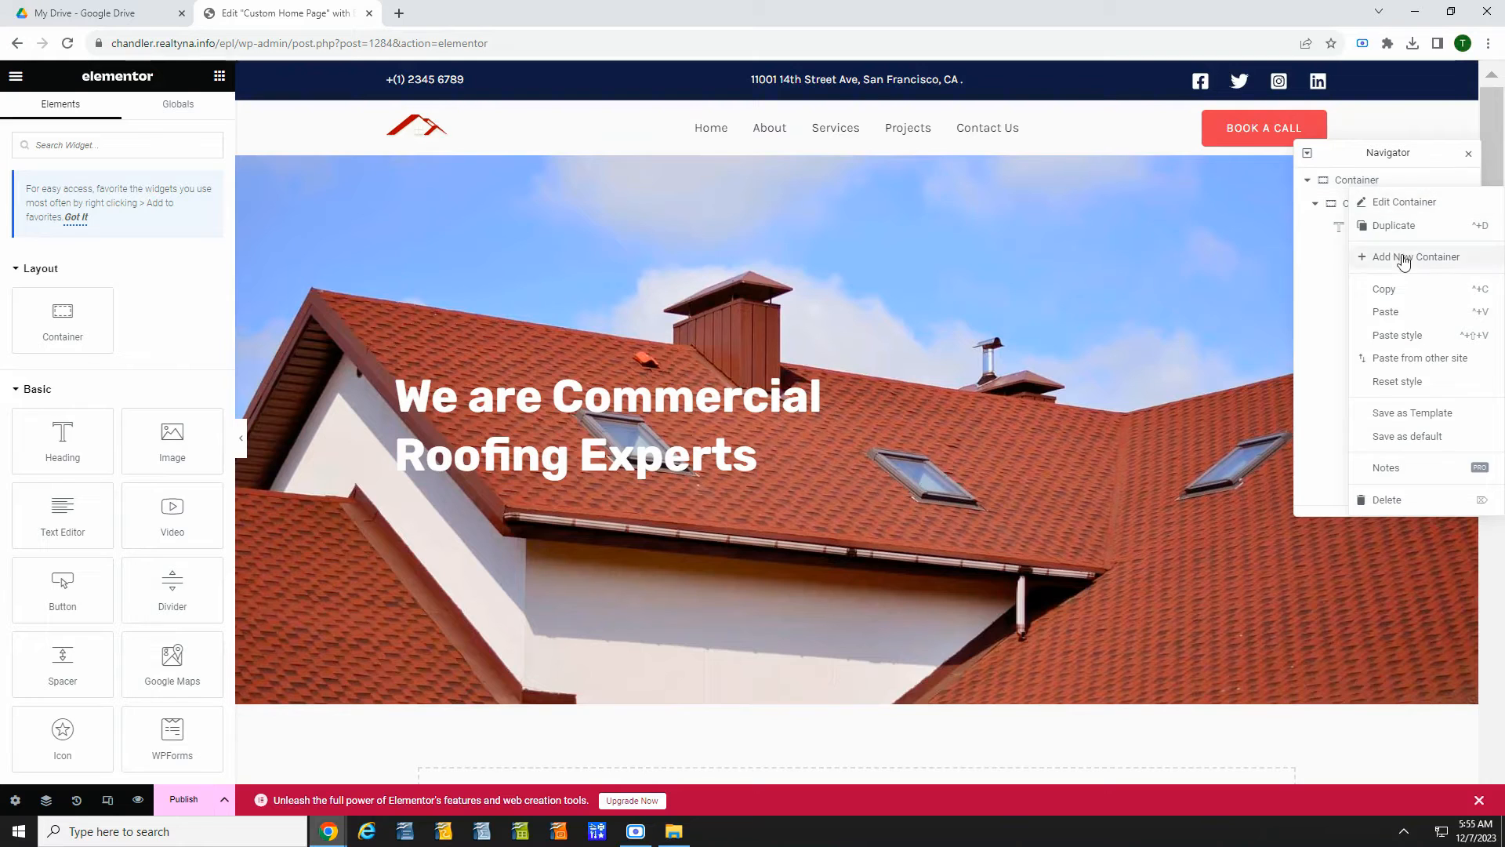
left_click(1417, 256)
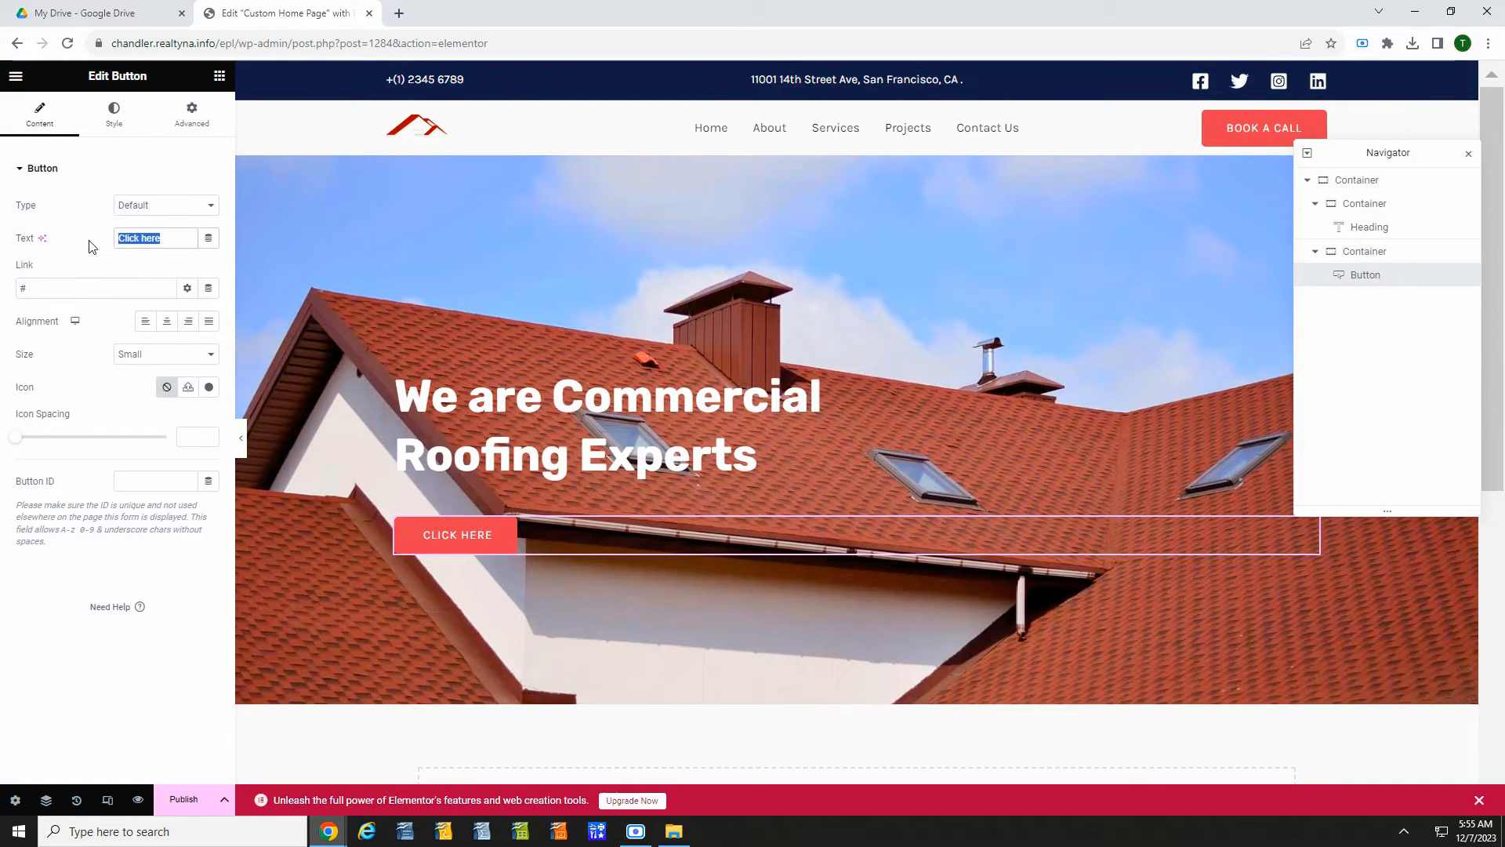
type("+123 456 7890")
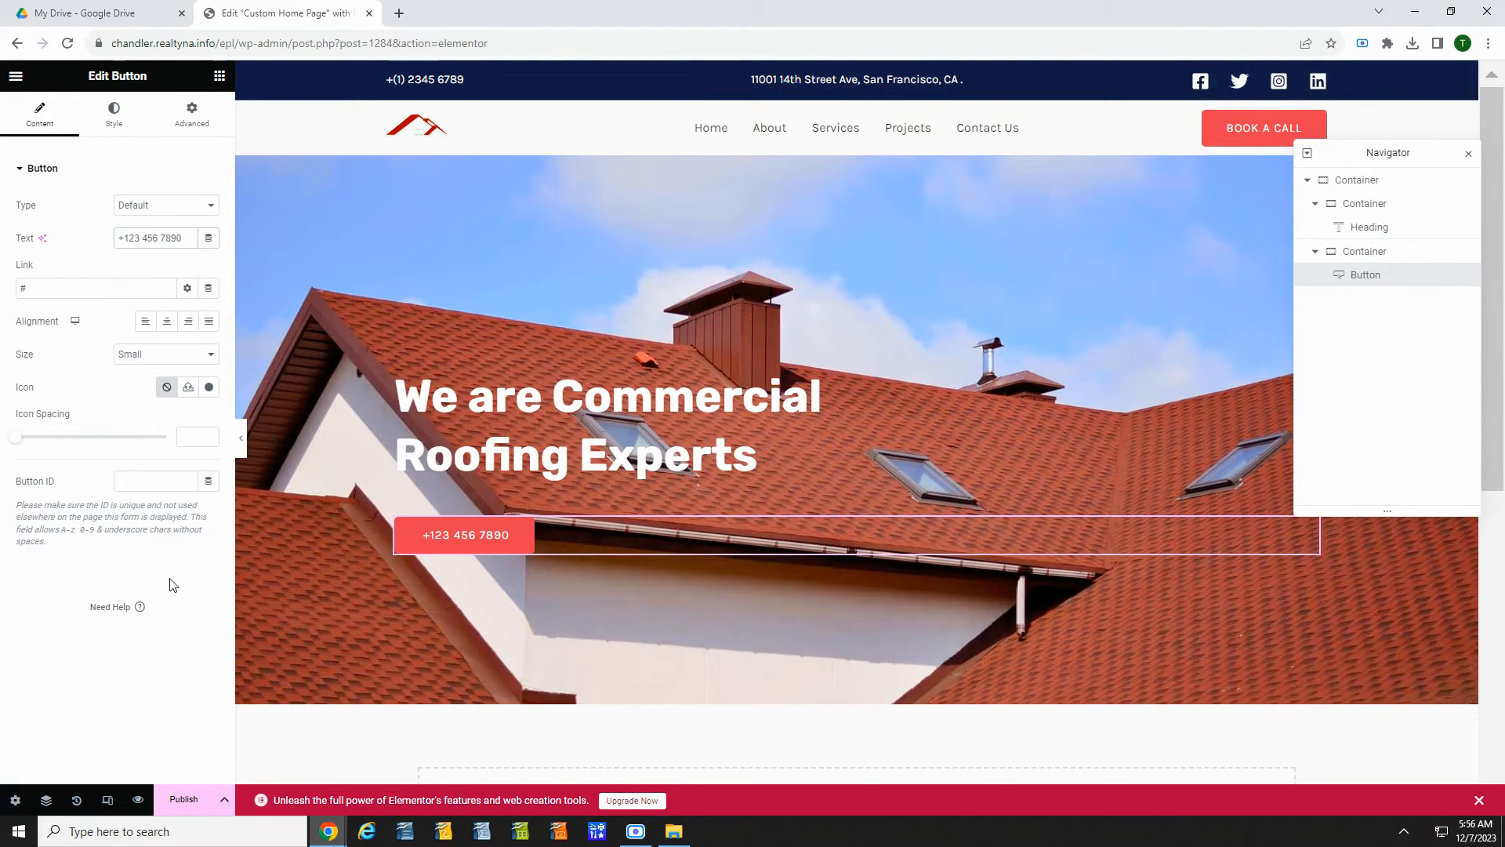
left_click(153, 237)
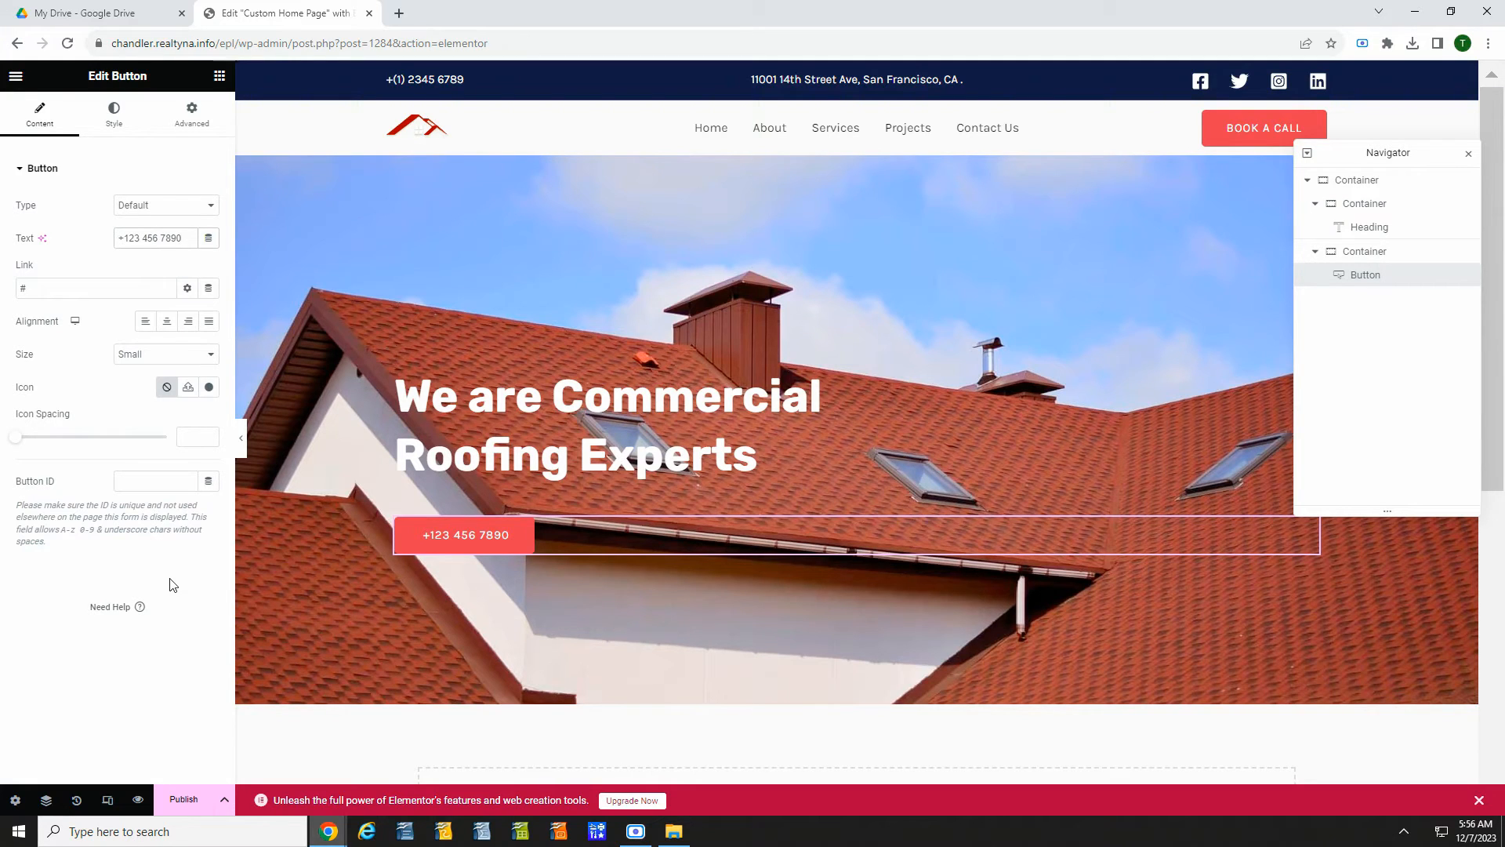
left_click(154, 237)
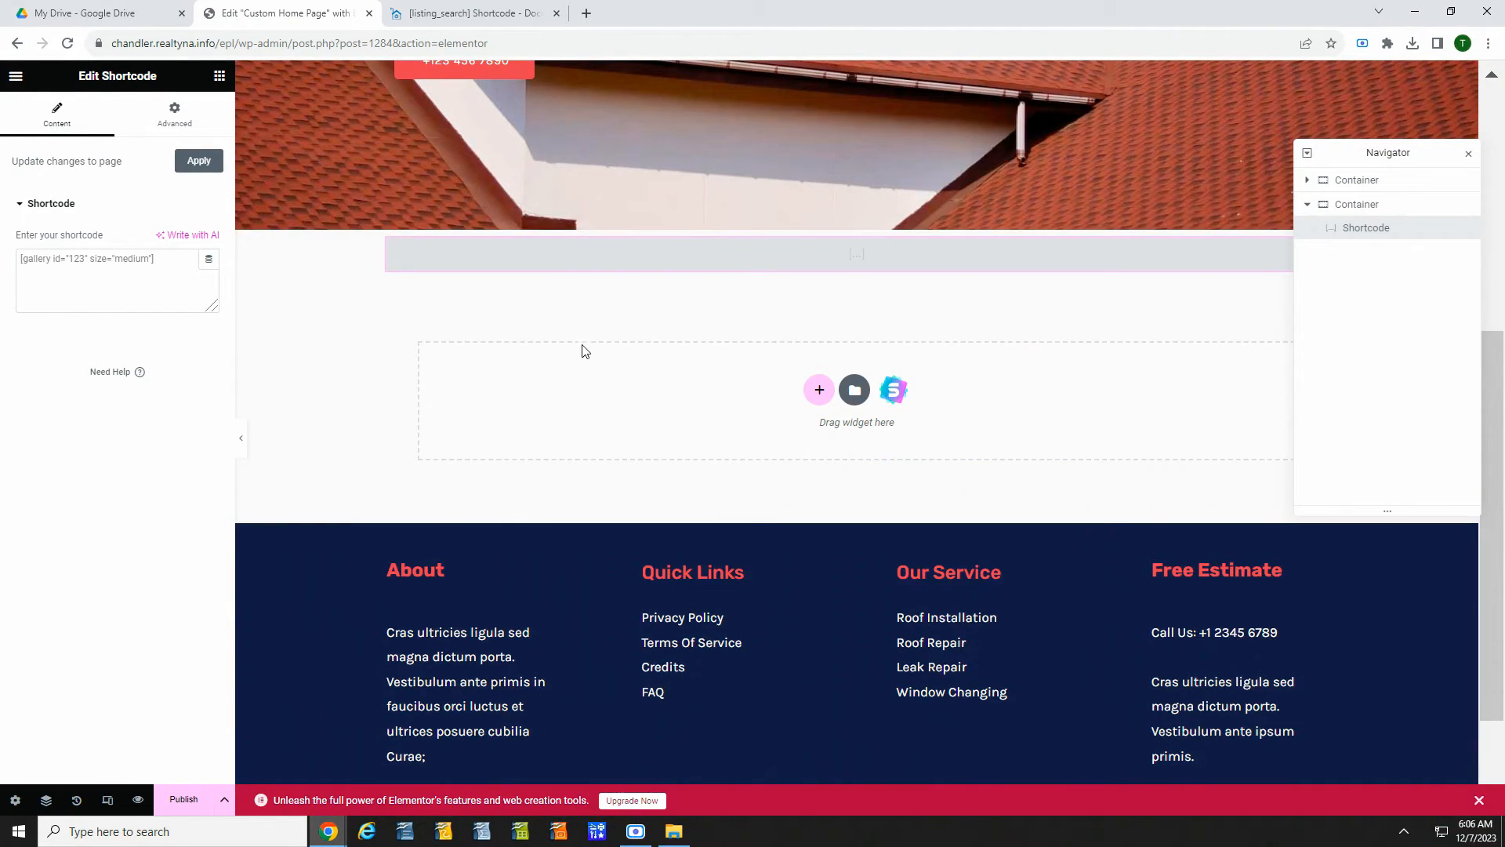
Replace the default shortcode with [listing_search] and apply it to render the search form.
left_click(105, 273)
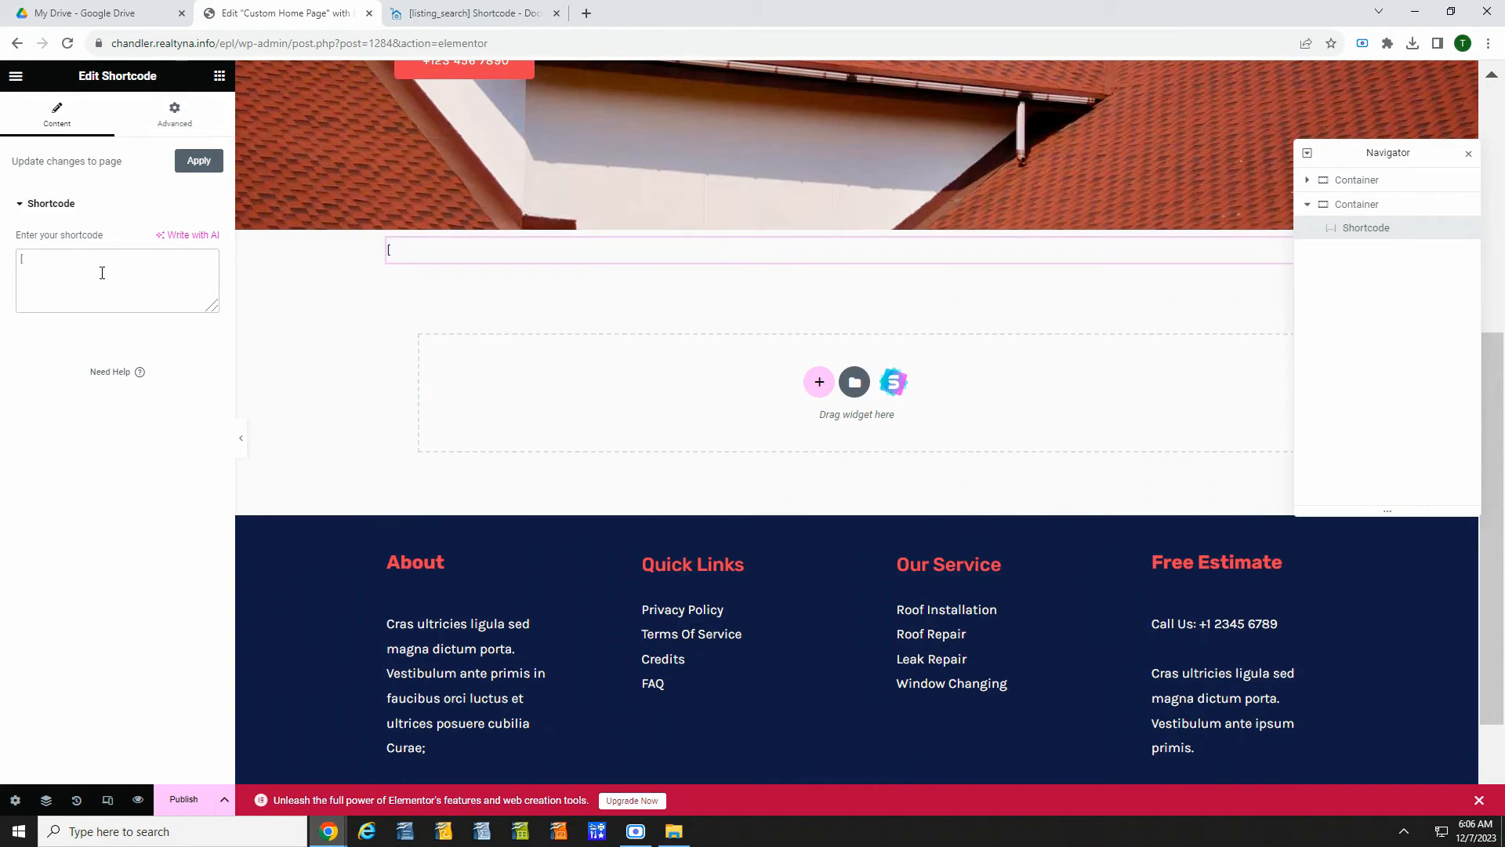
type("[listing")
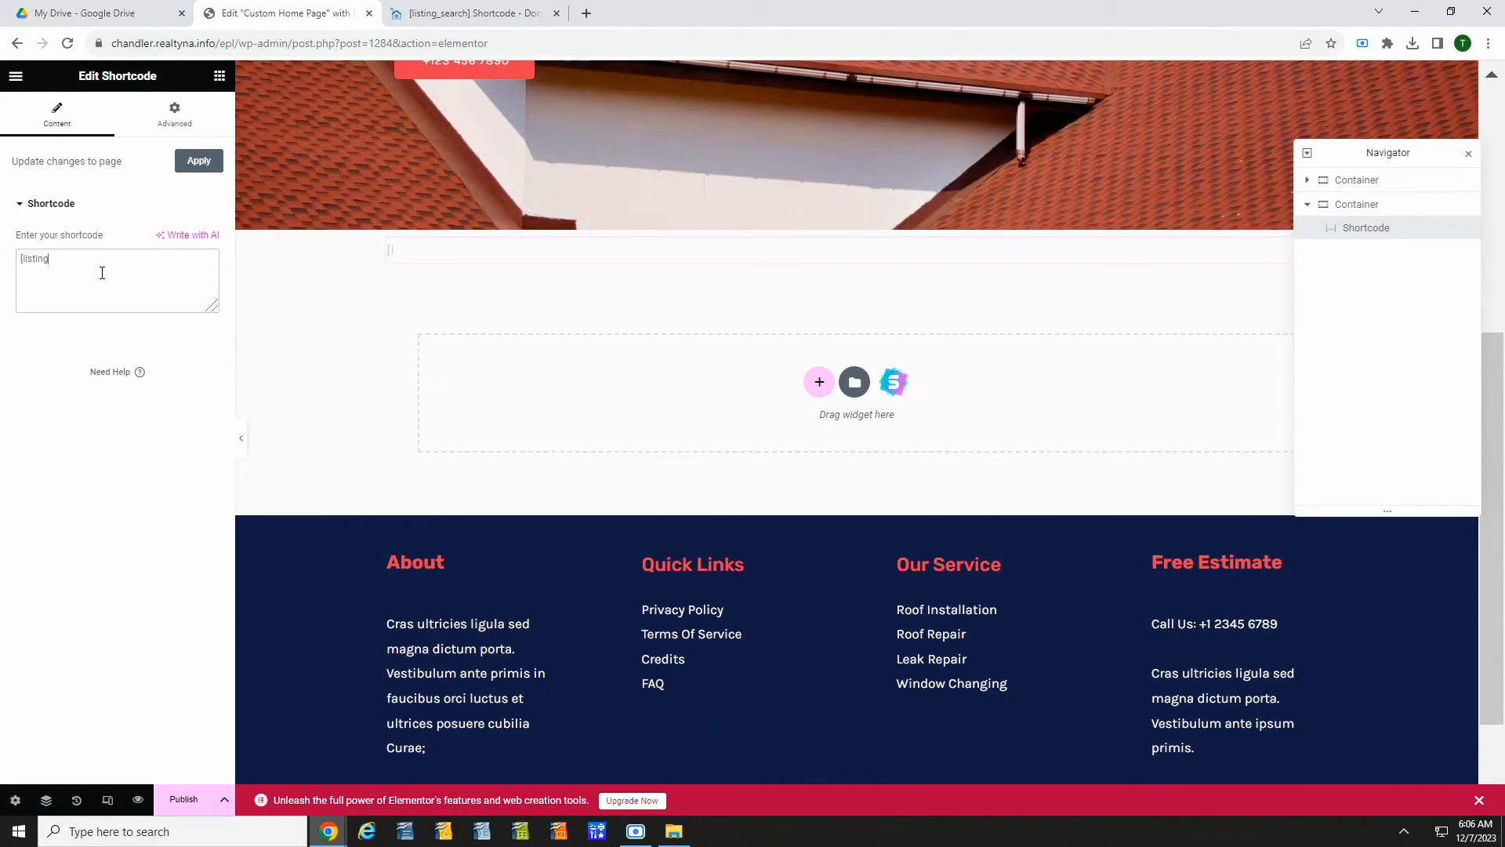
type("_search")
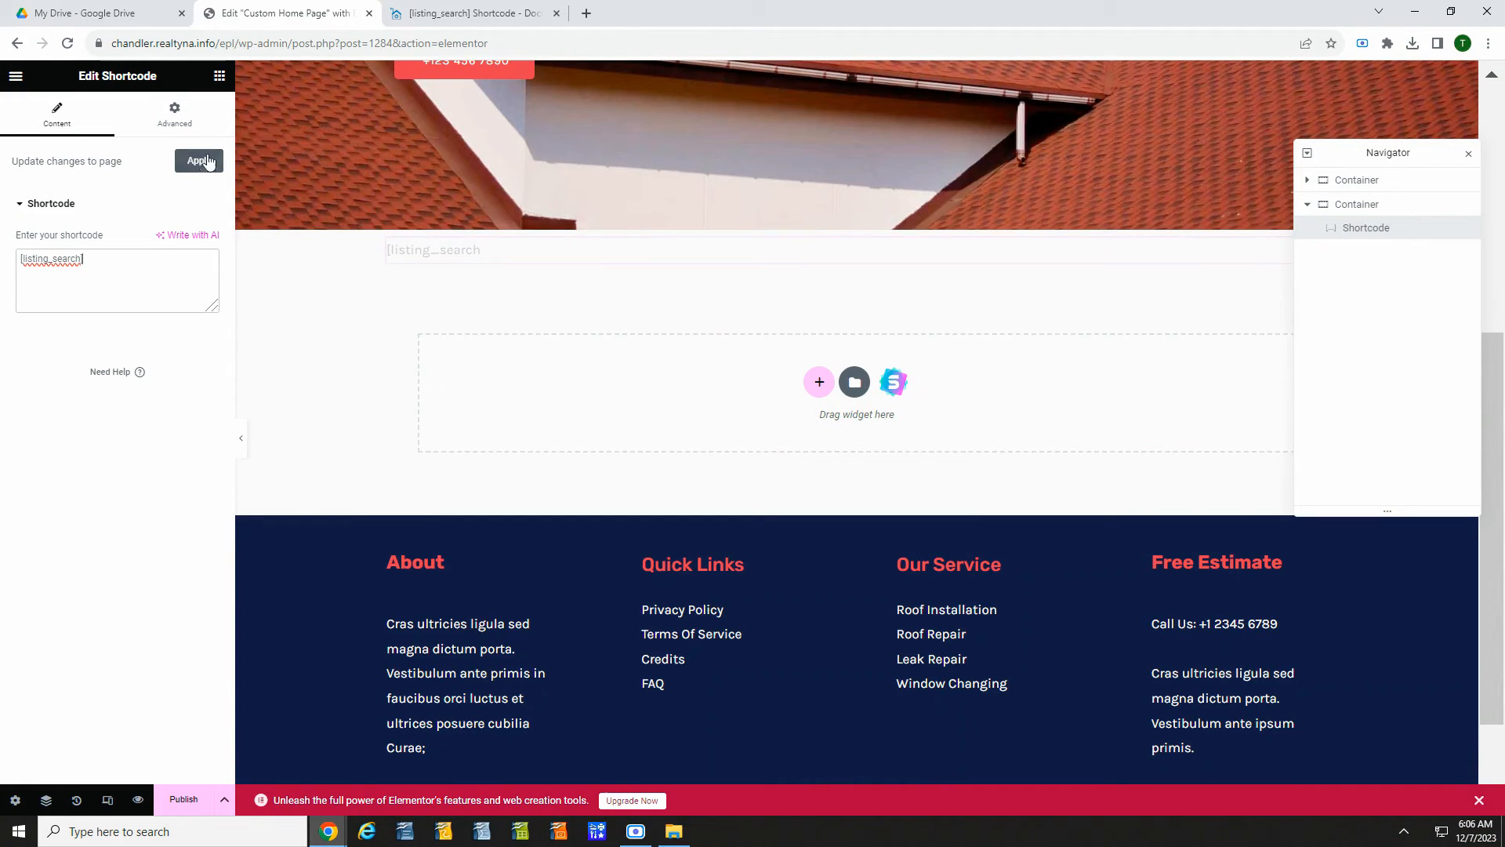
left_click(199, 160)
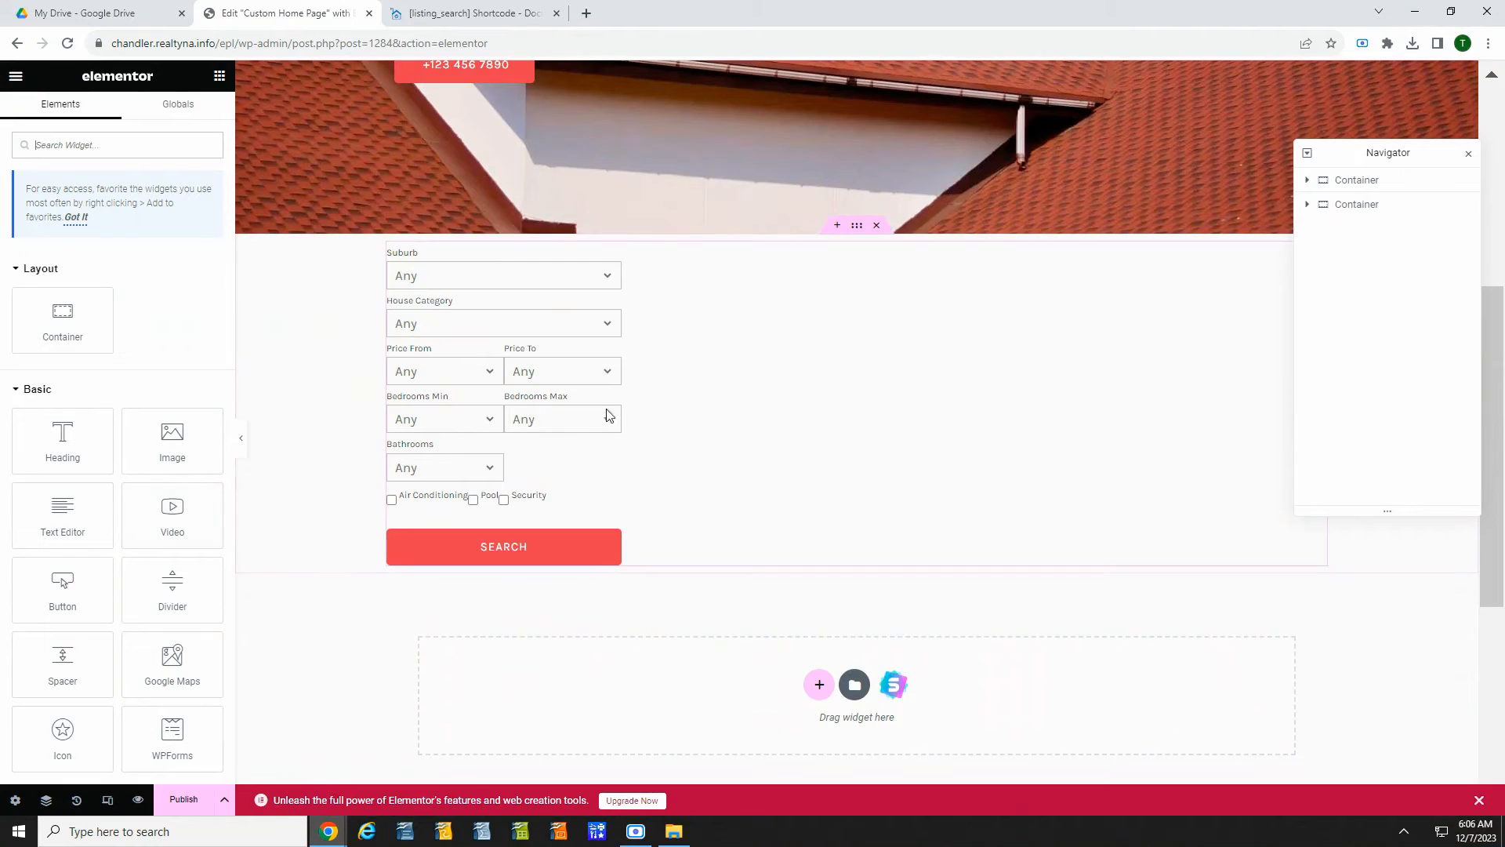
Change the search shortcode to [listing_search style=wide submit_label=...] for a wide form with a custom button label.
left_click(856, 393)
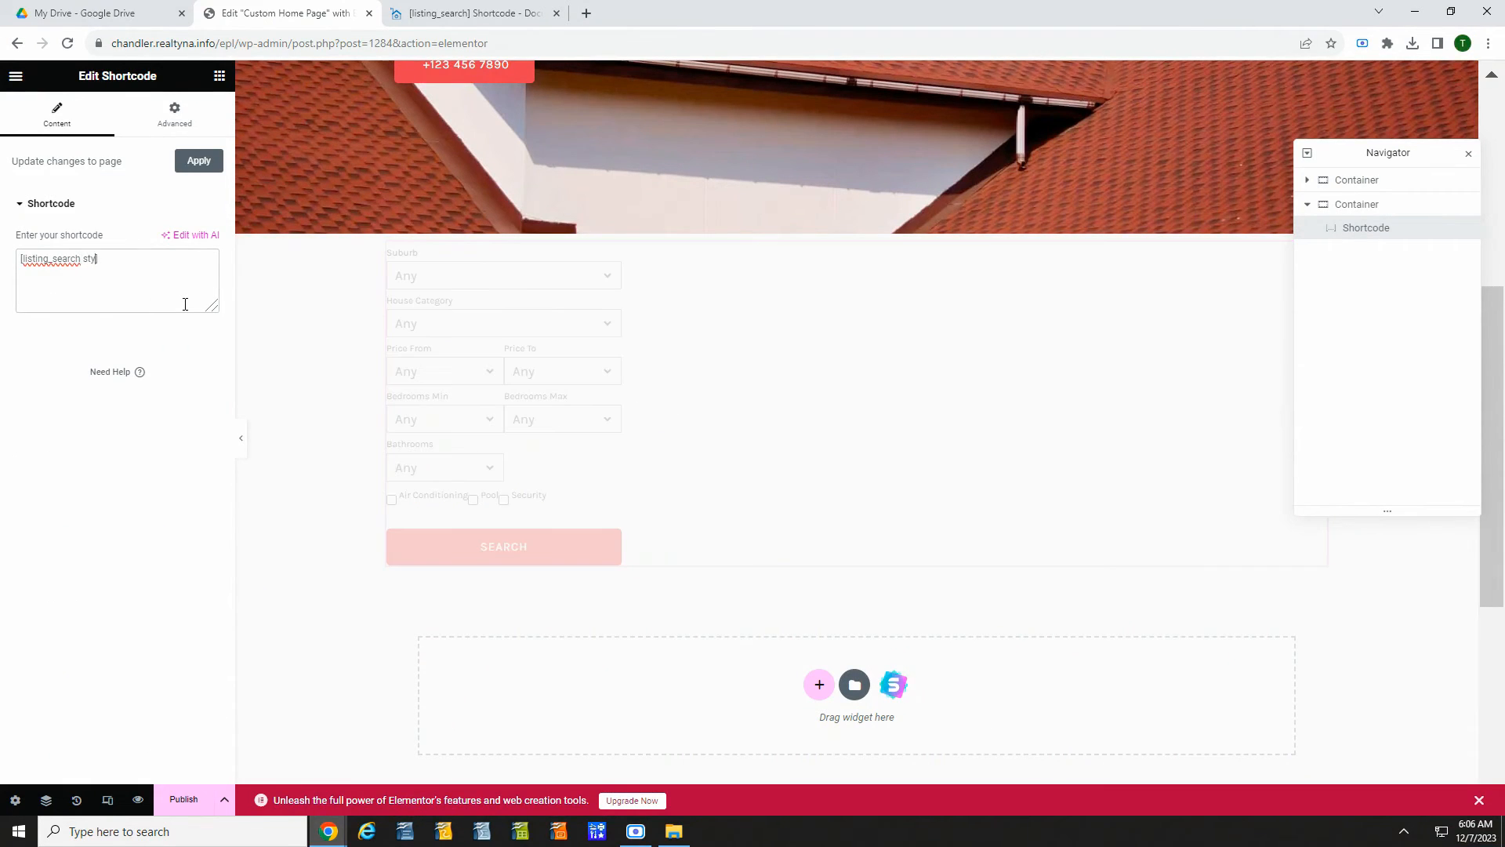
type("style=wide ]")
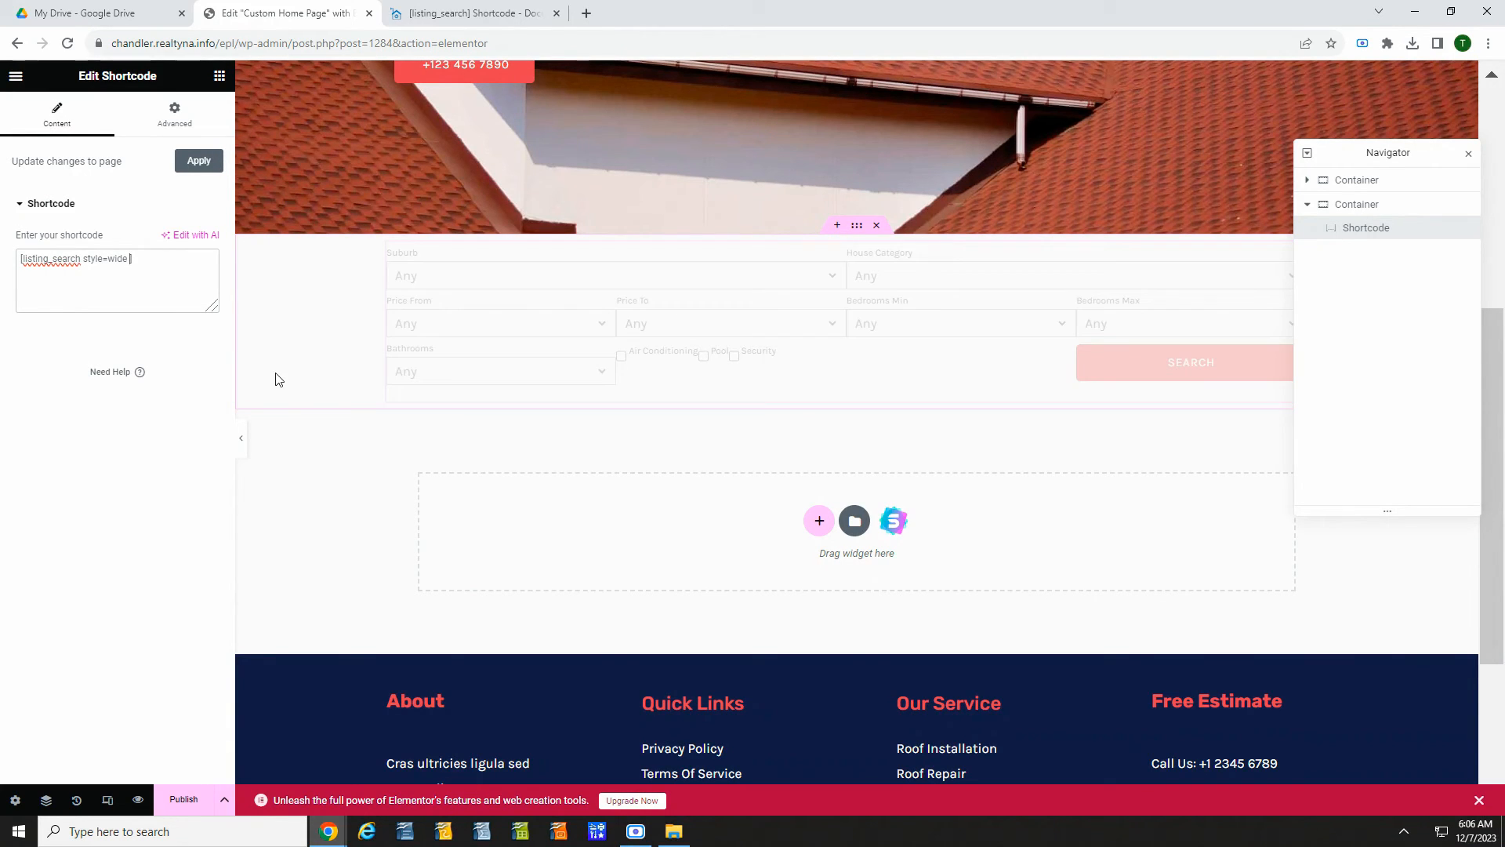
type("submit_")
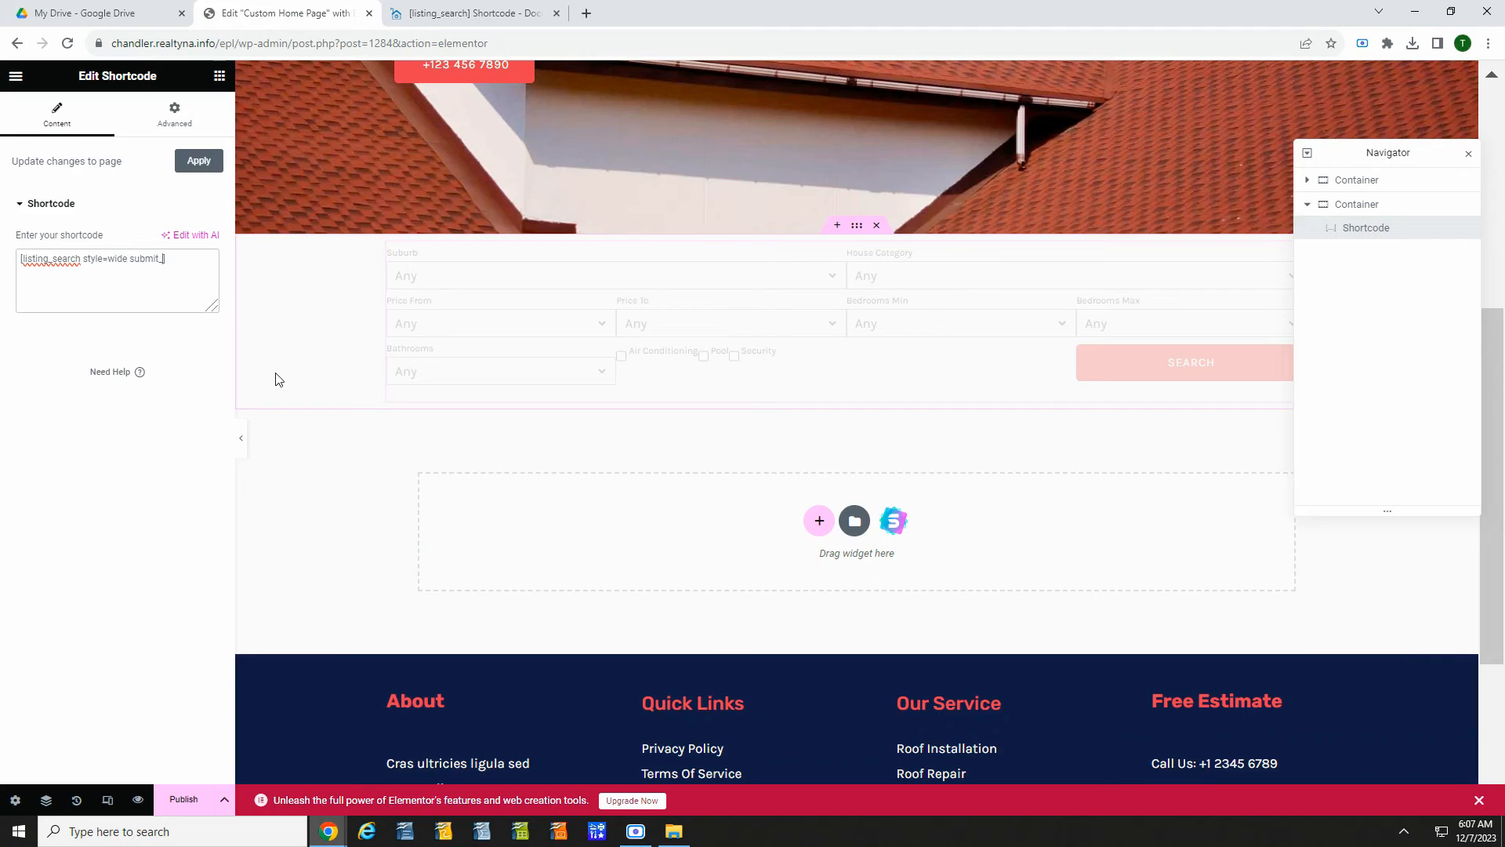
type("_label")
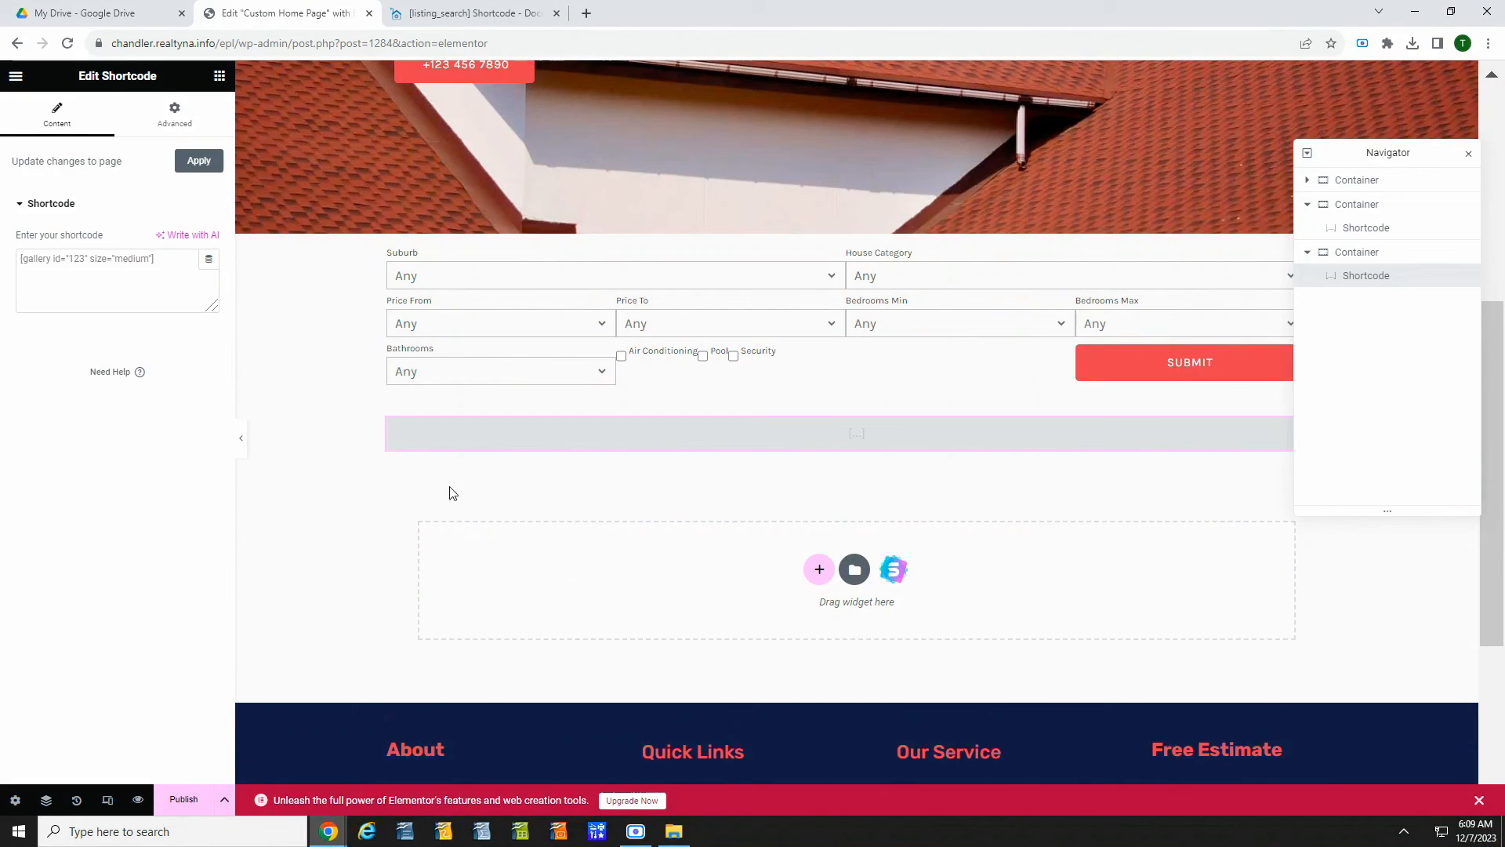
Enter [listing_post type='property,land' limit=30] in the new shortcode widget and apply it.
left_click(114, 279)
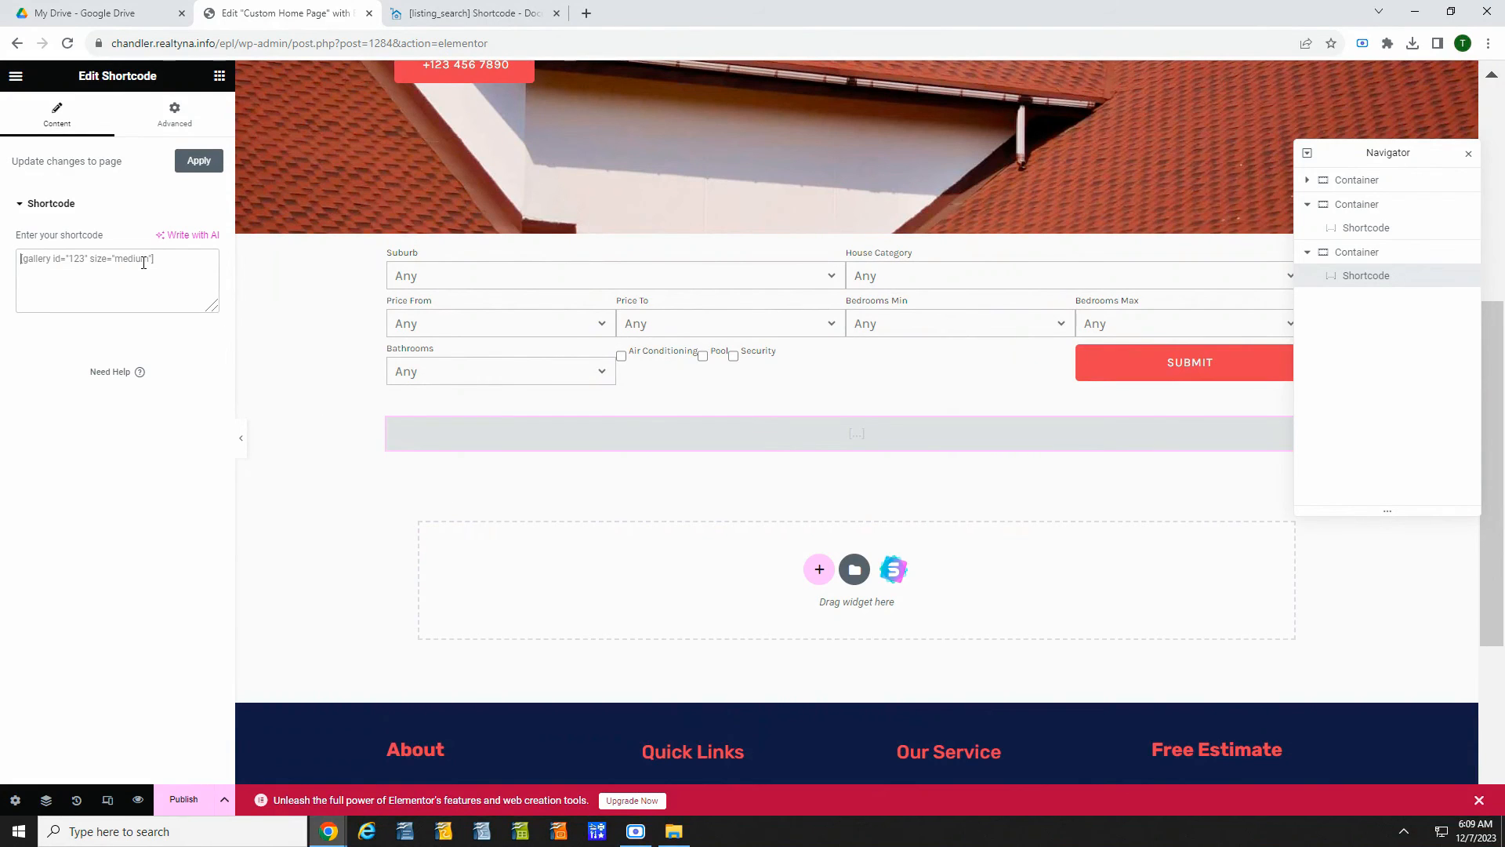
type("[listing post_")
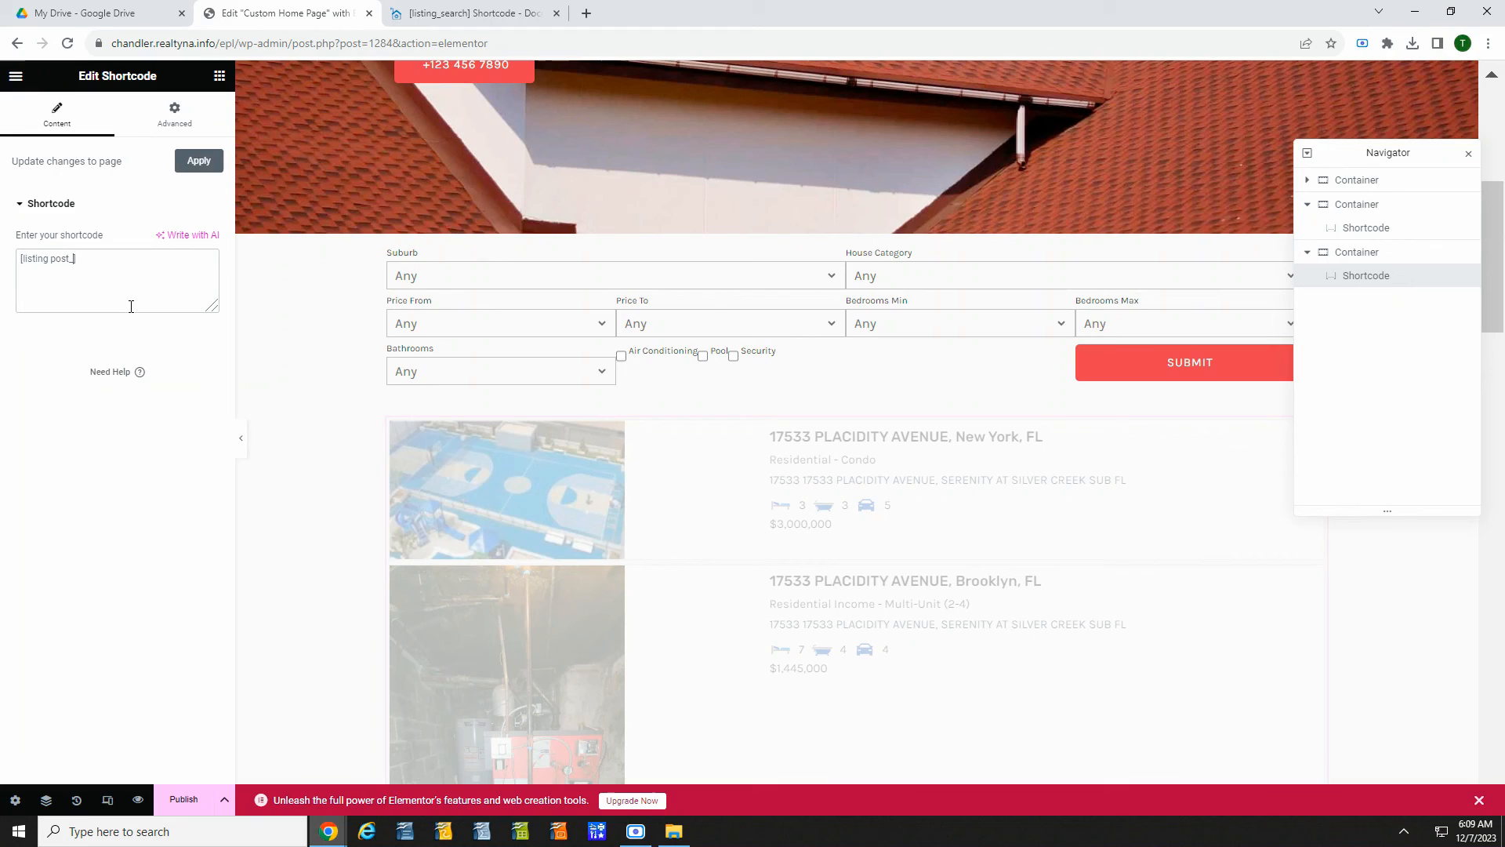
type("type=\"property, land")
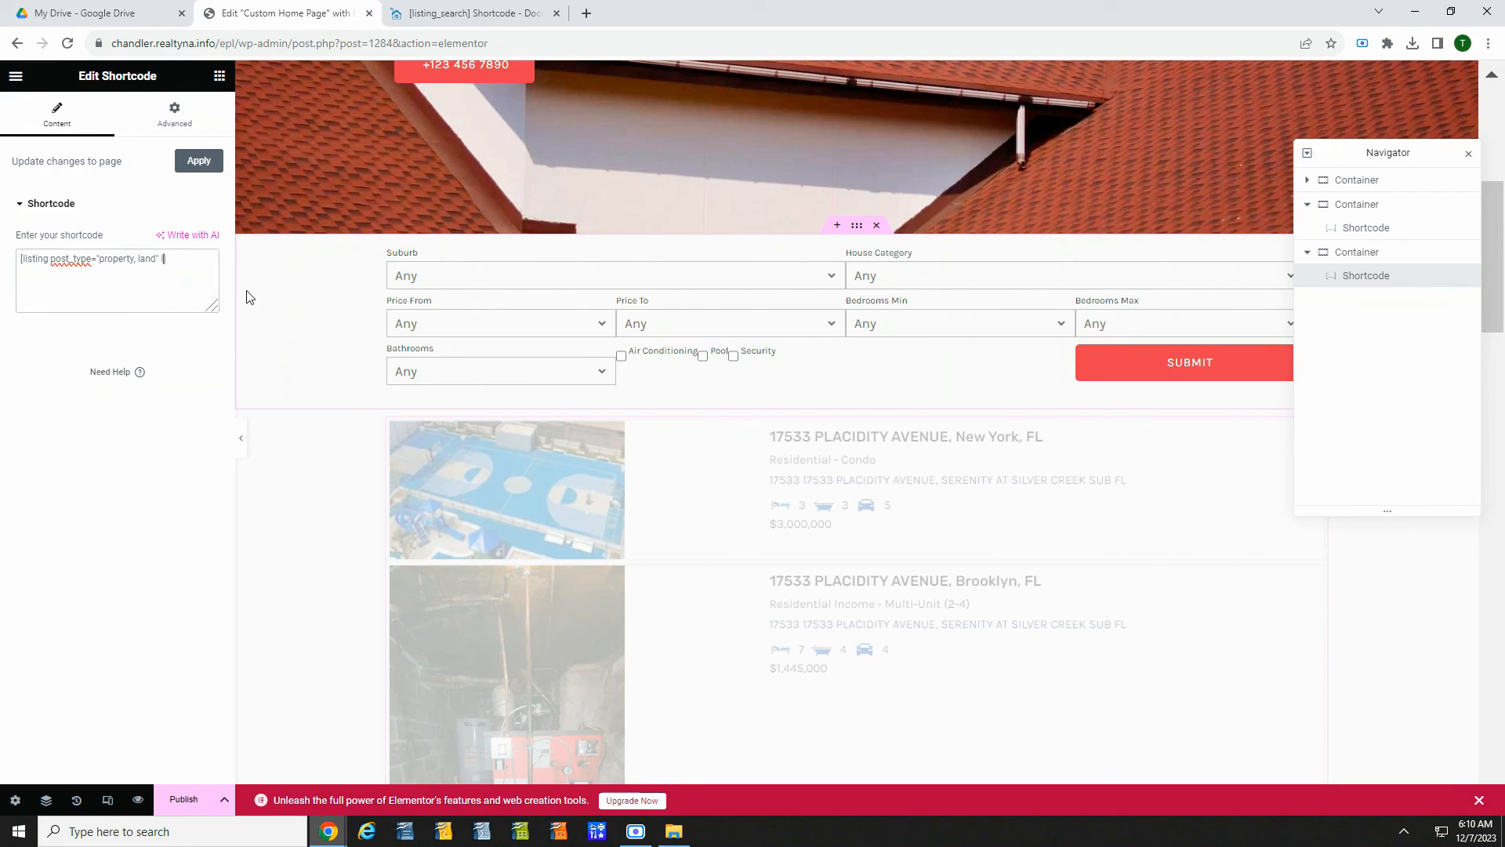
type("limit=30")
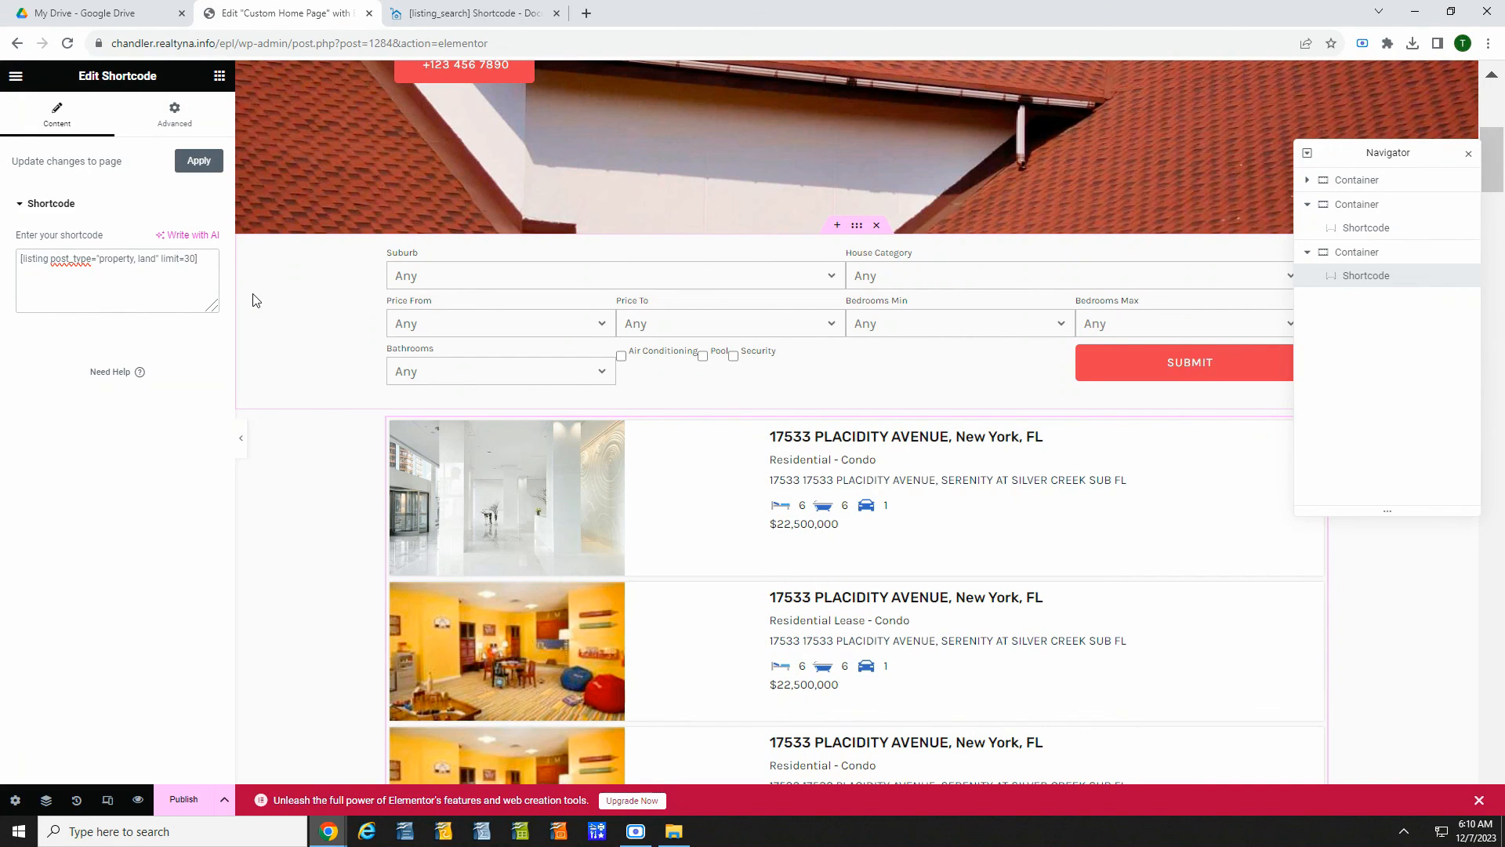
left_click(192, 259)
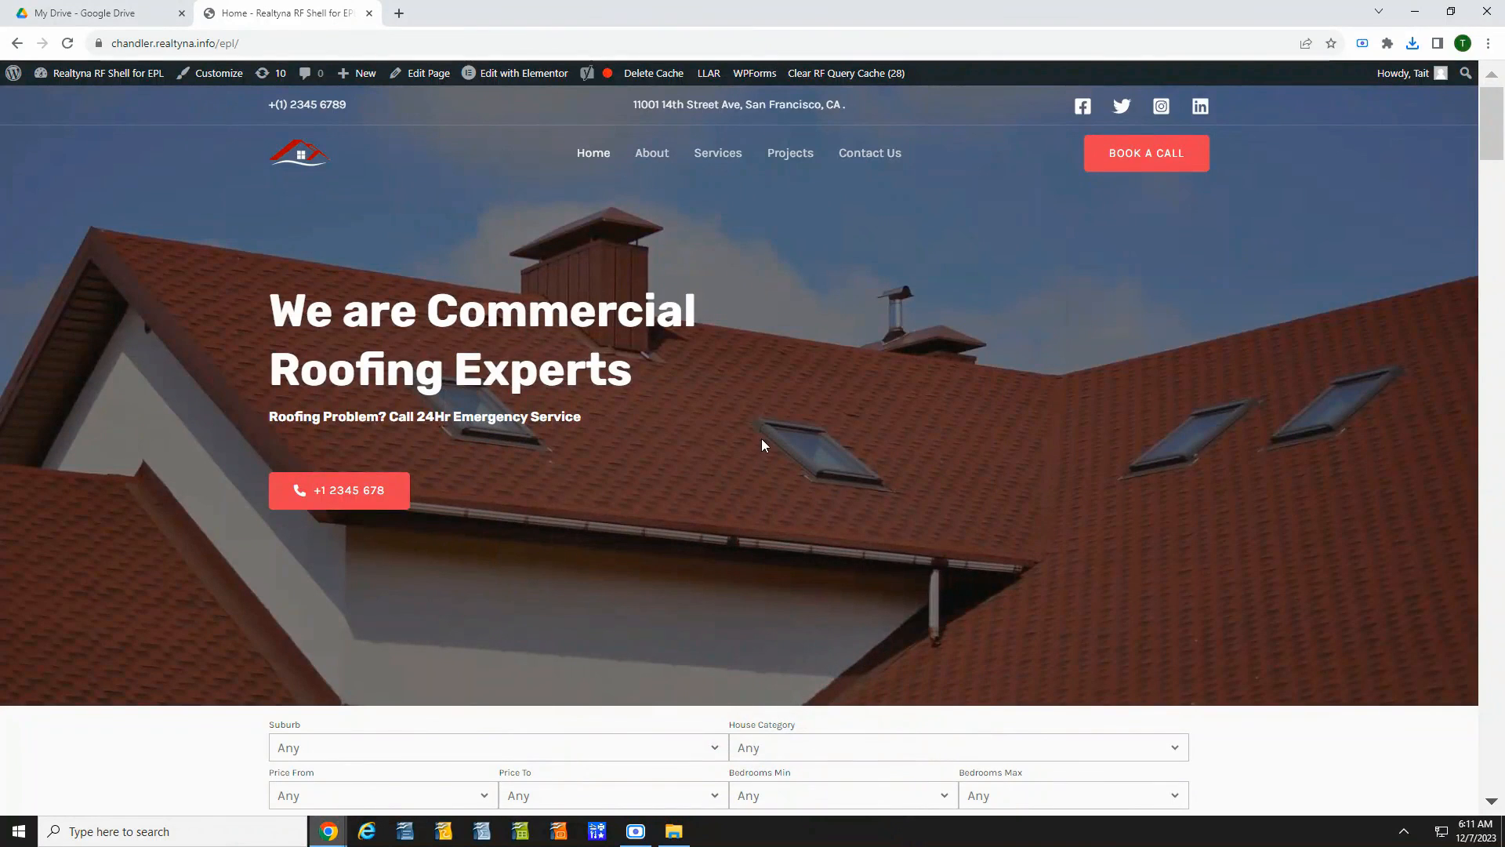
Scroll down the live home page past the search form through the property listings.
scroll("down", 3)
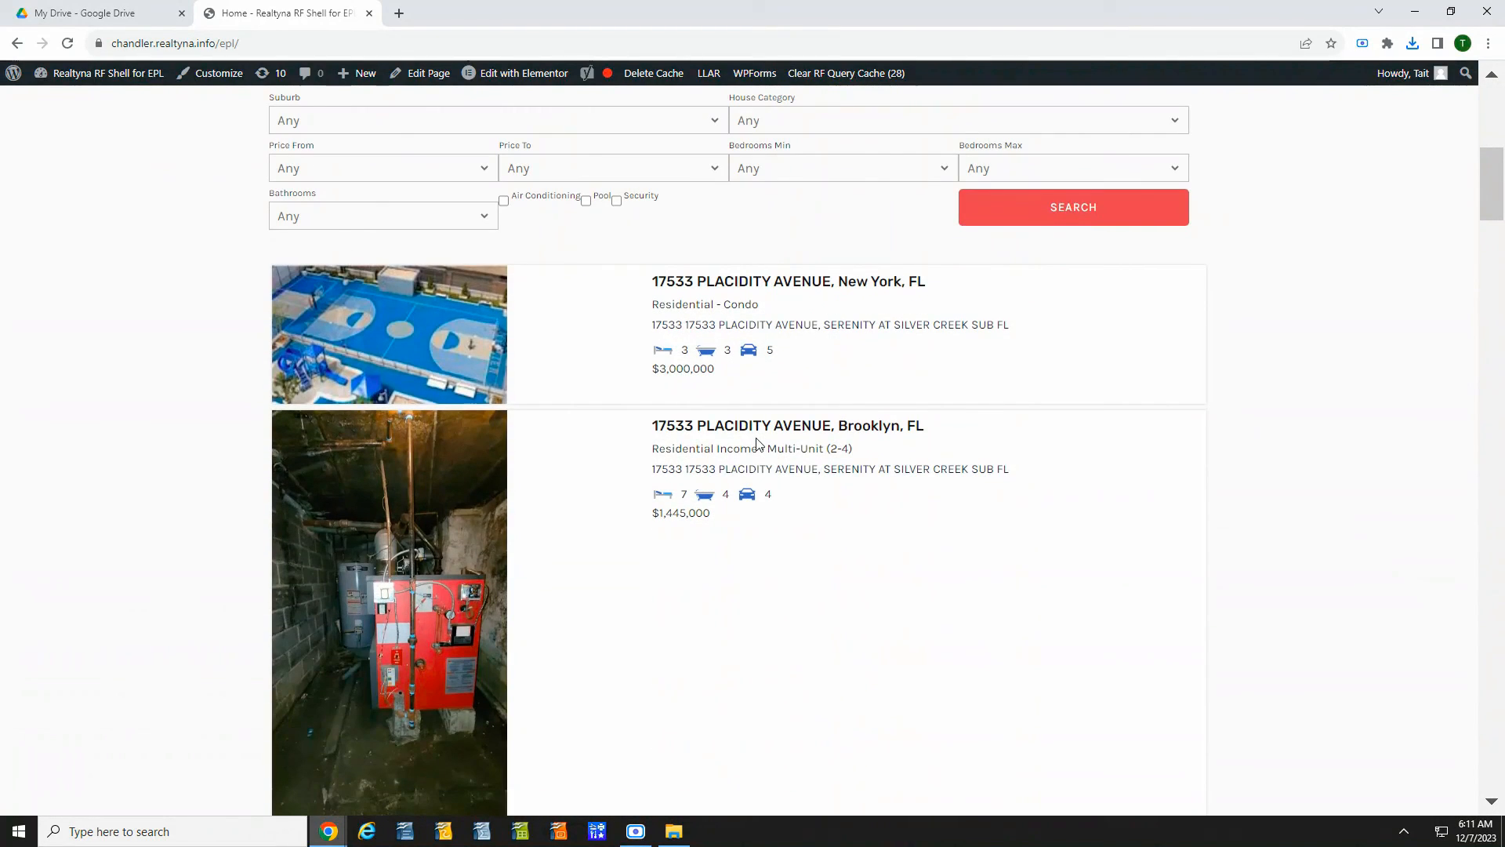
scroll("down", 3)
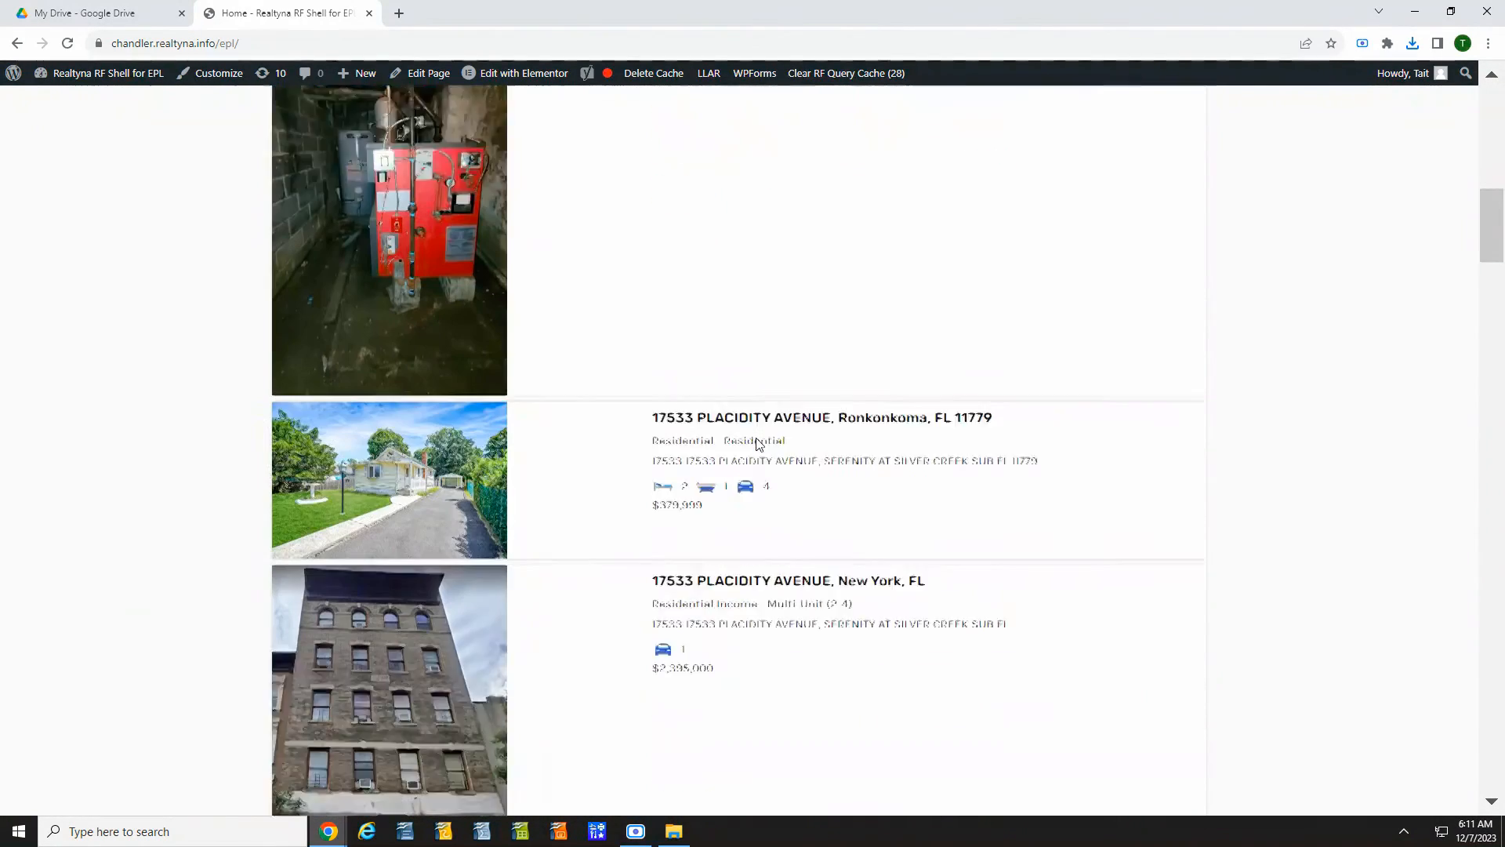
scroll("down", 3)
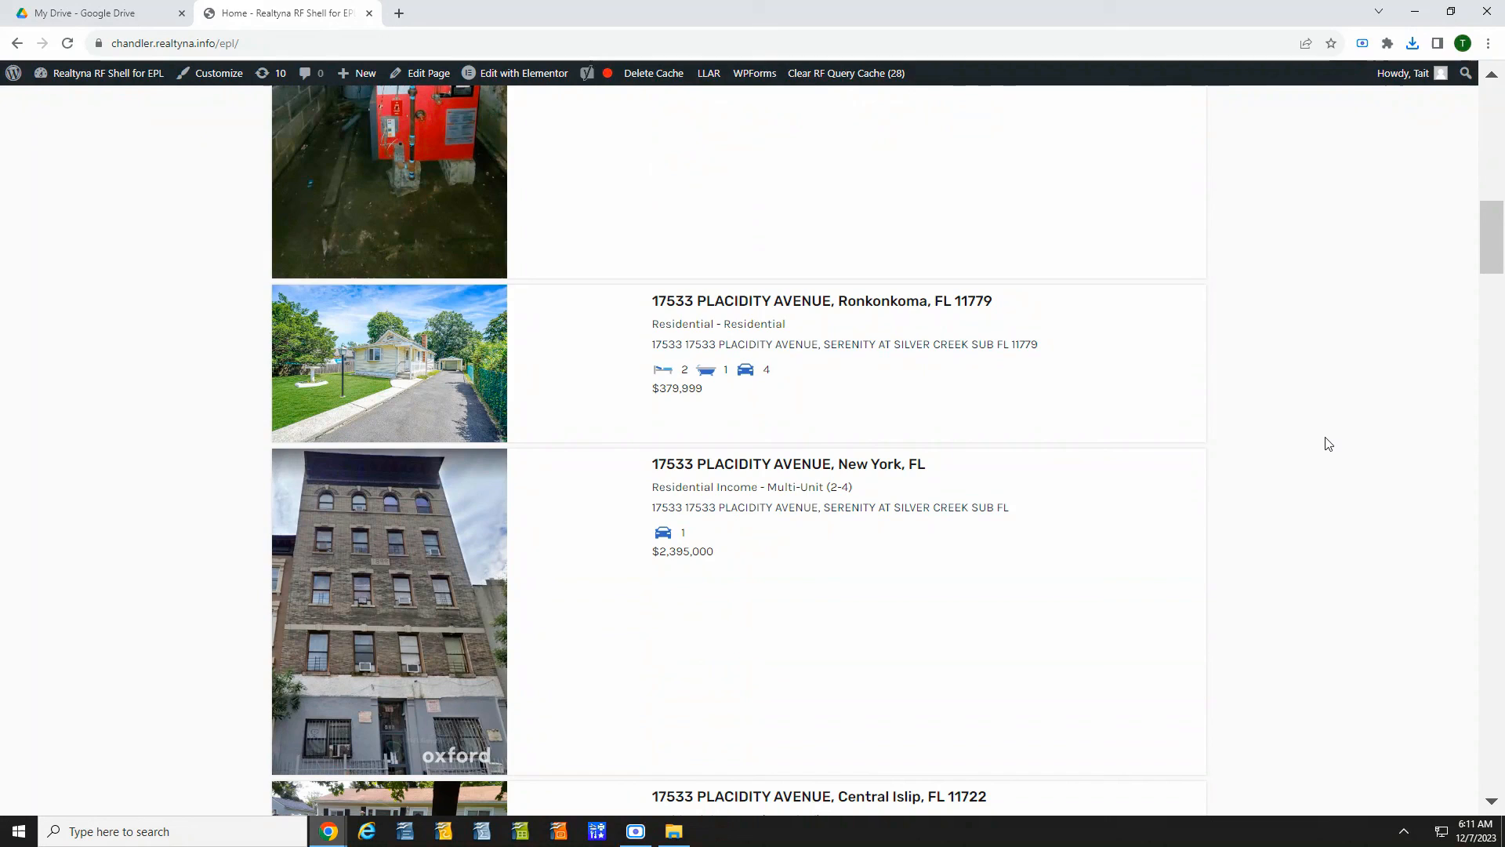